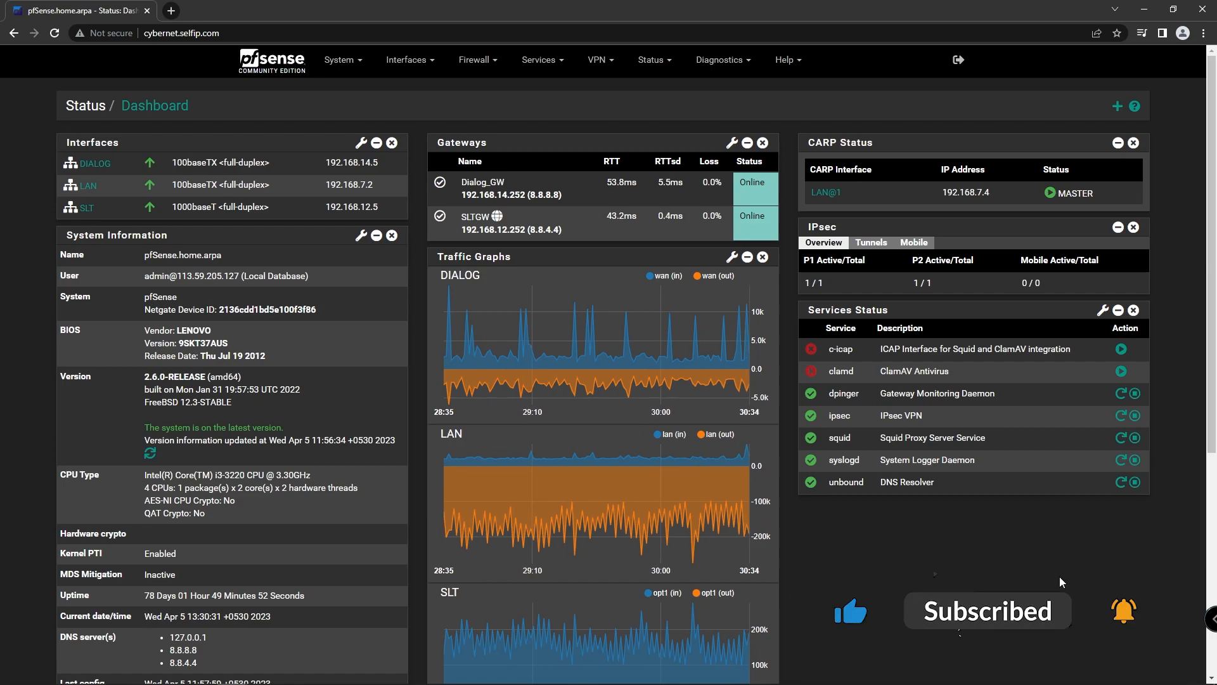
mouse_move(268, 123)
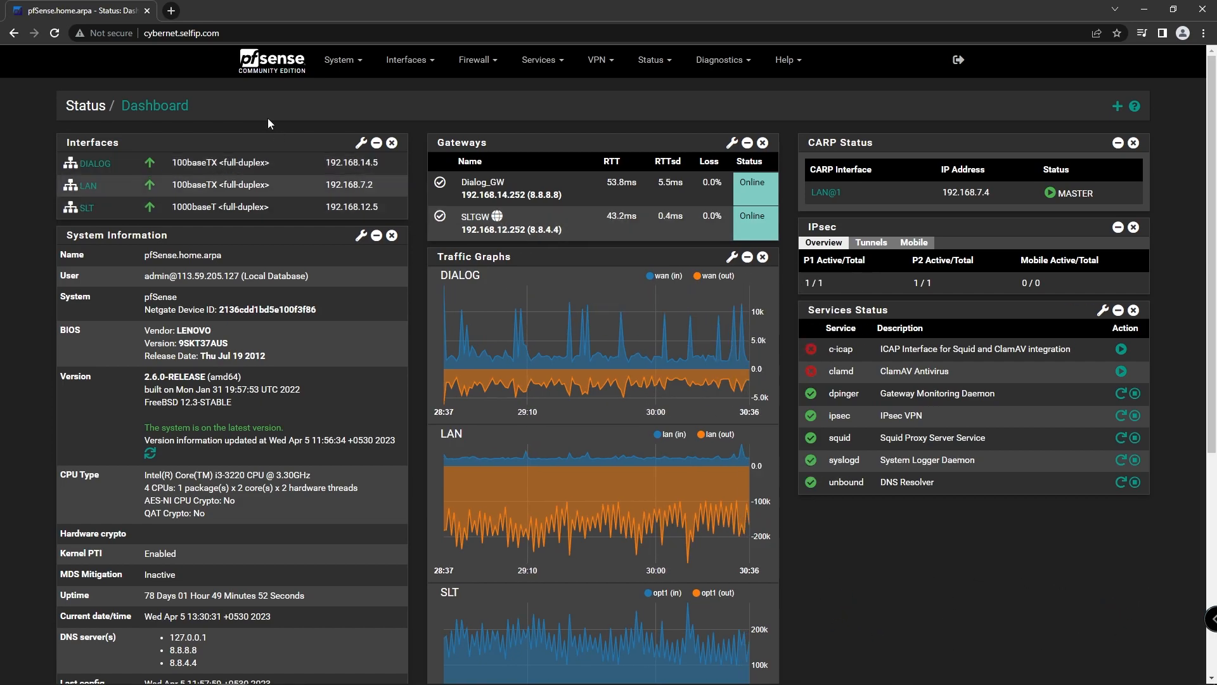
Expand the System menu from the pfSense dashboard.
click(341, 60)
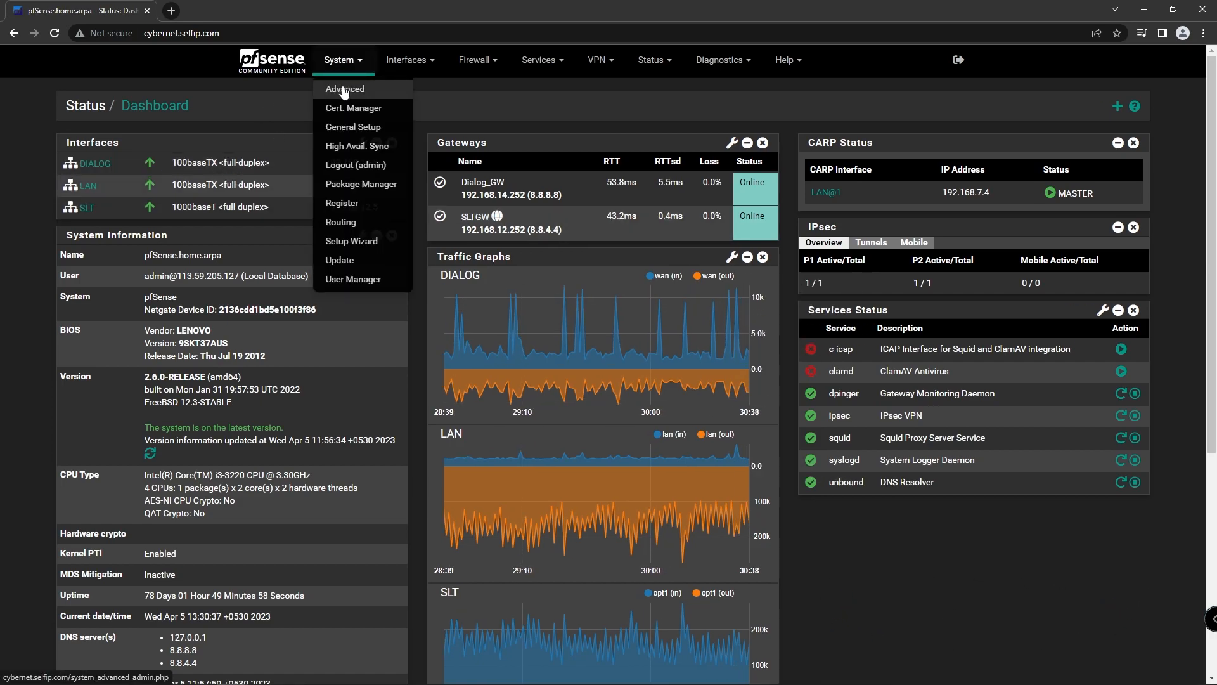
In System > Advanced, switch webConfigurator to HTTPS on TCP port 8007, disable the redirect rule, and save.
click(343, 89)
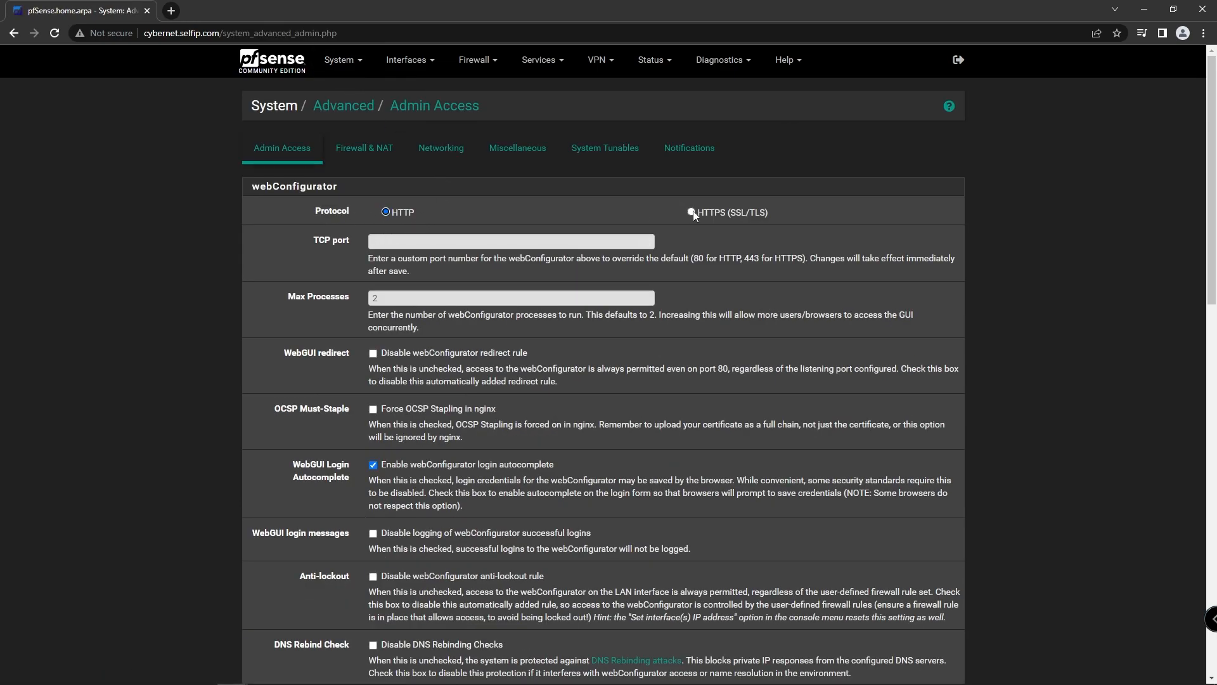
click(690, 212)
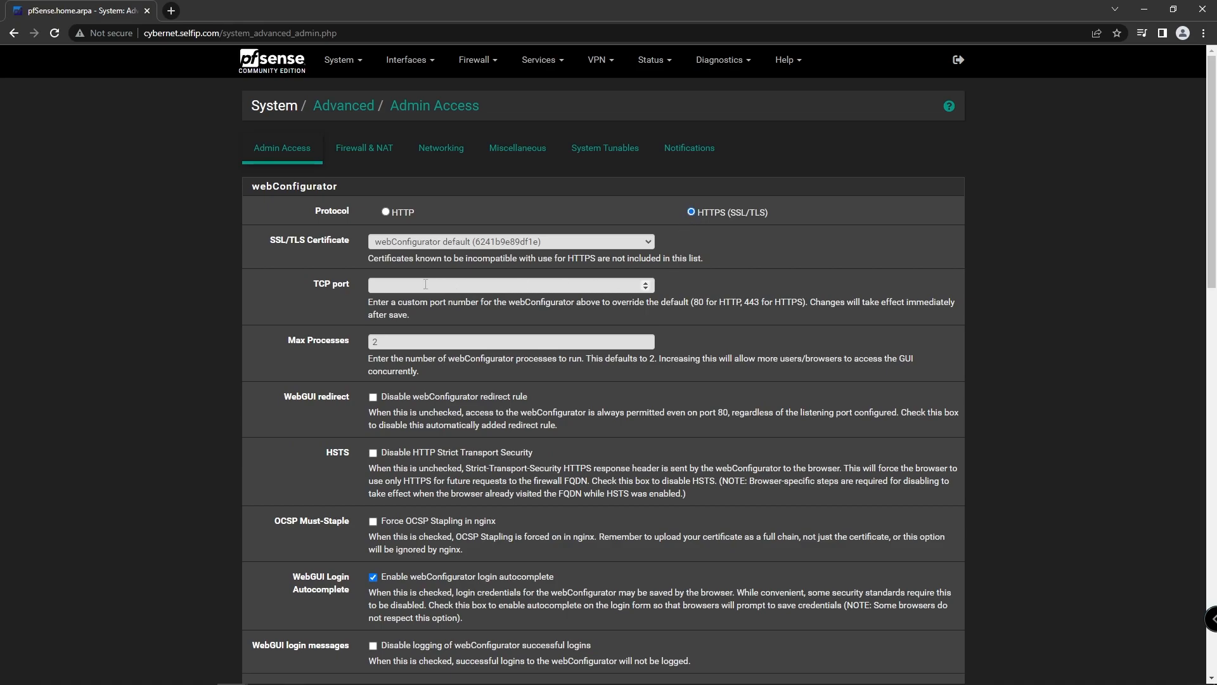
text(8007)
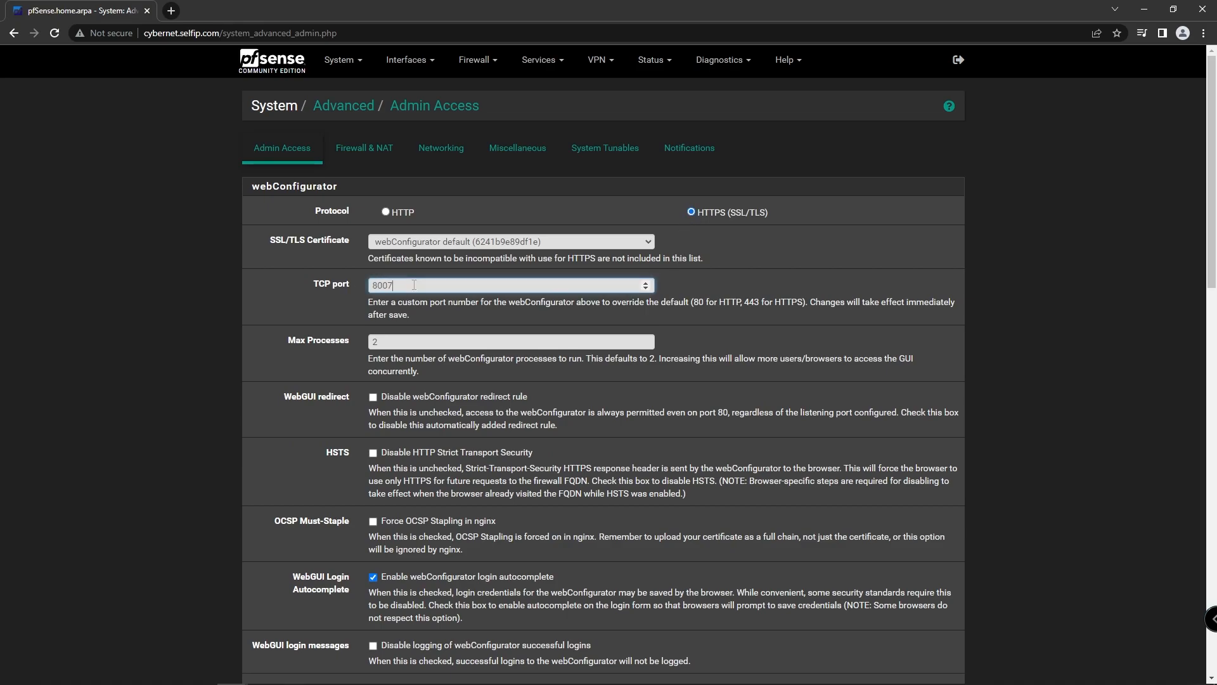
mouse_move(256, 336)
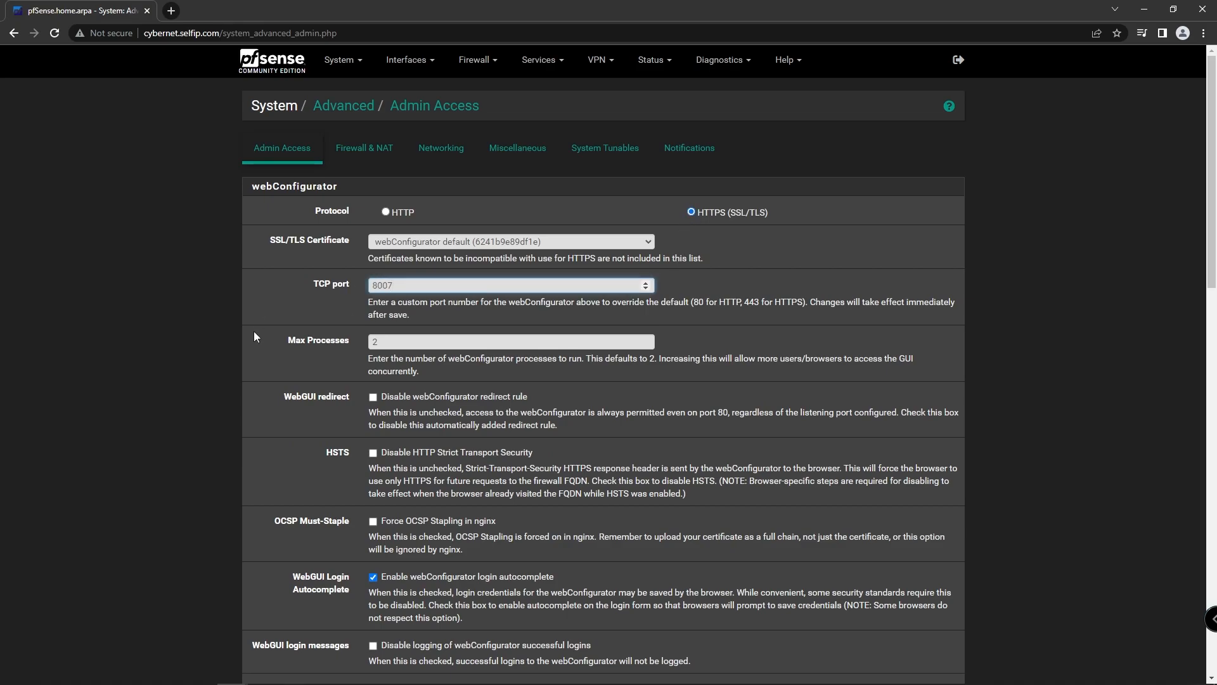
click(373, 397)
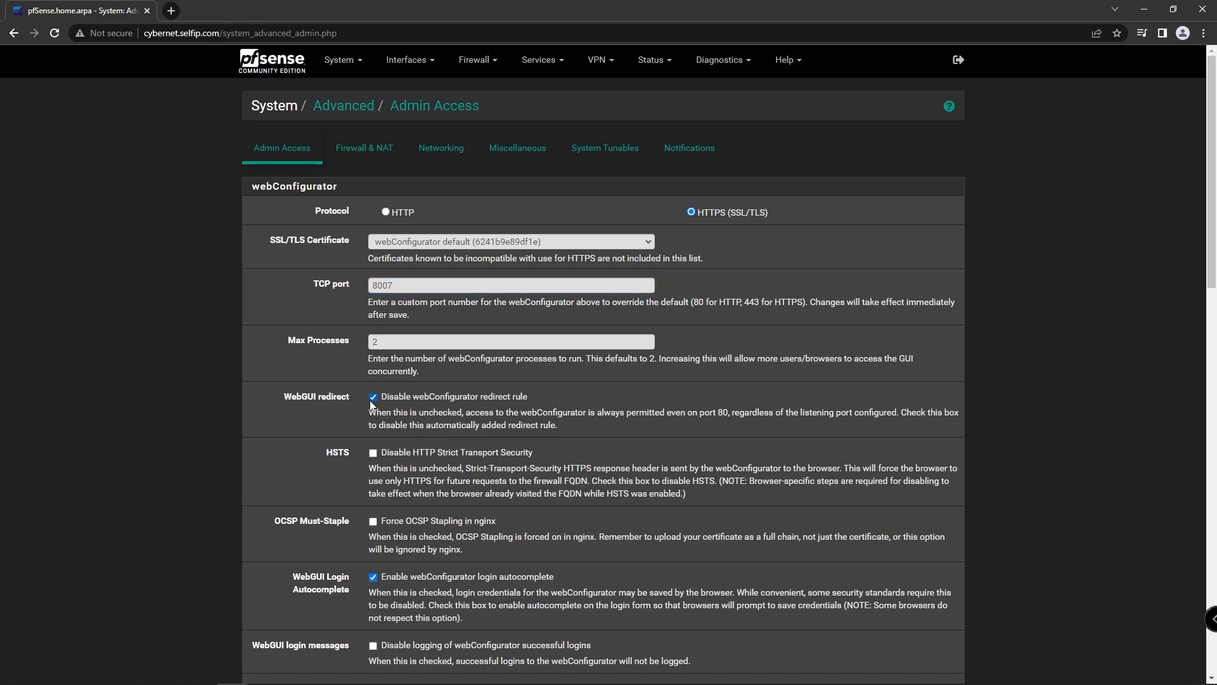
scroll(down, 3)
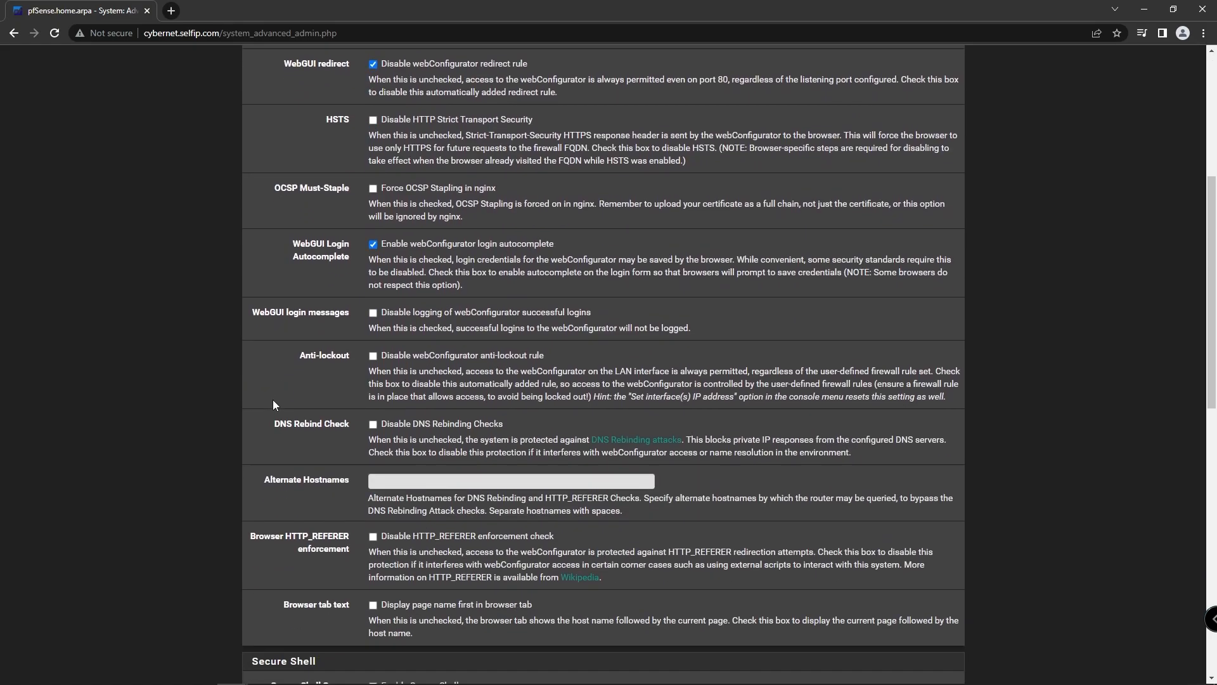
scroll(down, 3)
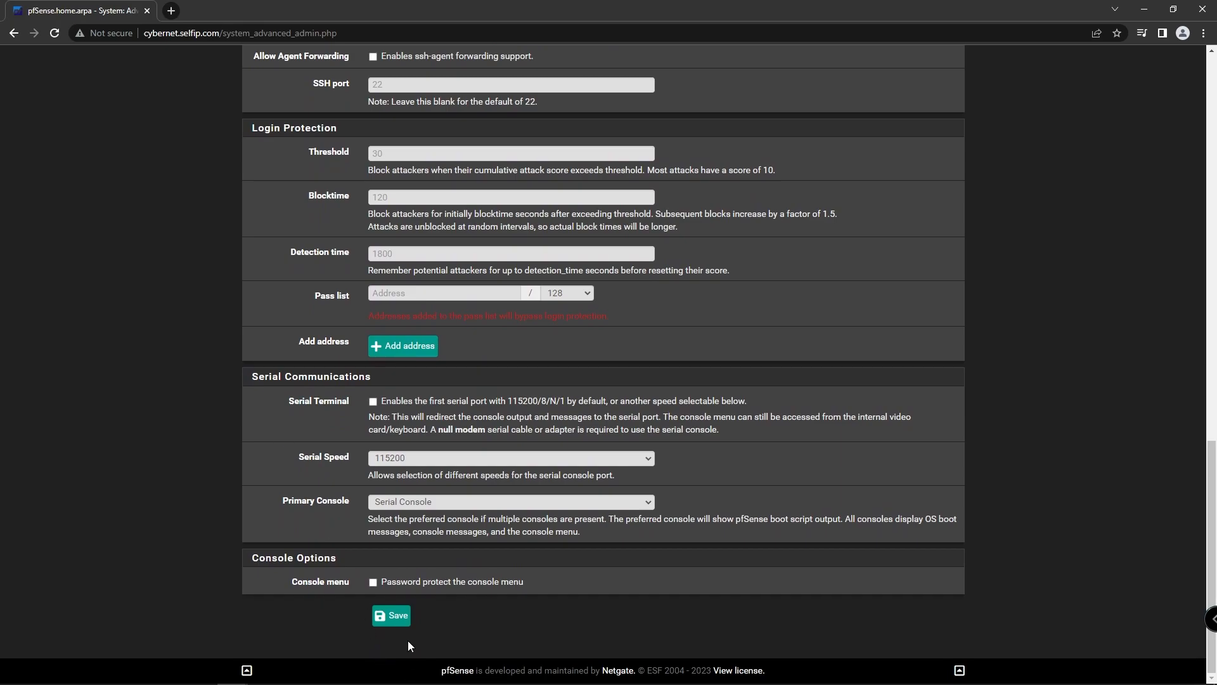
click(392, 615)
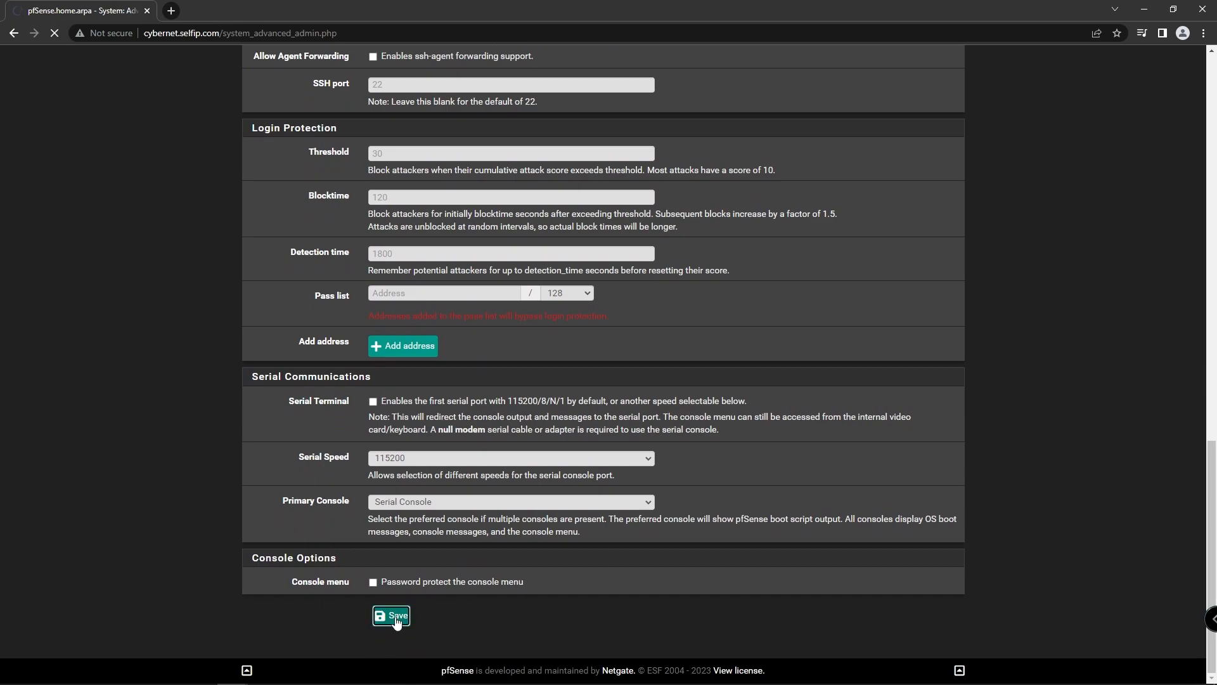
Follow the redirect URL and proceed past Chrome's privacy warning to cybernet.selfip.com on port 8007.
click(392, 615)
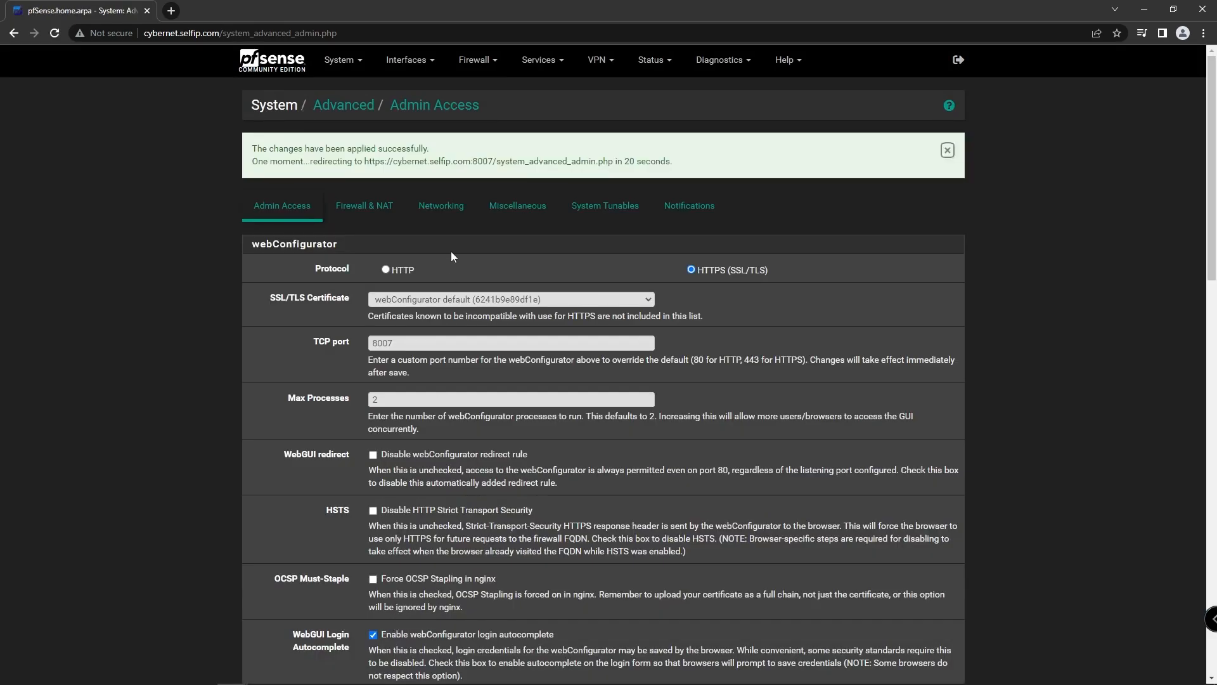
mouse_move(499, 187)
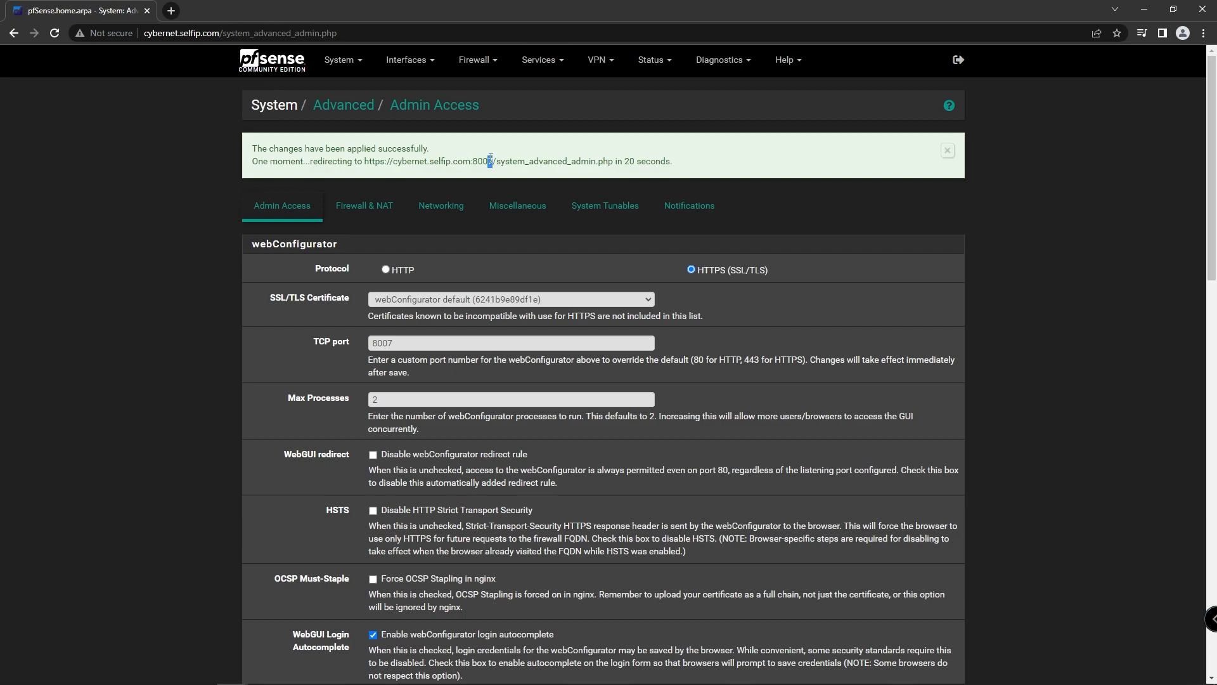
double_click(427, 161)
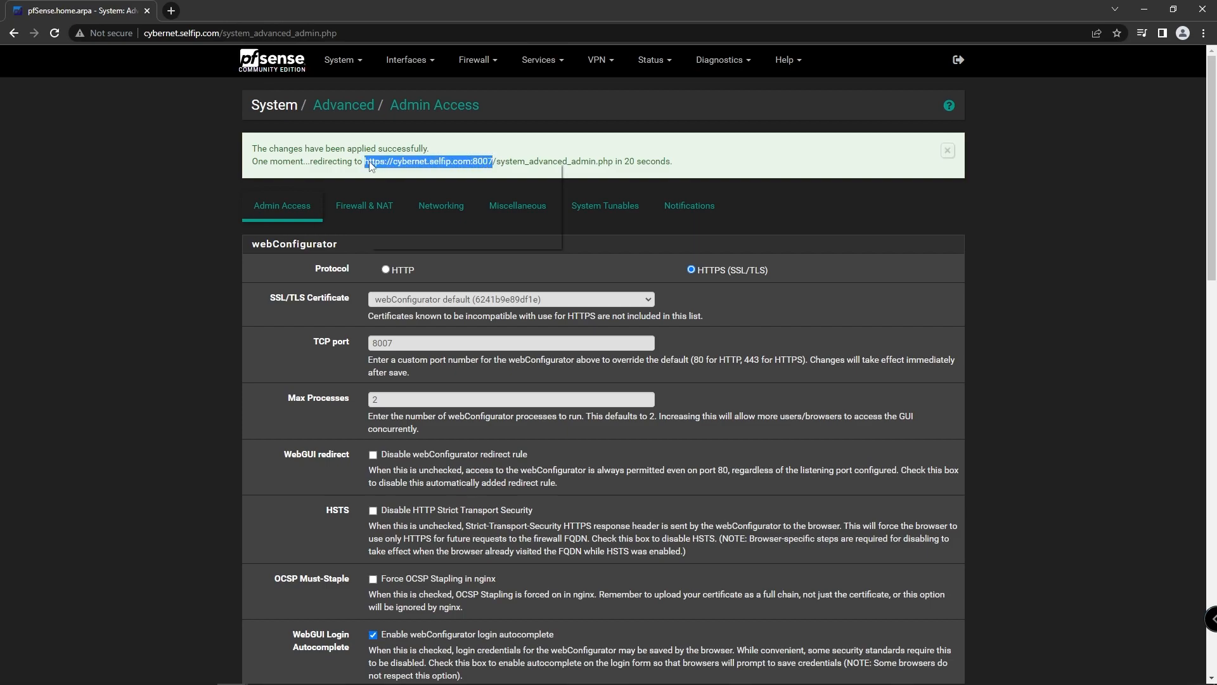
click(240, 33)
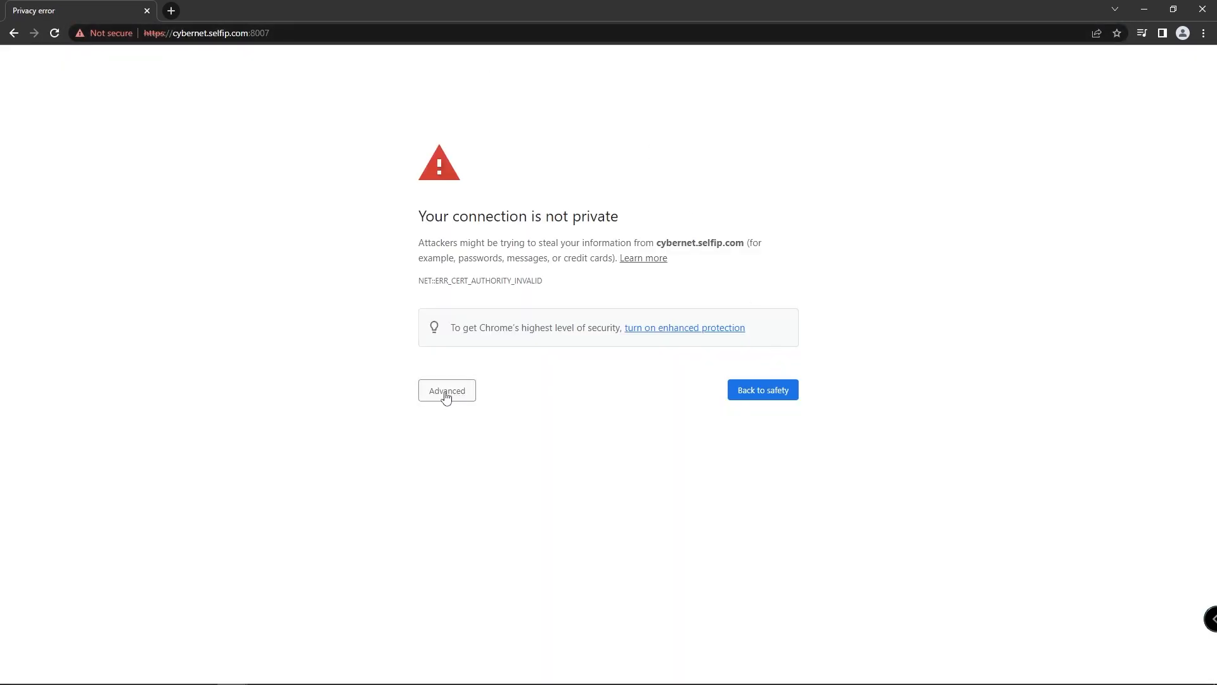
click(448, 390)
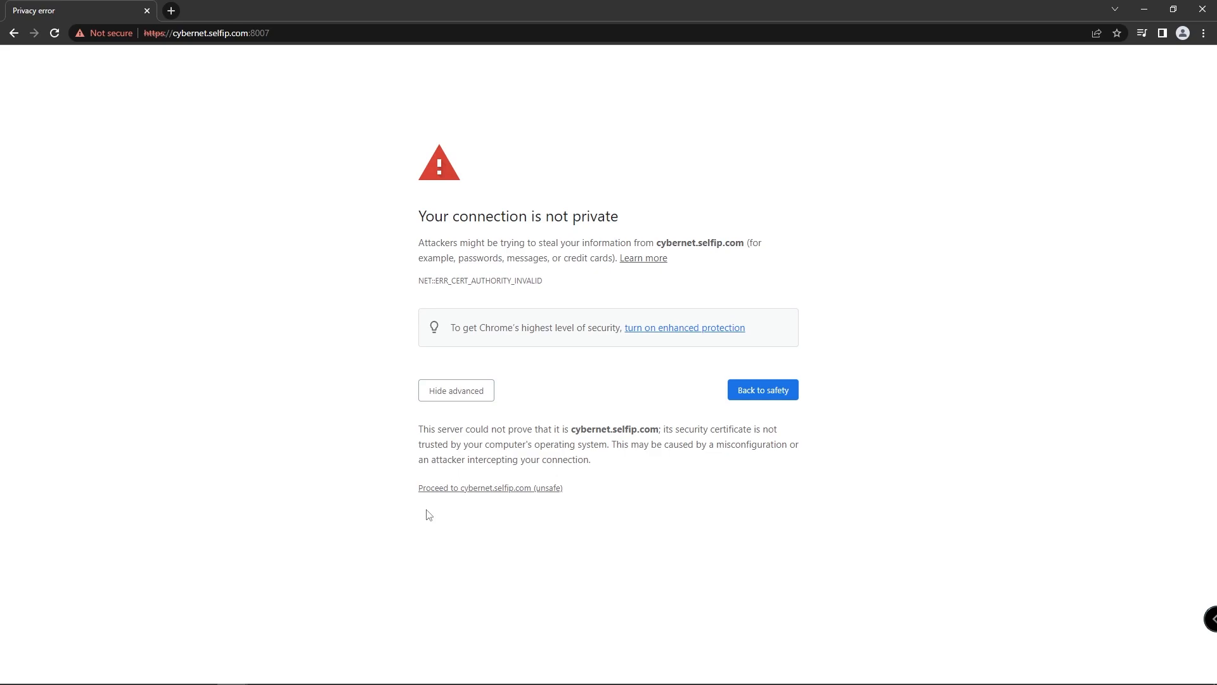
mouse_move(482, 497)
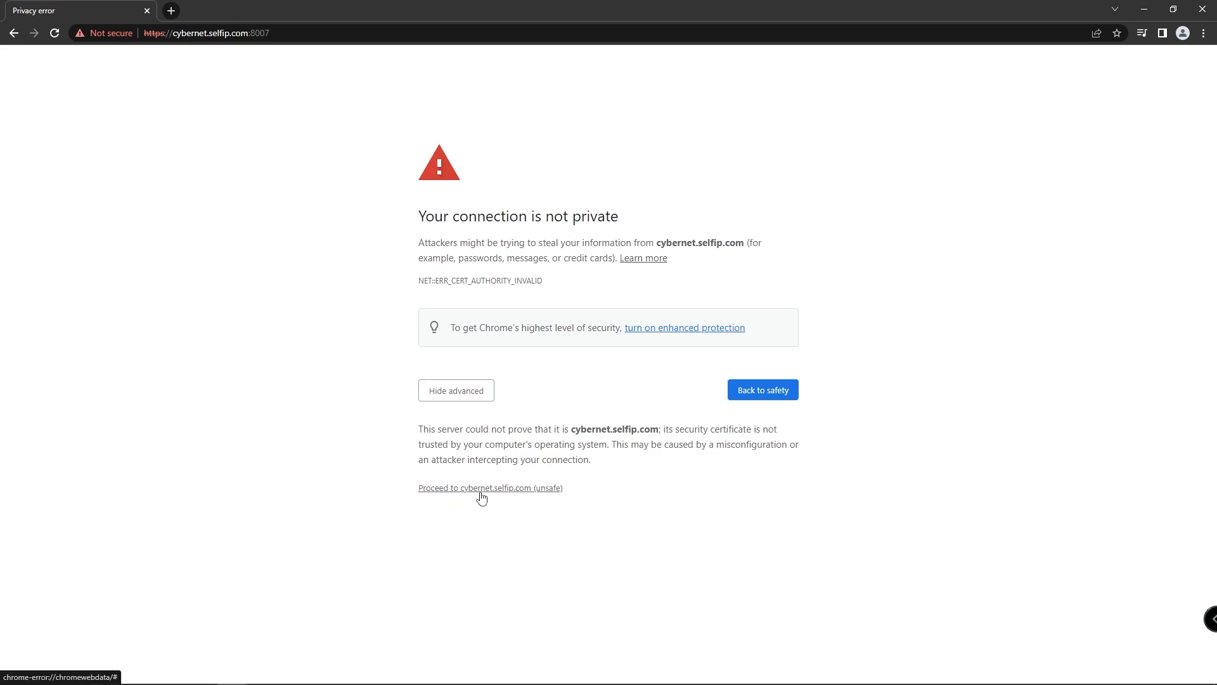
click(489, 487)
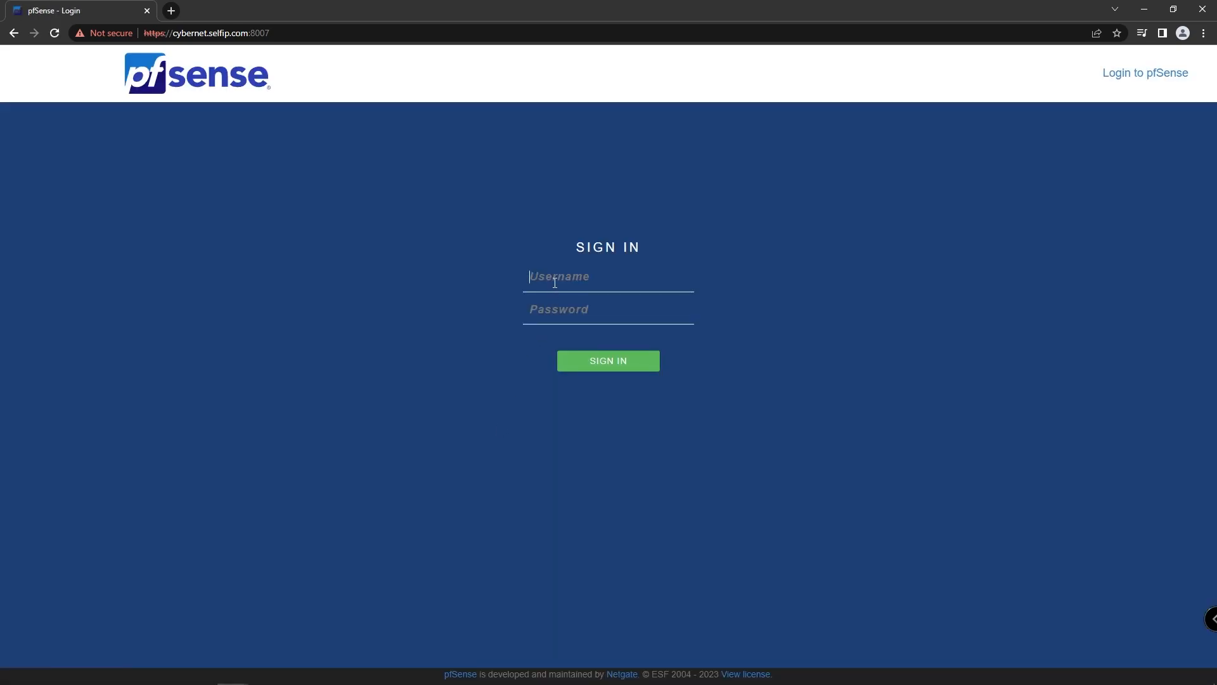
Sign in to the web interface as admin over HTTPS on port 8007.
text(admin)
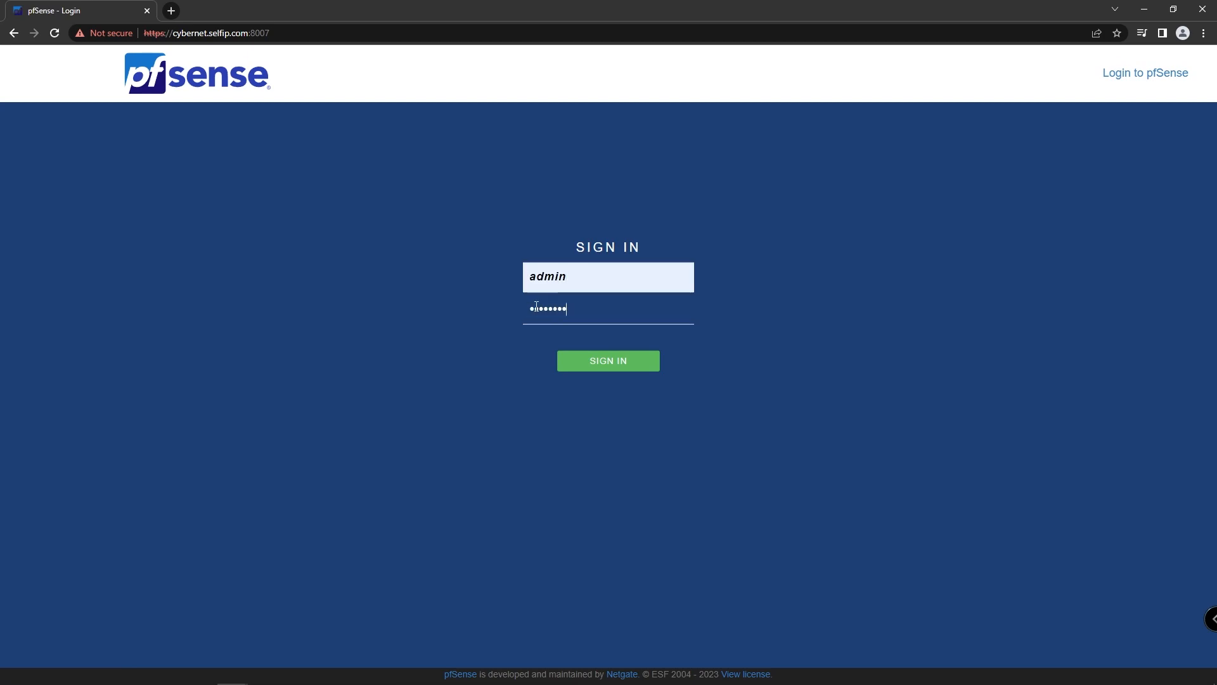
click(608, 360)
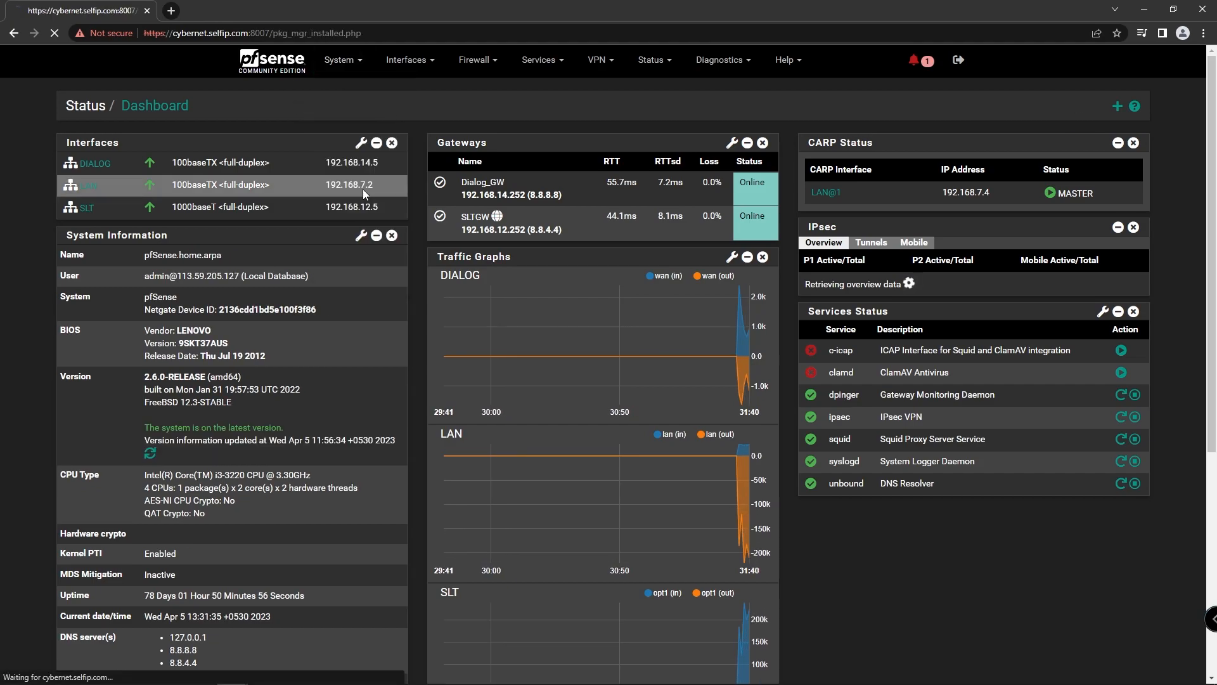
From Available Packages, install the acme package and confirm the installation.
click(397, 147)
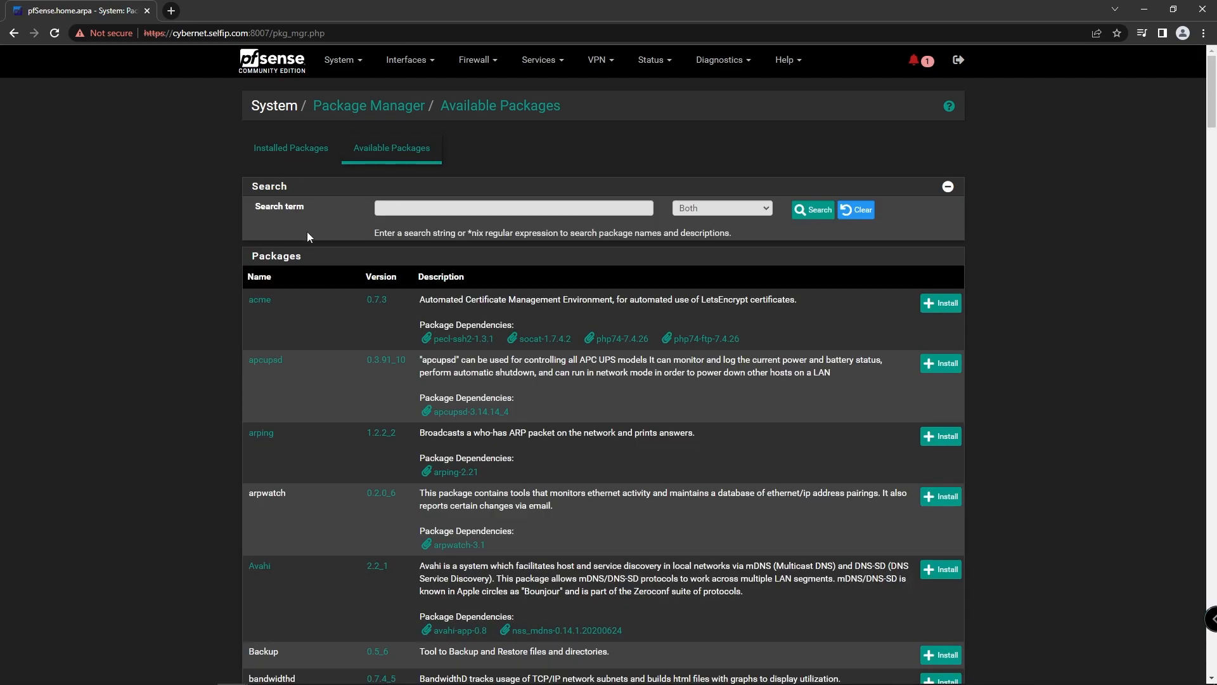
mouse_move(606, 372)
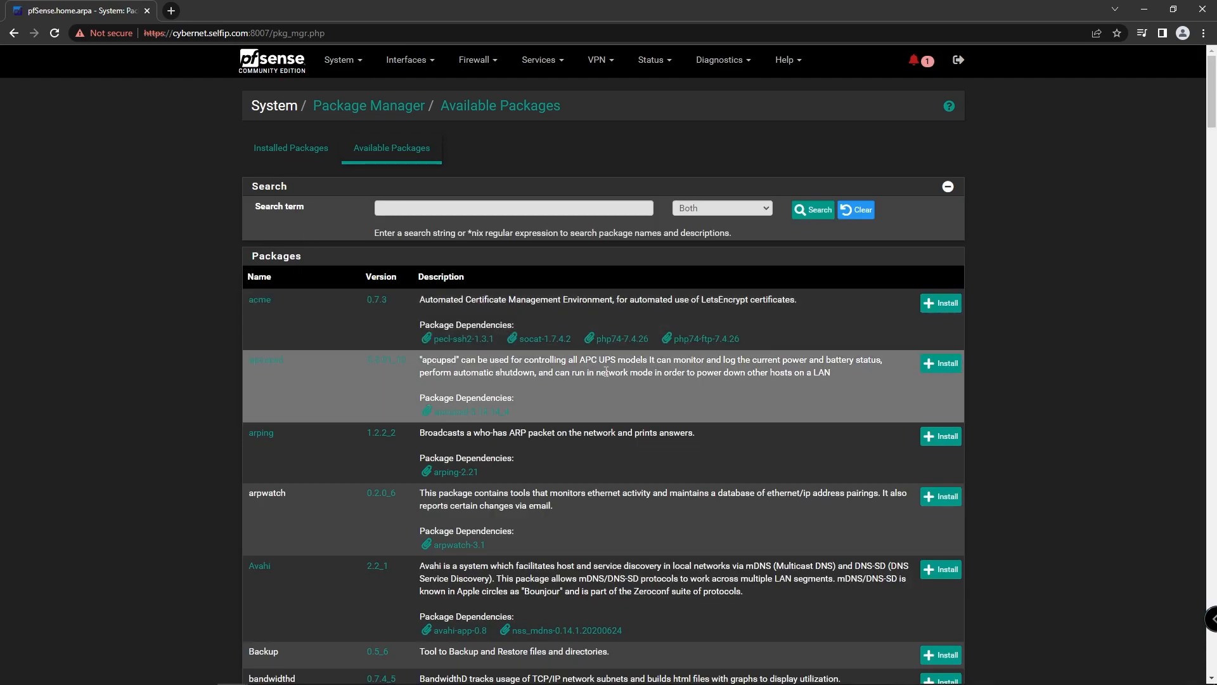
click(939, 304)
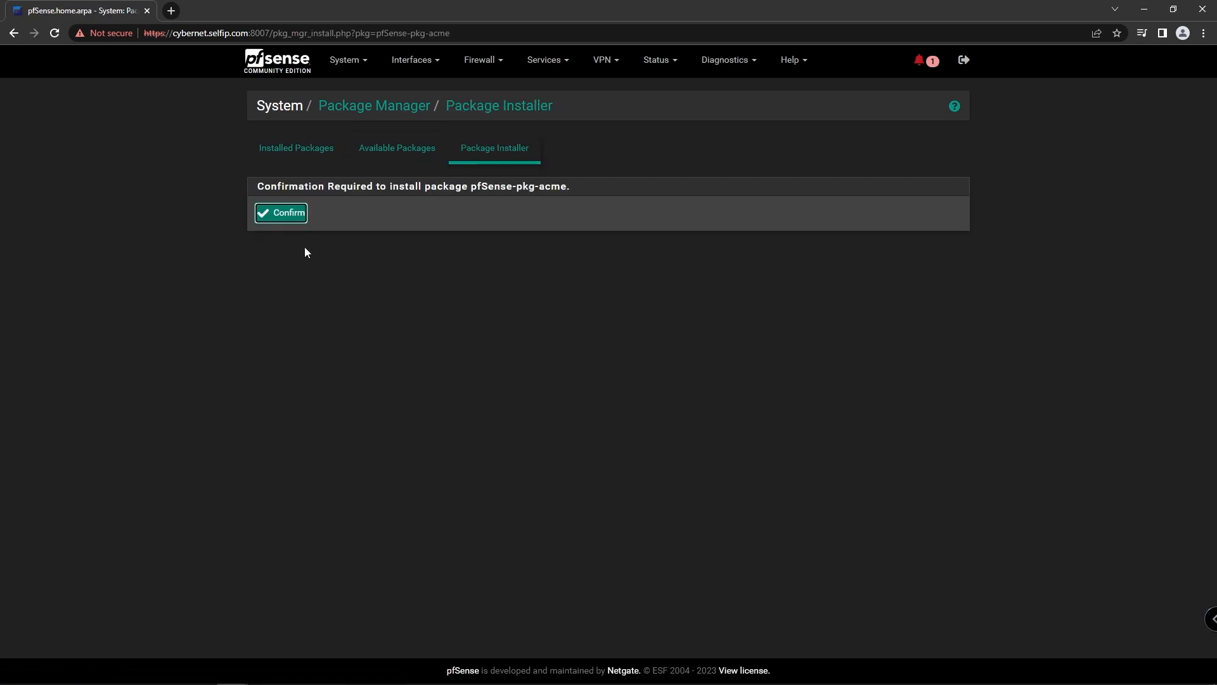
click(280, 213)
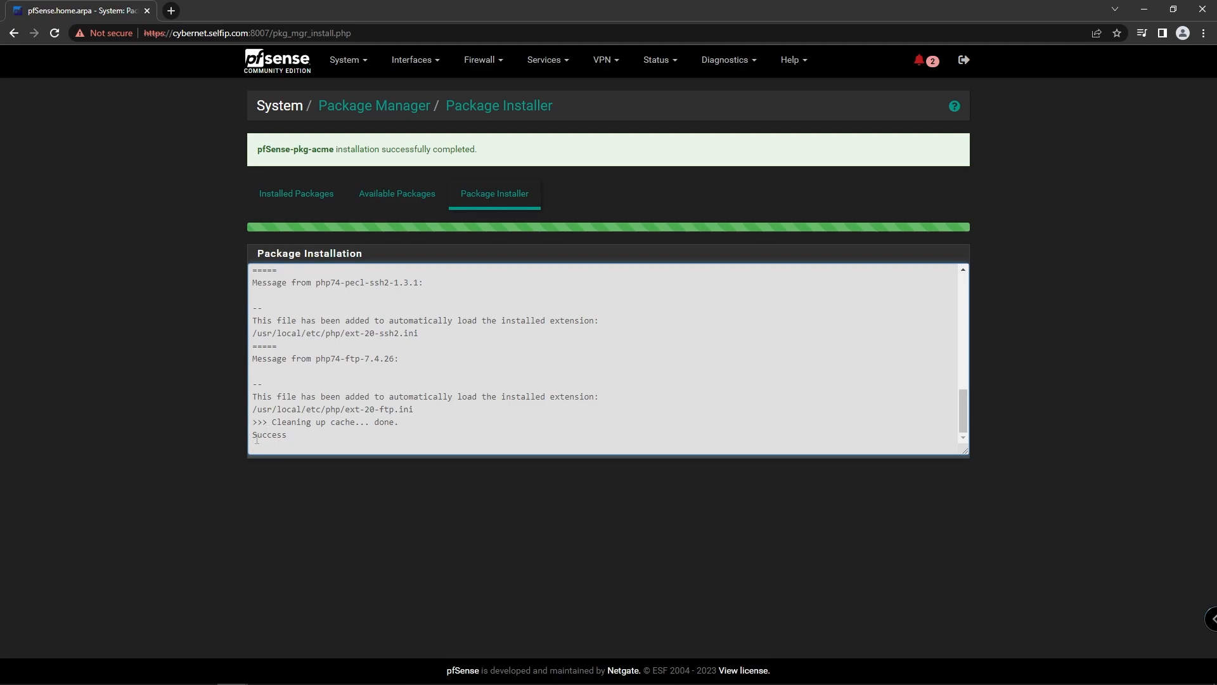
Via Services > Acme Certificates, switch to the empty Account keys list and begin adding a key.
click(545, 60)
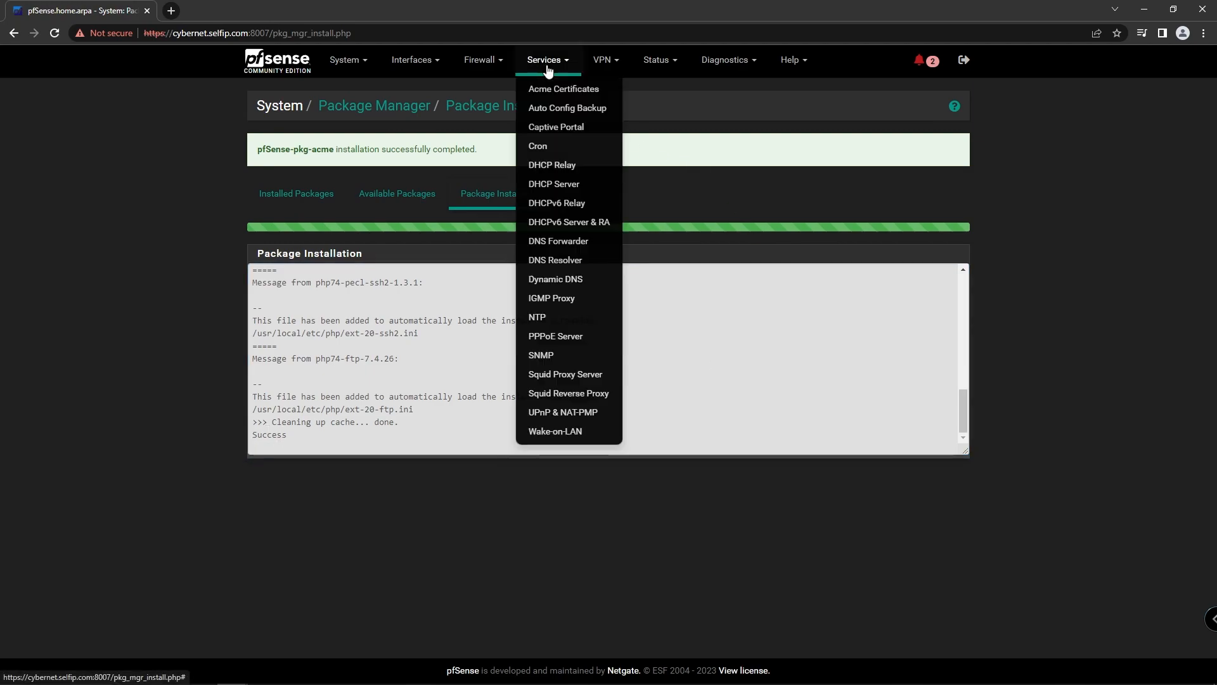
mouse_move(564, 89)
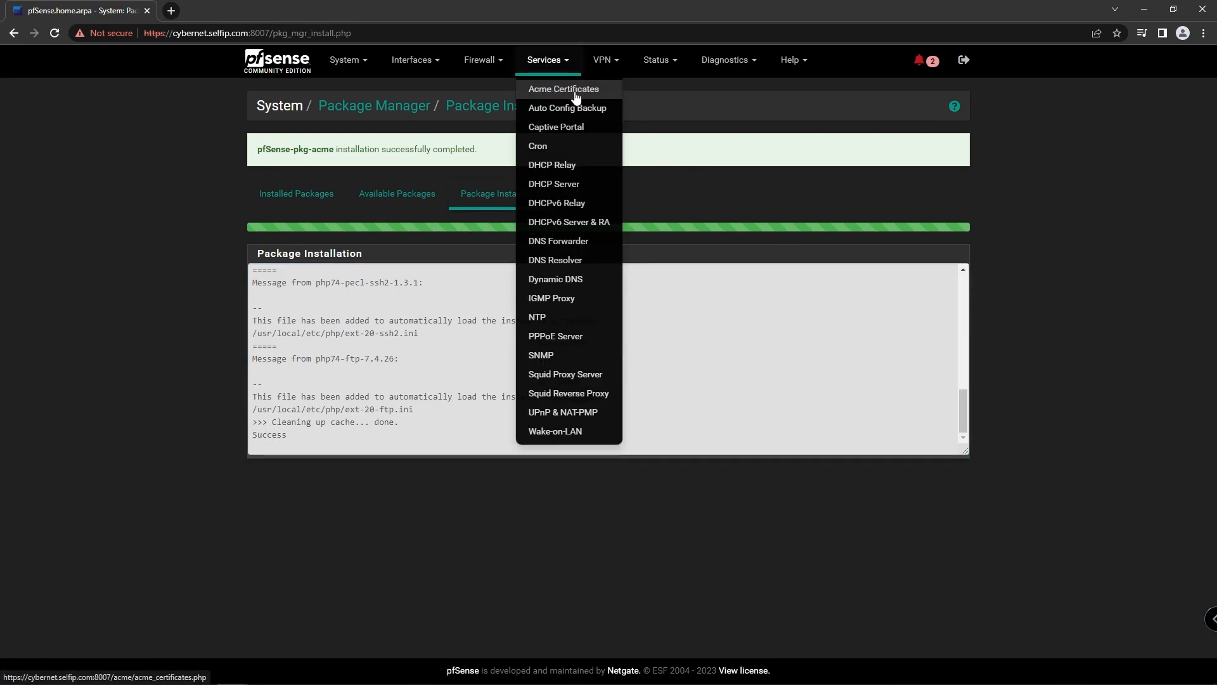
click(564, 88)
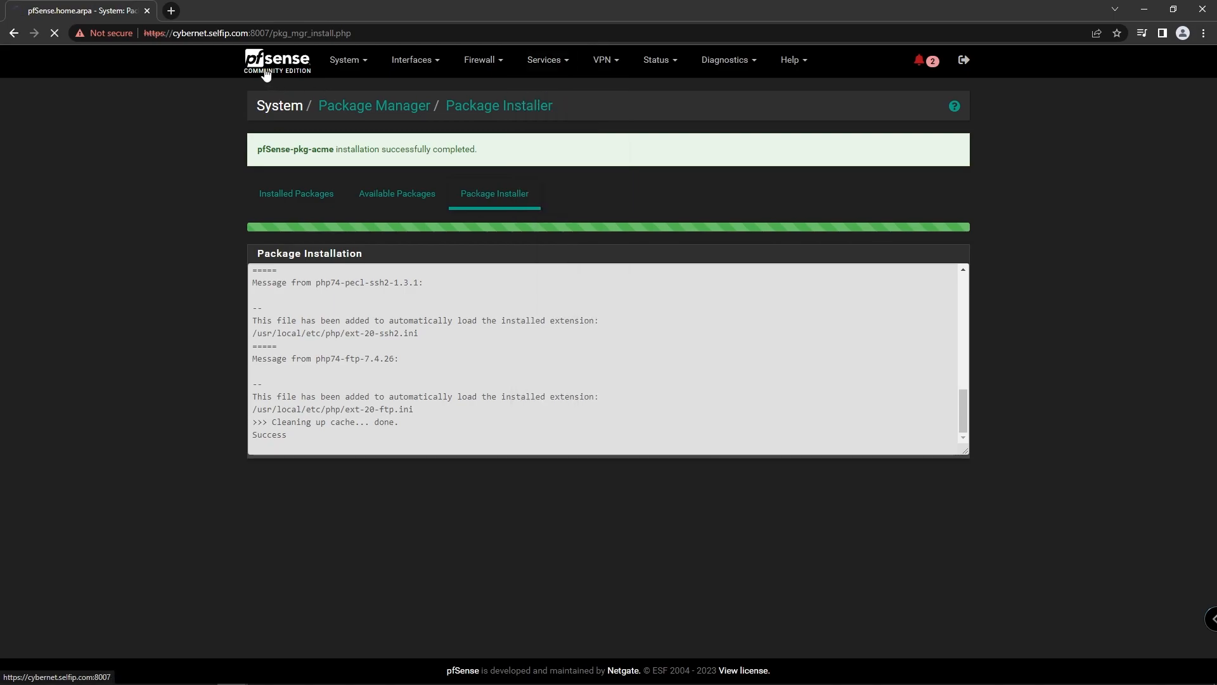
click(542, 60)
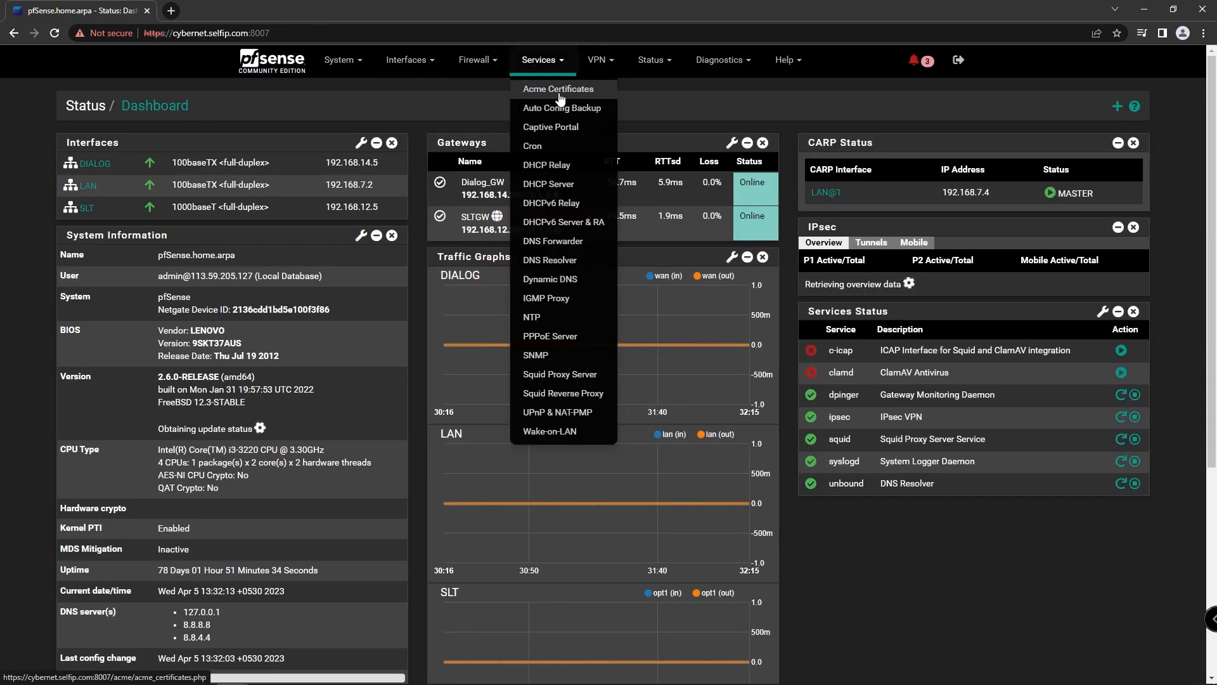
click(558, 89)
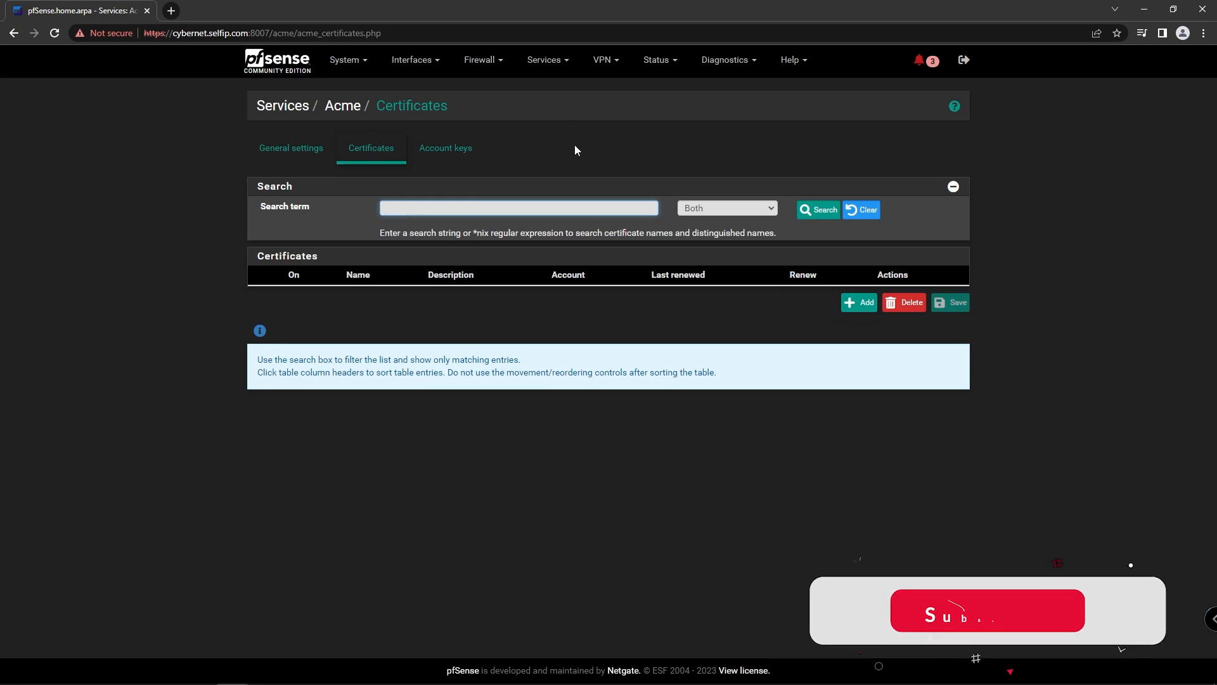
click(445, 147)
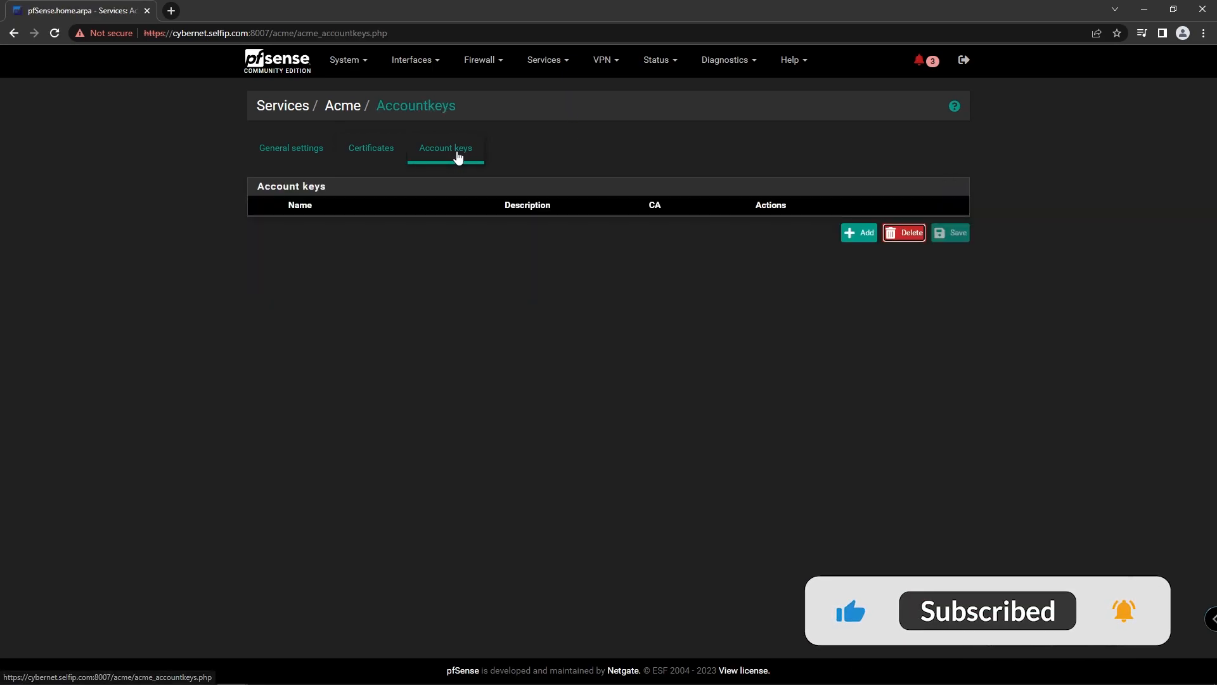
click(860, 232)
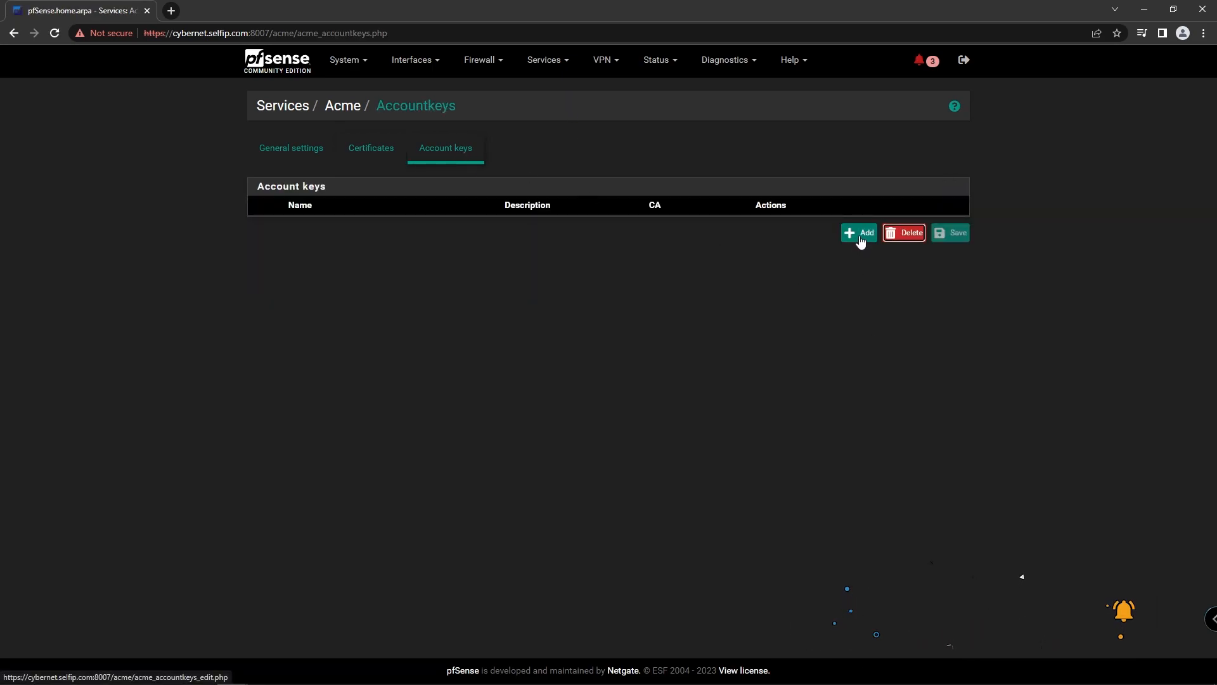
click(859, 232)
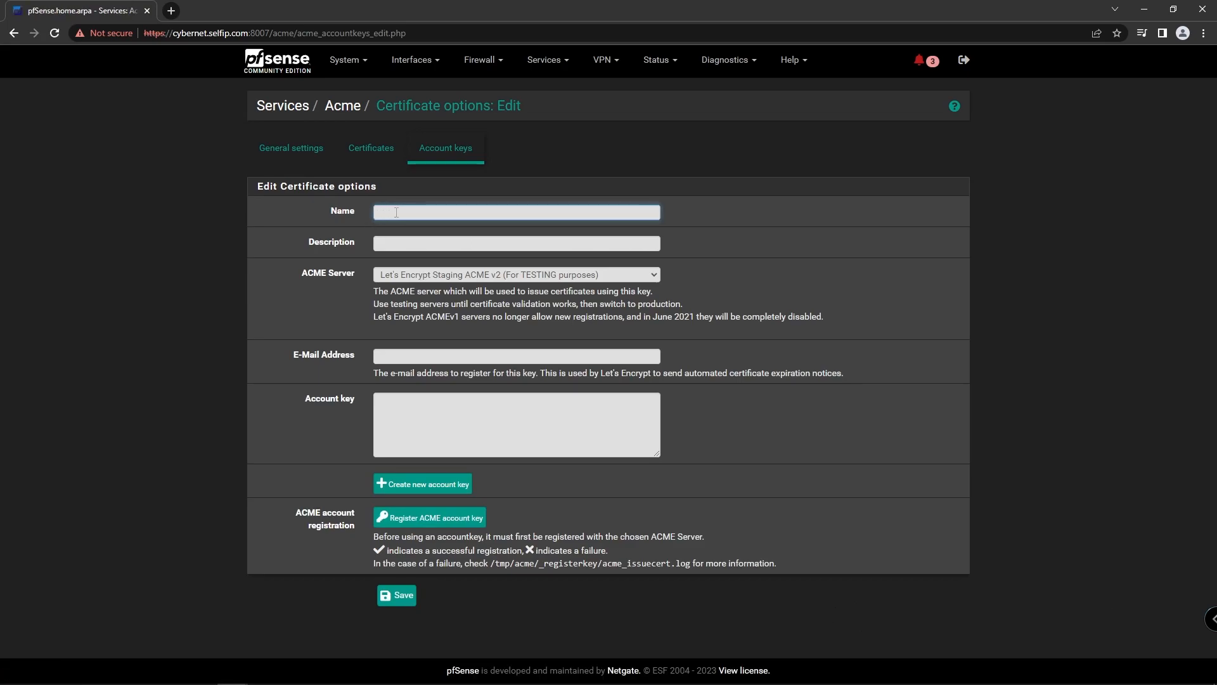
text(CYBERNET_KEY)
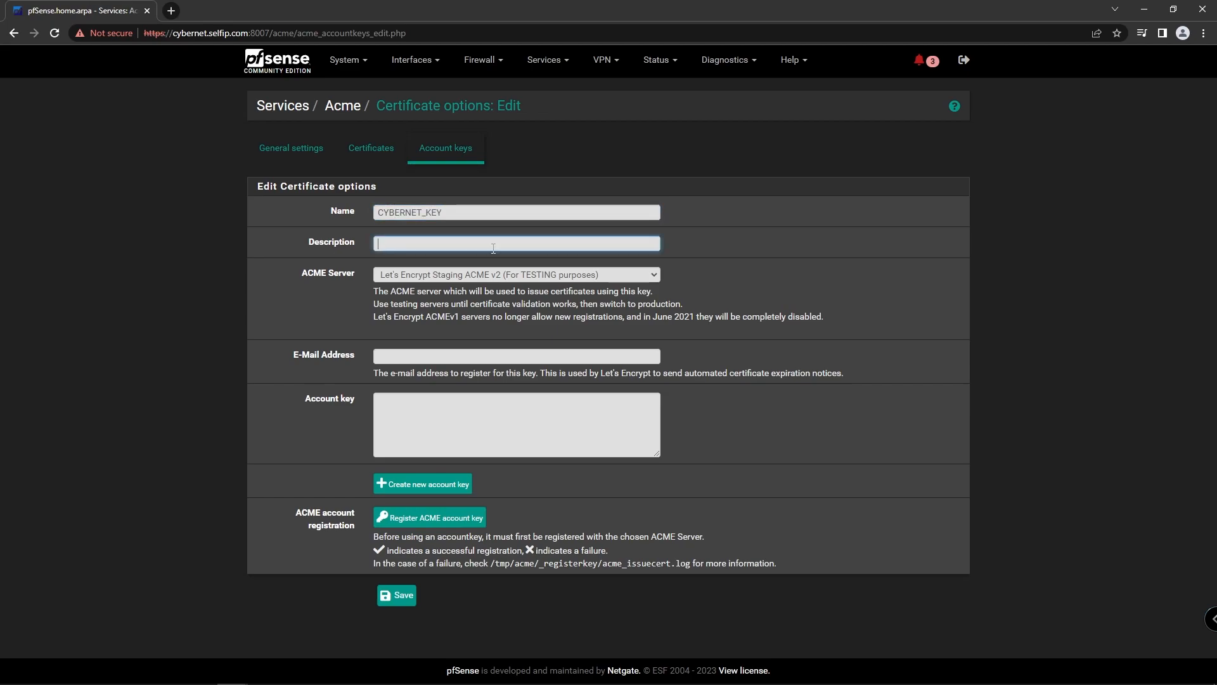
mouse_move(453, 286)
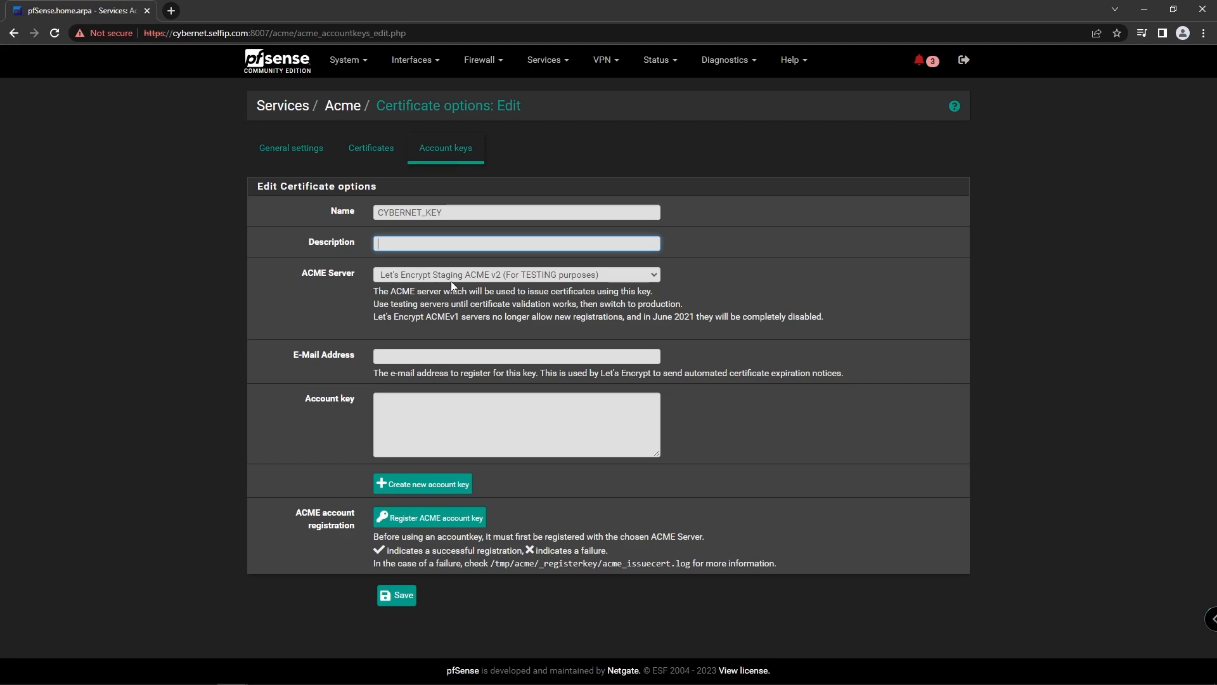
click(515, 273)
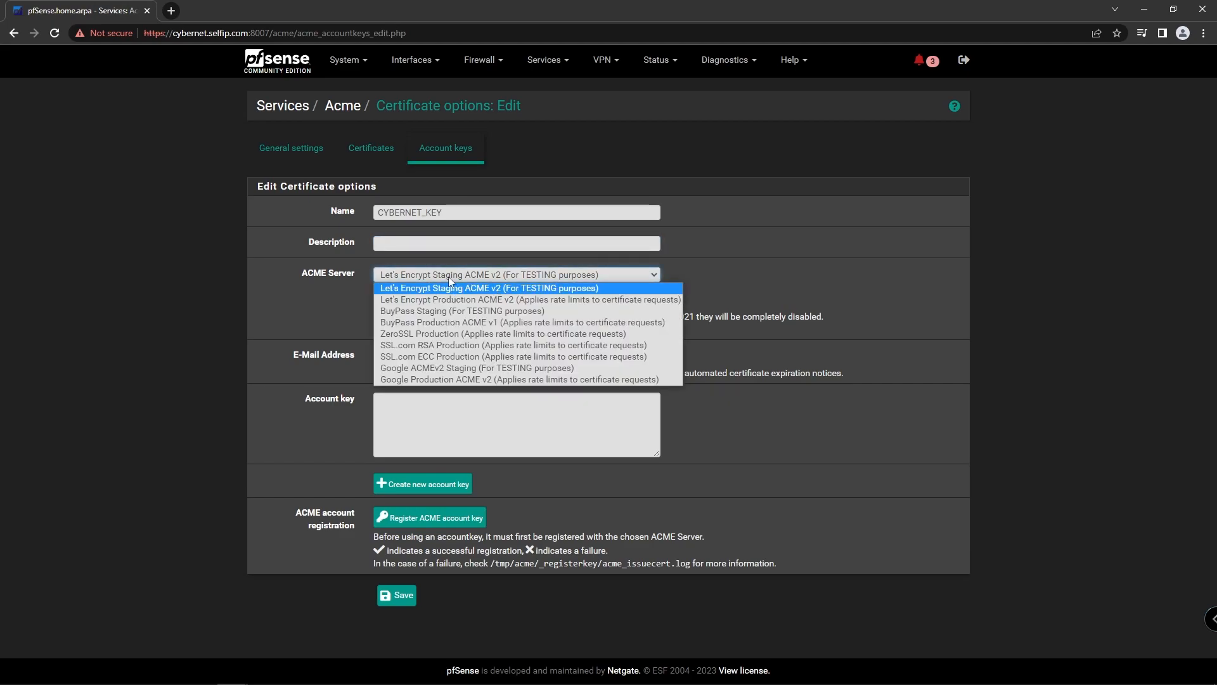
mouse_move(530, 299)
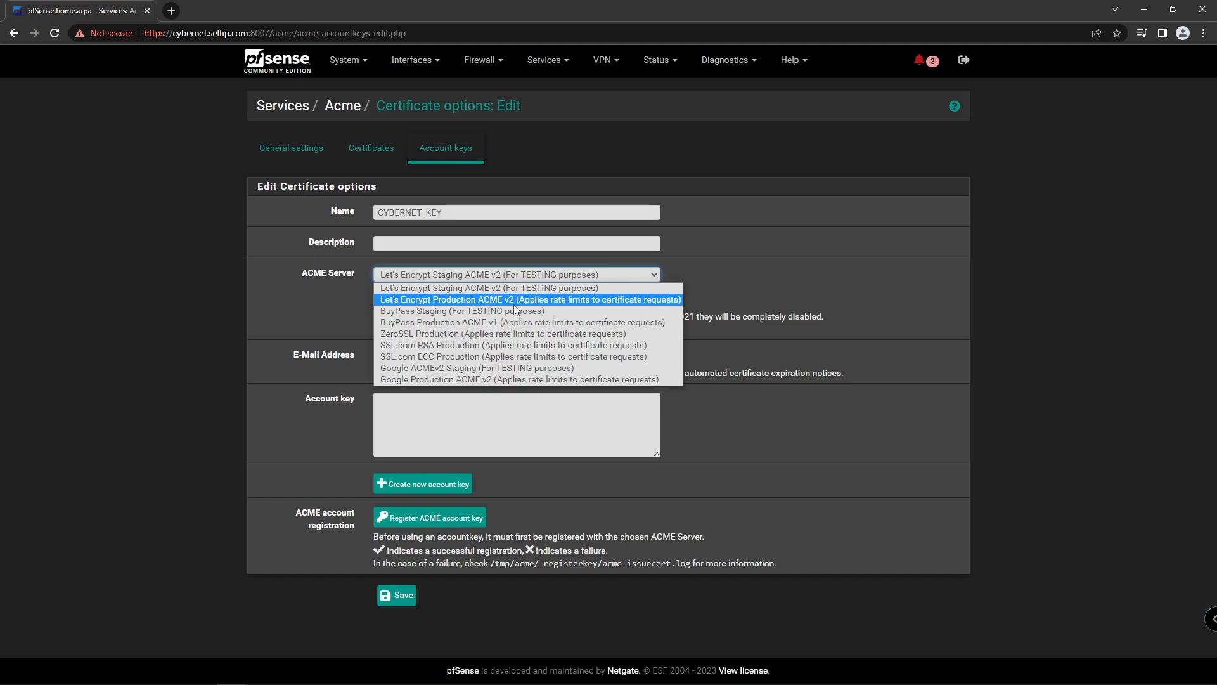
mouse_move(651, 308)
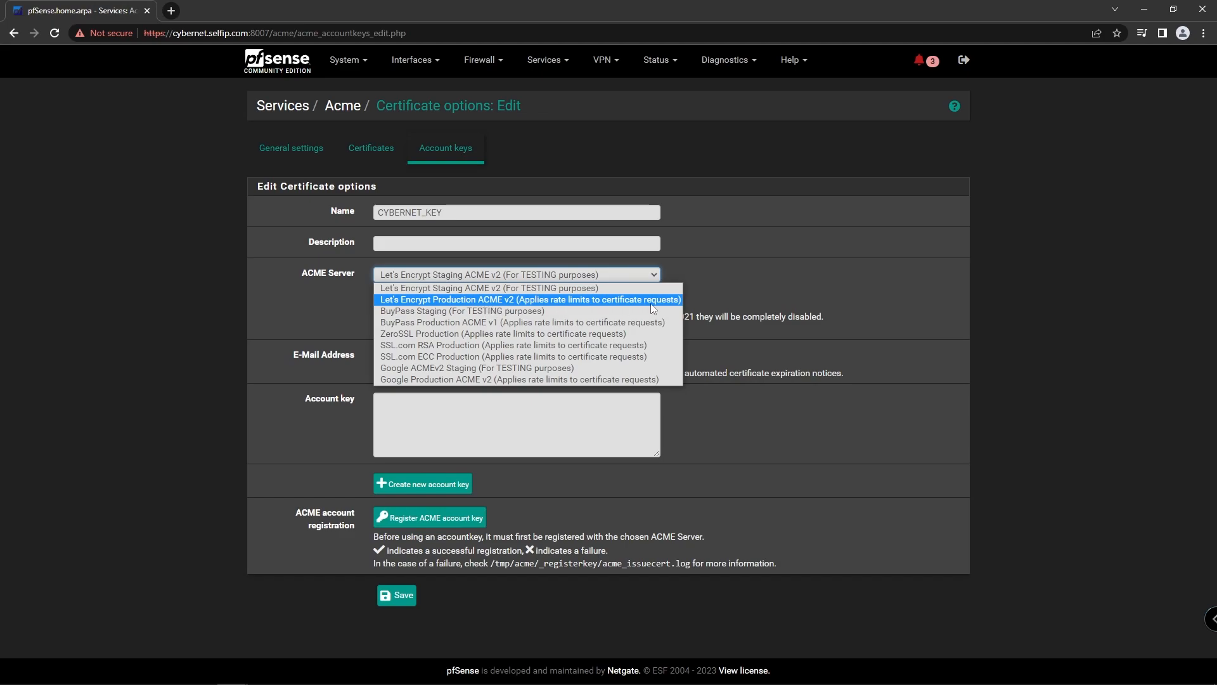
click(530, 299)
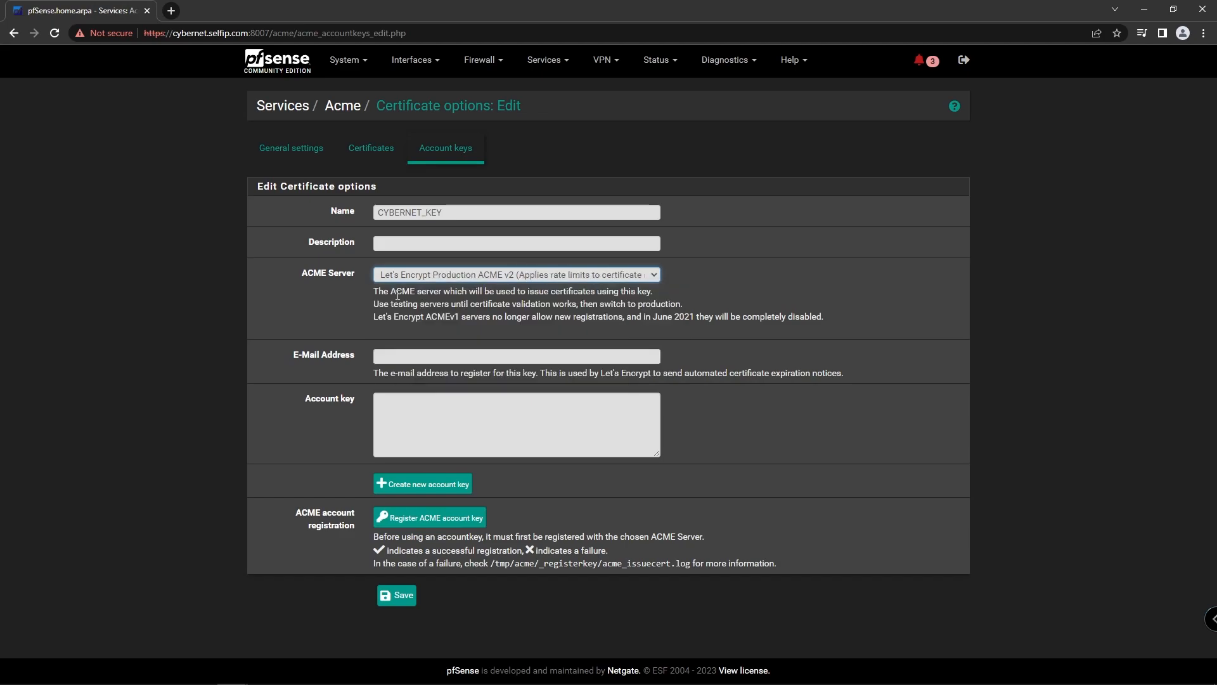
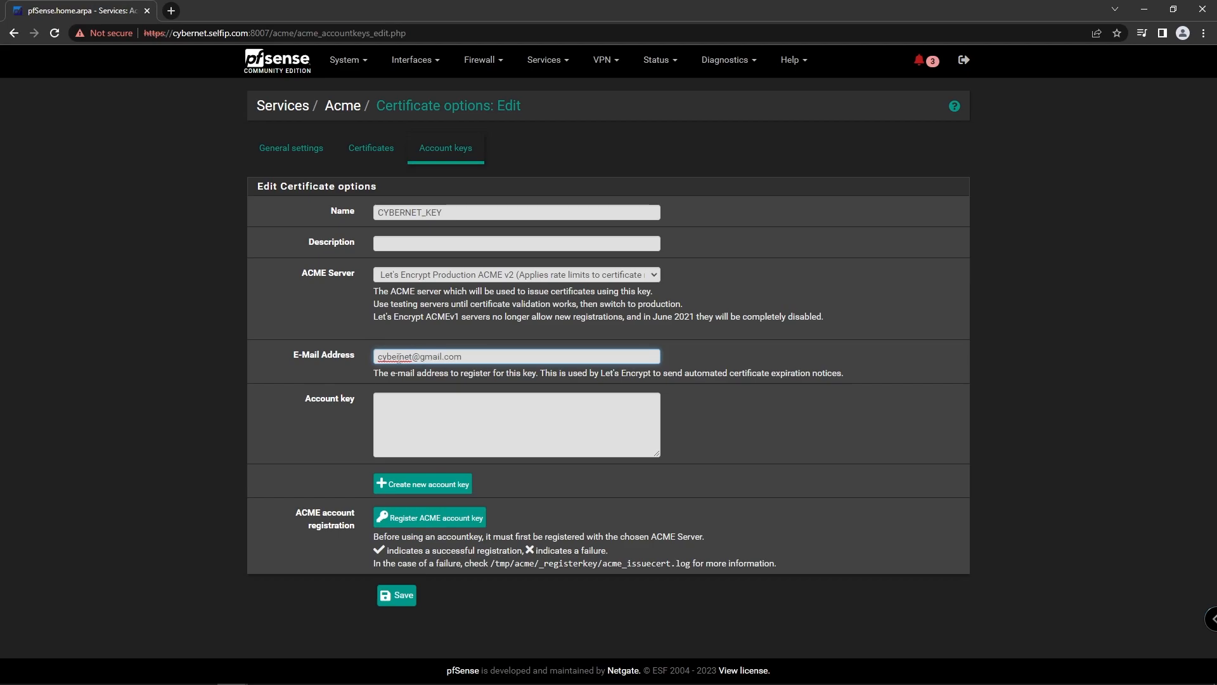
click(516, 424)
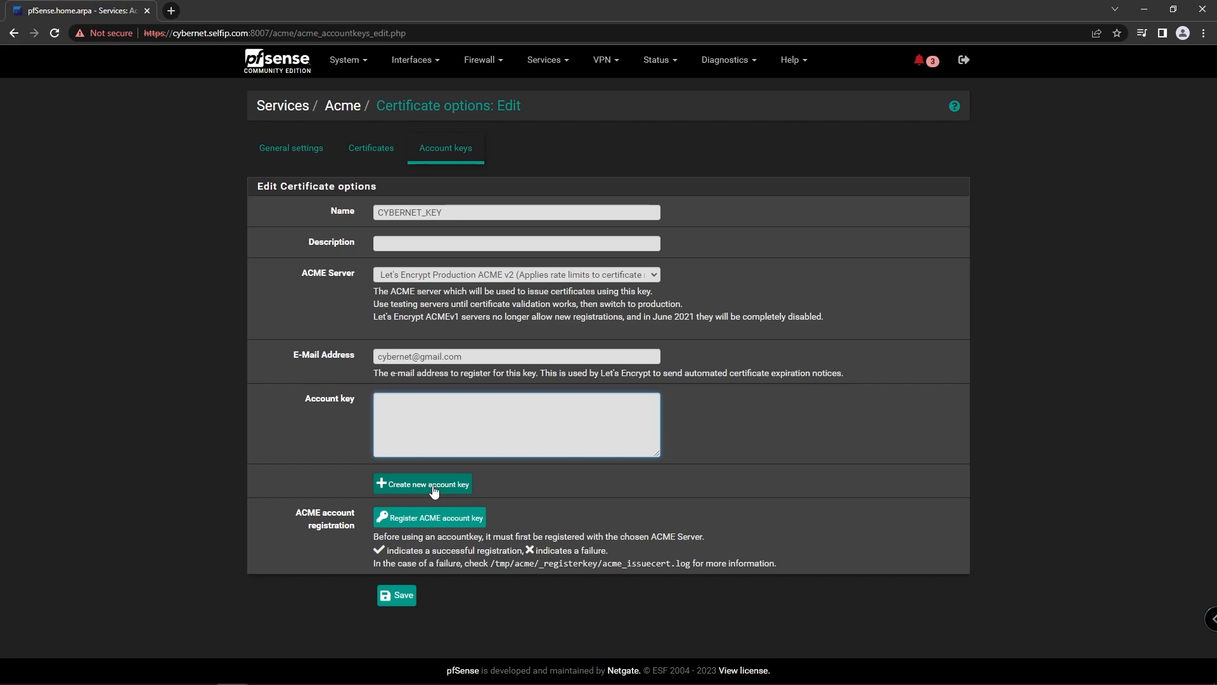
Generate a new account private key, register it with Let's Encrypt, and save it.
click(424, 484)
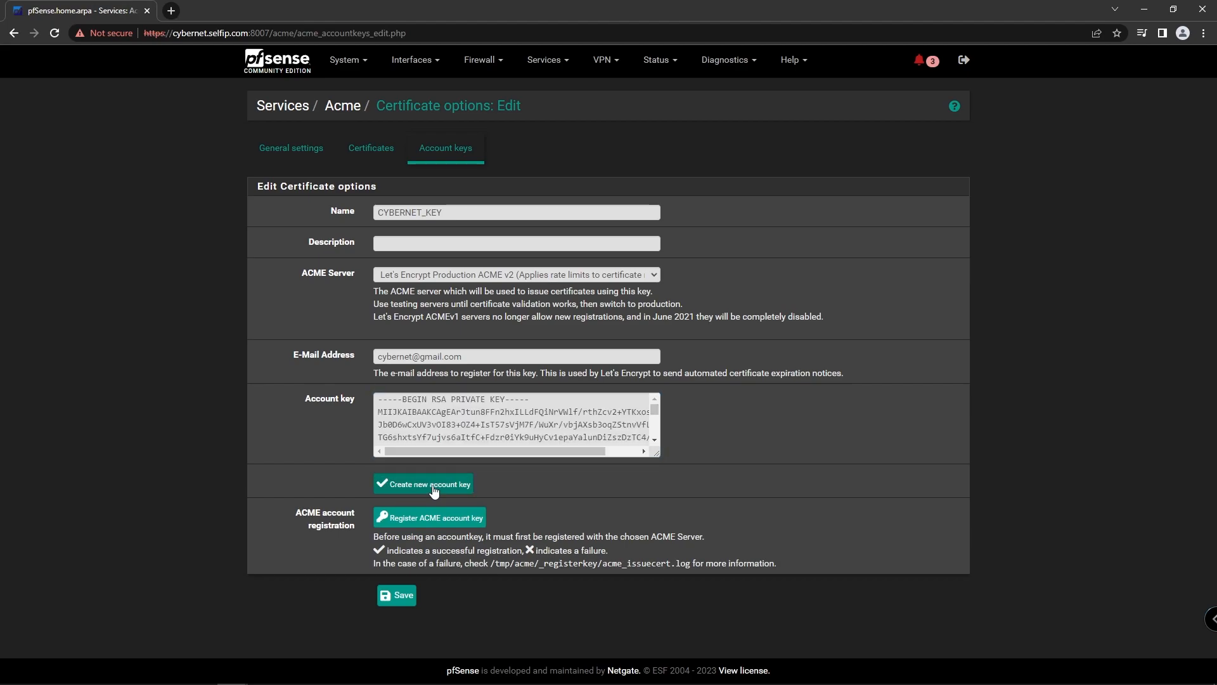
click(422, 483)
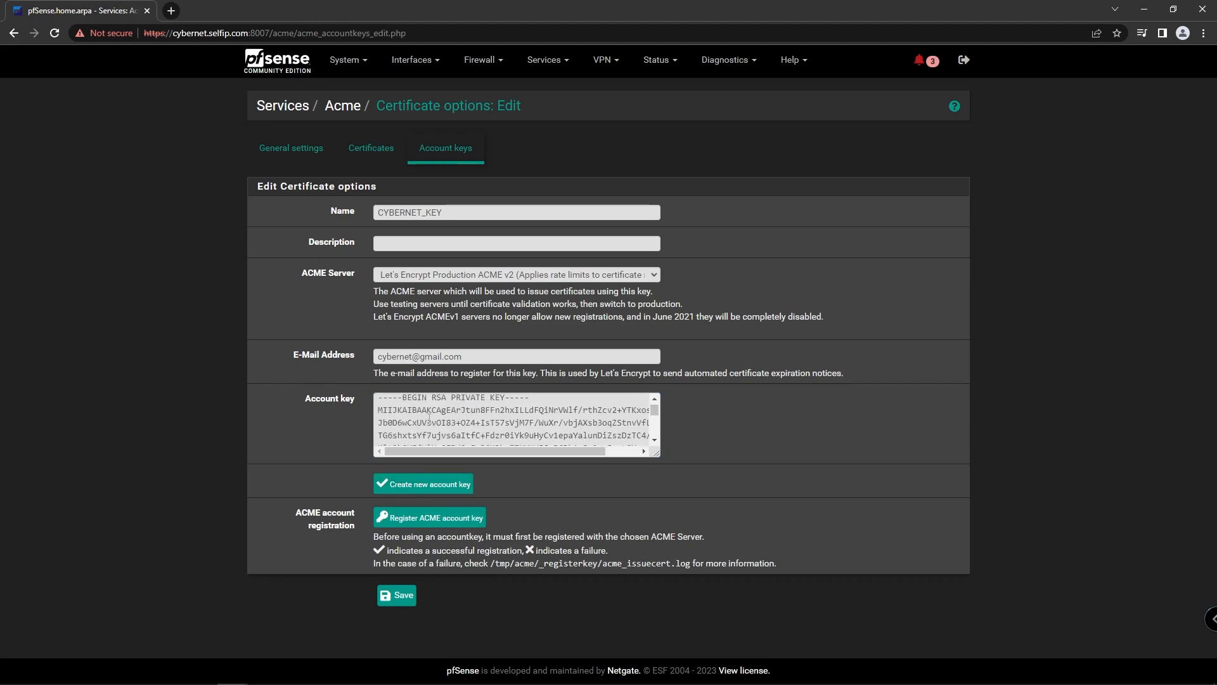
scroll(down, 3)
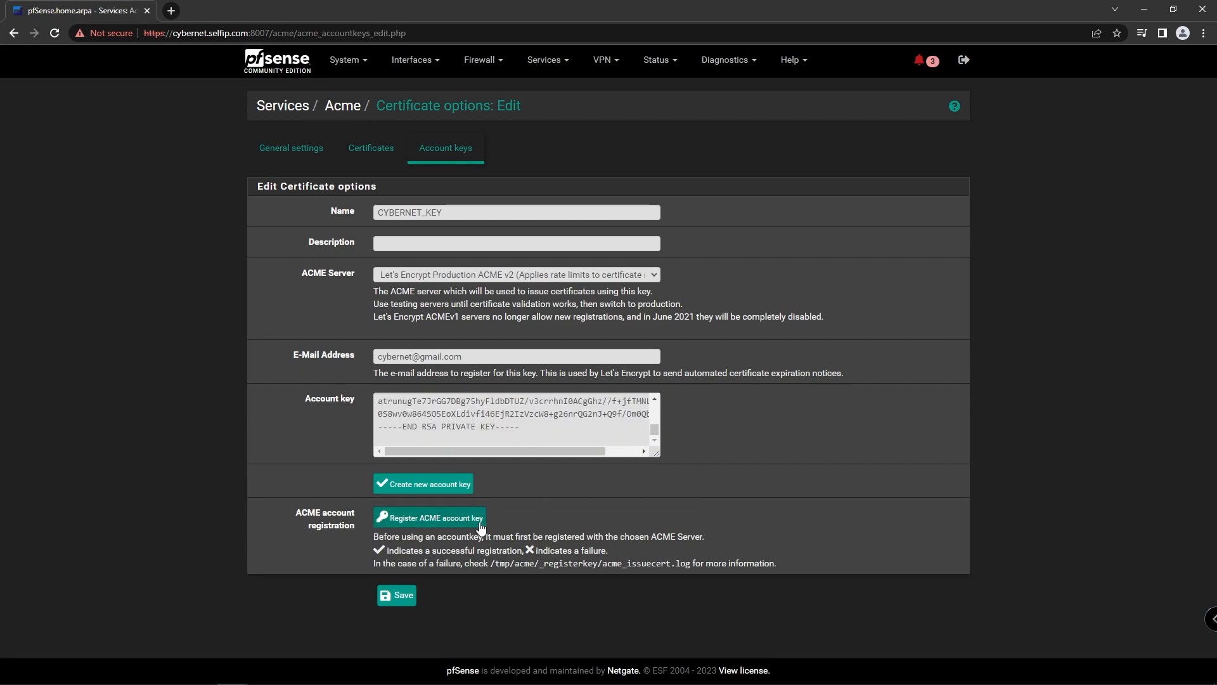
mouse_move(413, 528)
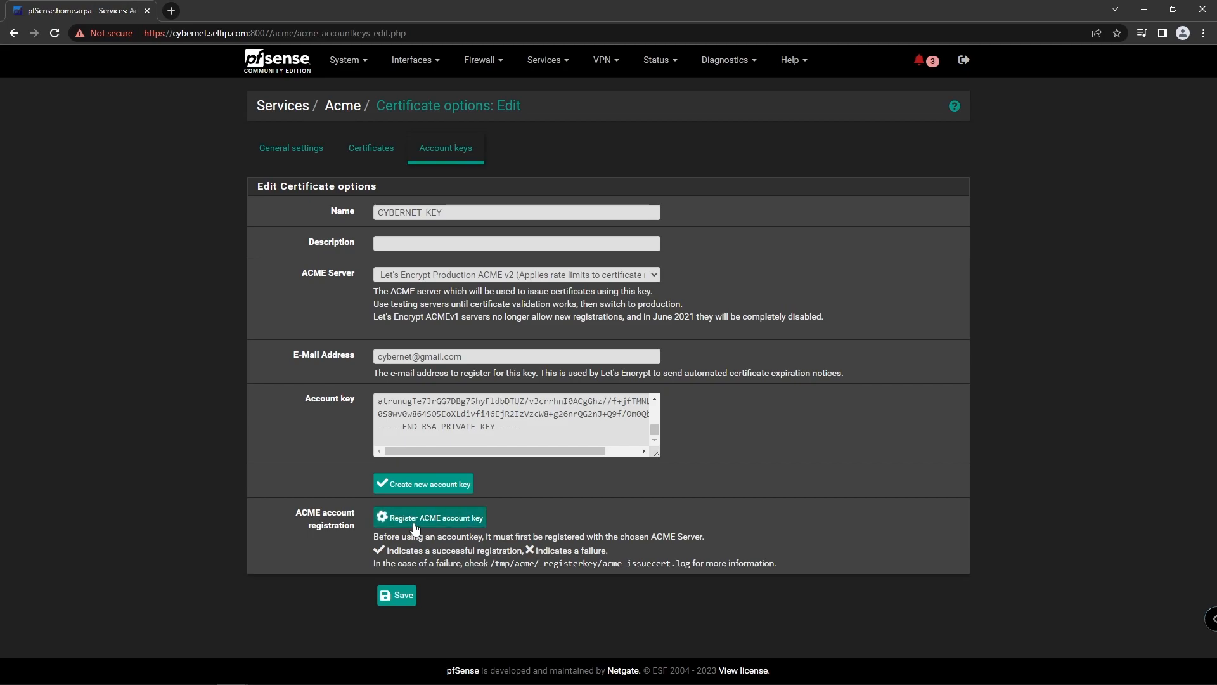
mouse_move(431, 527)
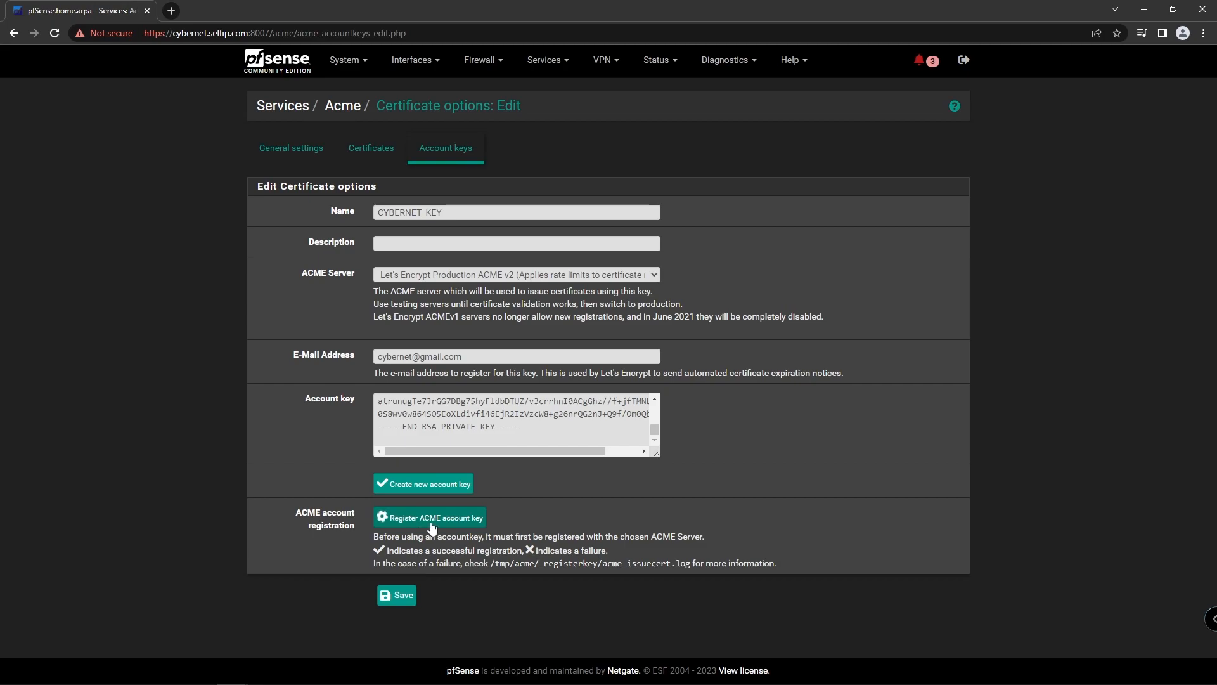
click(429, 518)
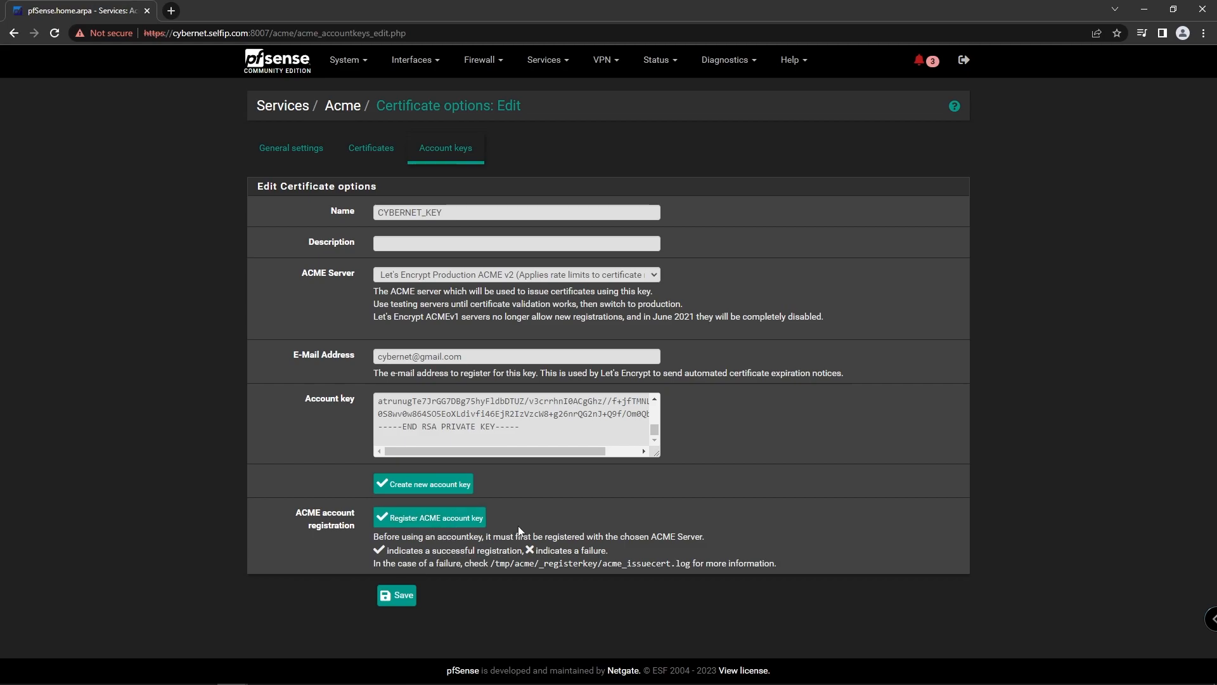
mouse_move(399, 596)
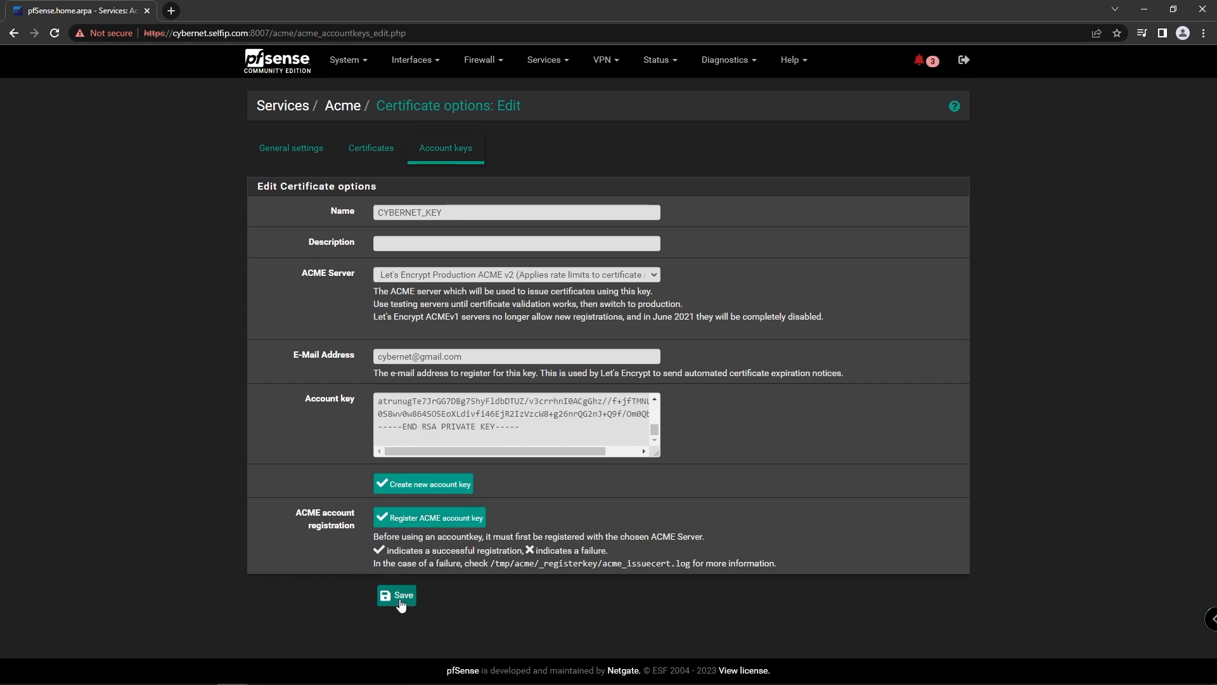
click(395, 595)
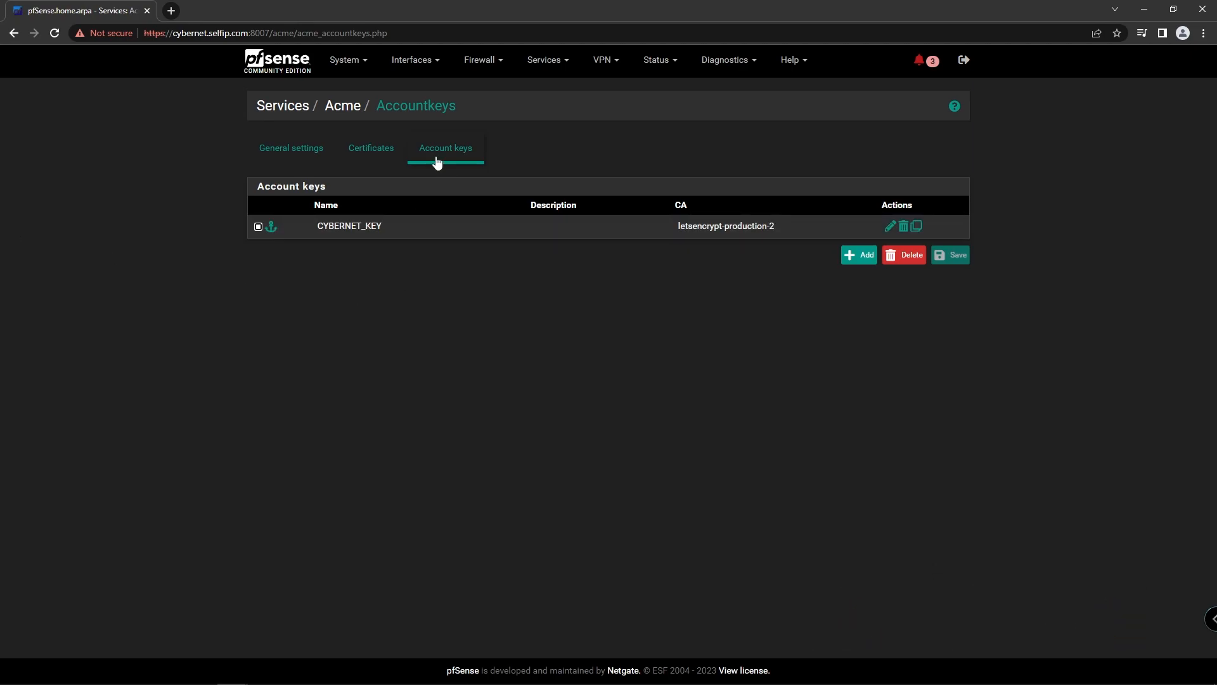
Under Certificates, add a new entry named CYBERNET_CERT with a 4096-bit RSA private key.
click(371, 147)
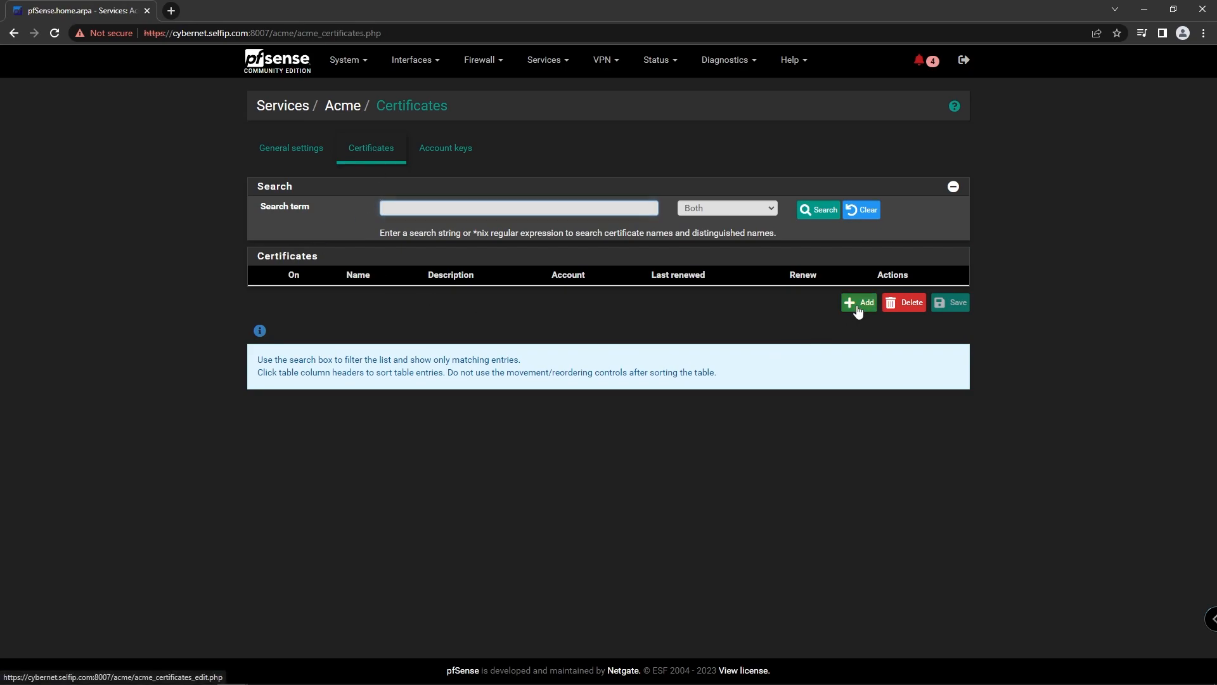
click(858, 302)
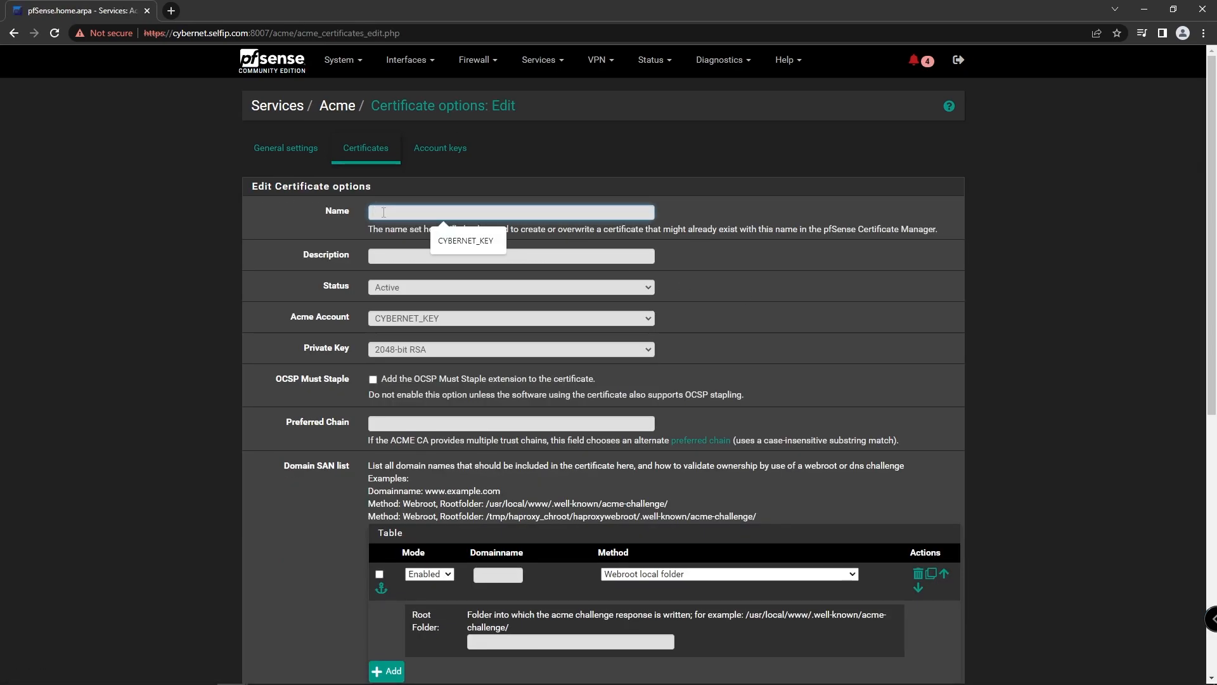
click(466, 239)
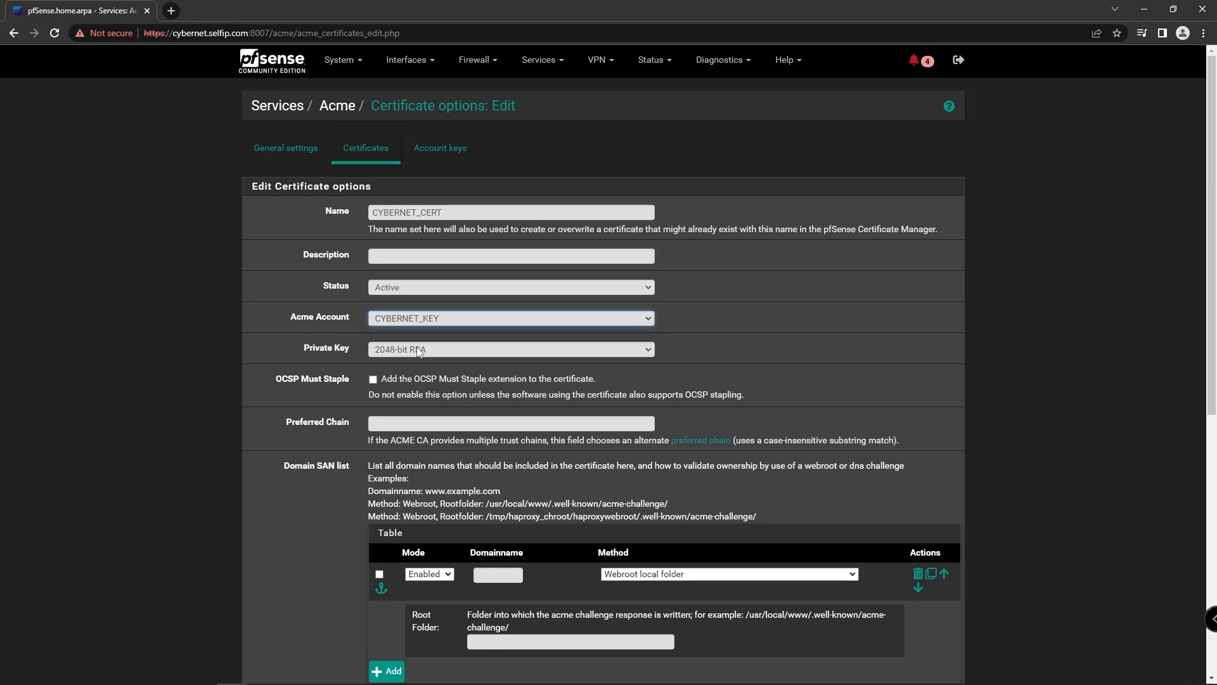
click(510, 349)
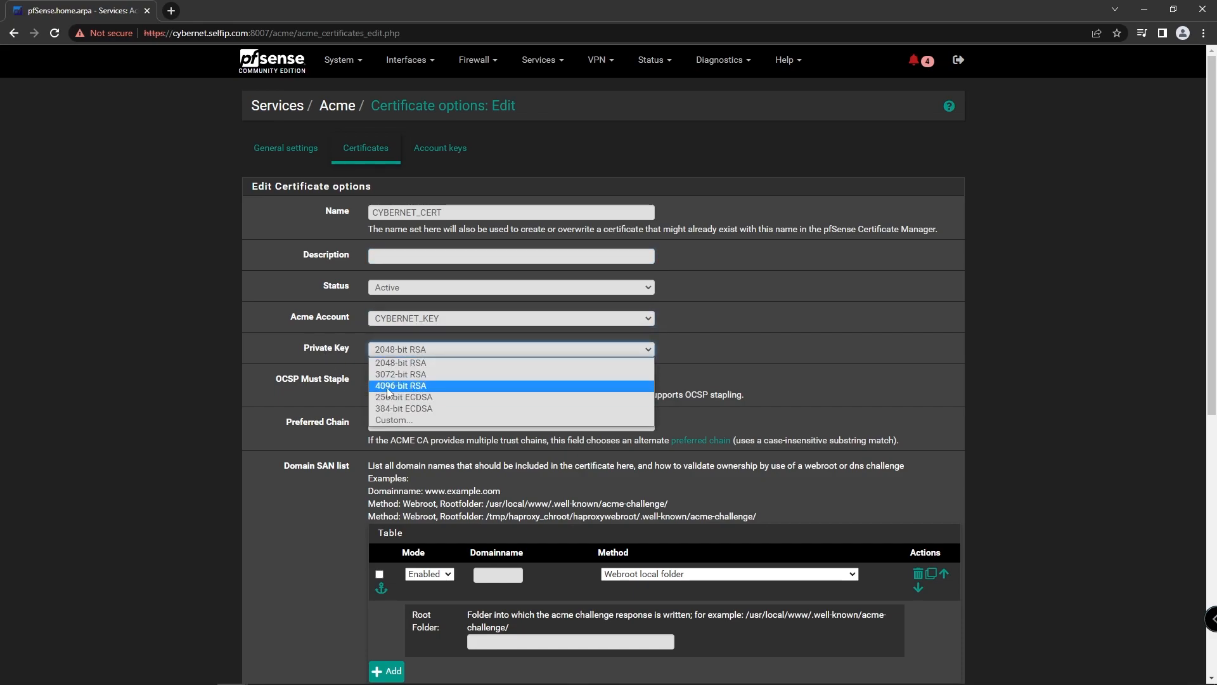
click(400, 385)
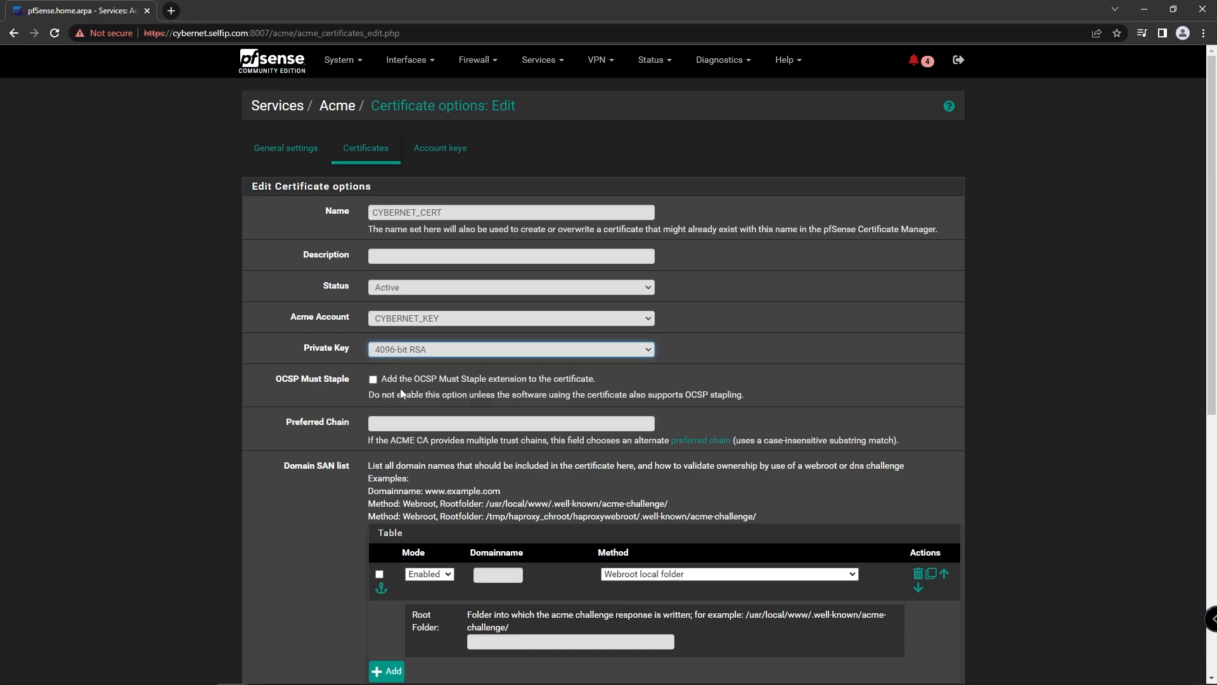
mouse_move(326, 391)
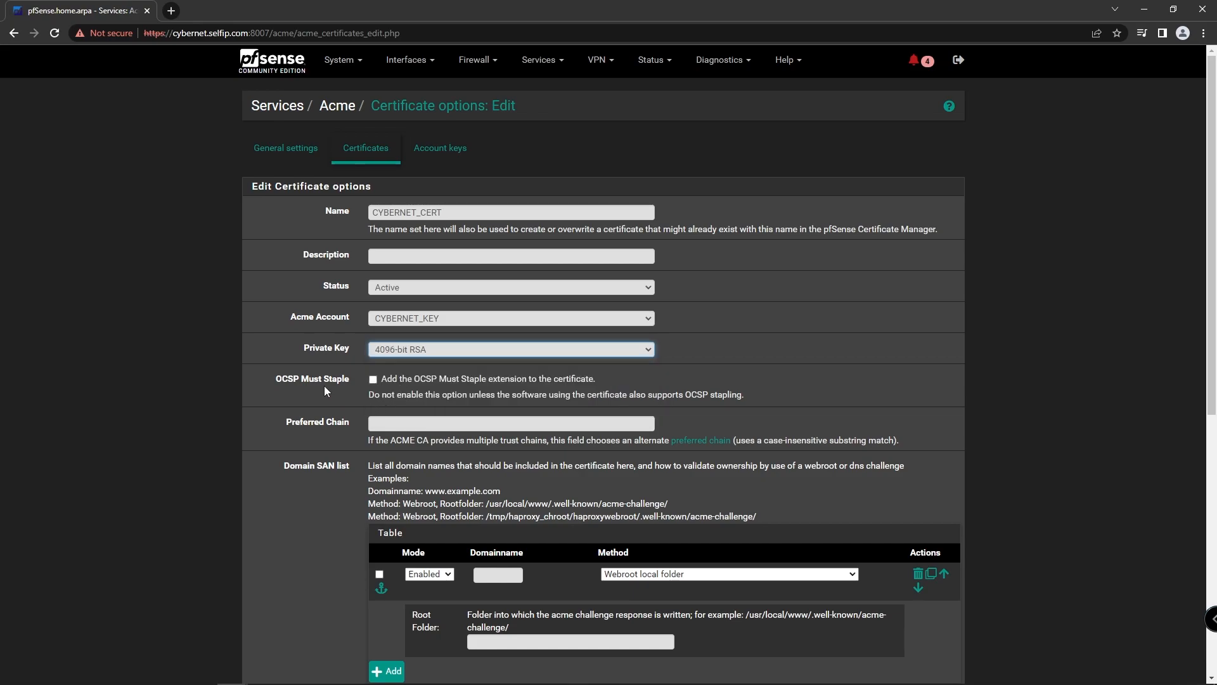
scroll(down, 3)
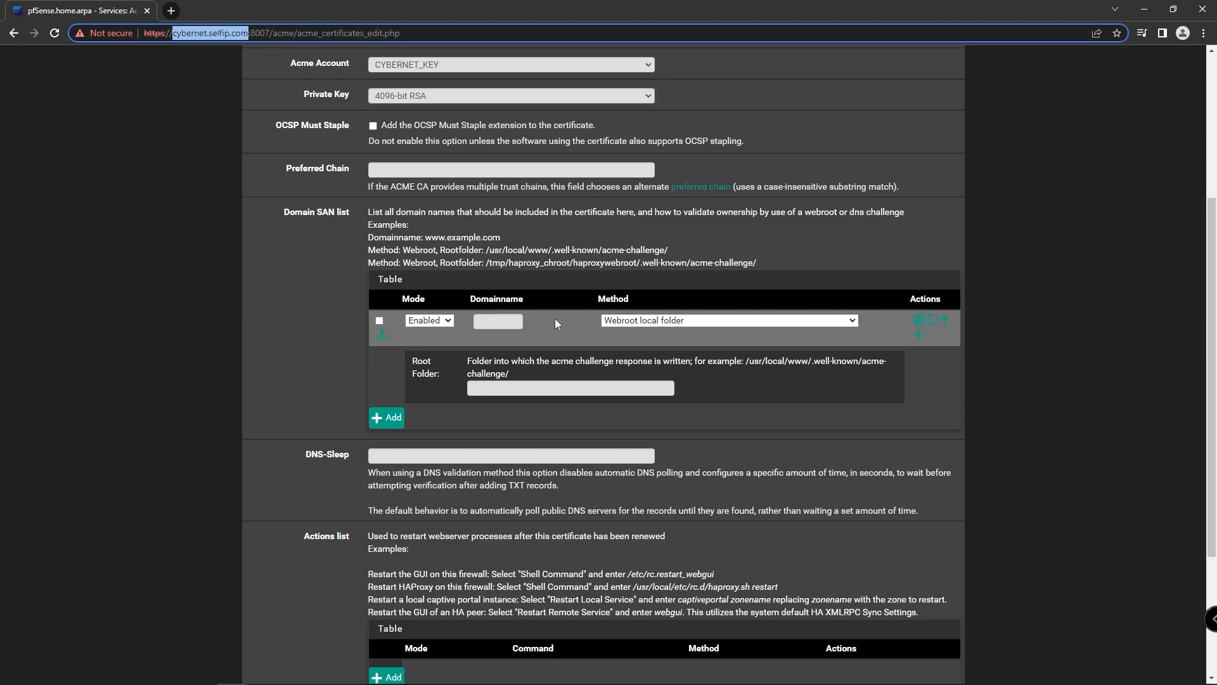
Add cybernet.selfip.com to the Domain SAN list using the standalone HTTP server method on port 80.
text(selfip.com)
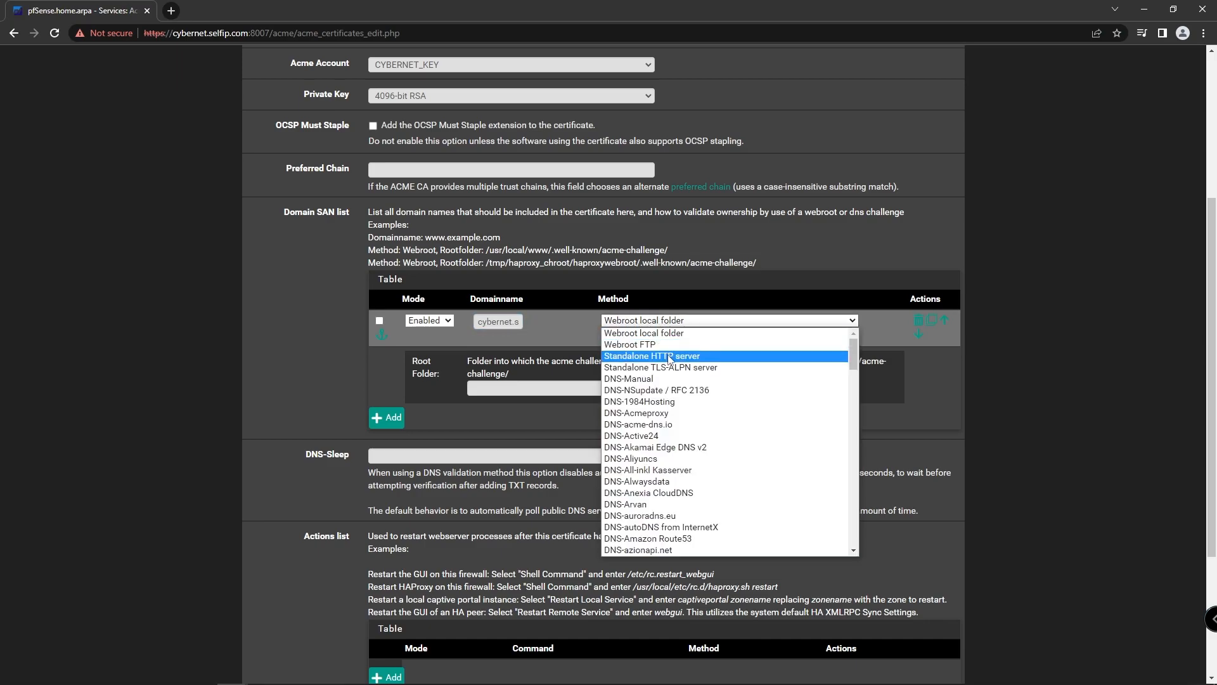
click(651, 355)
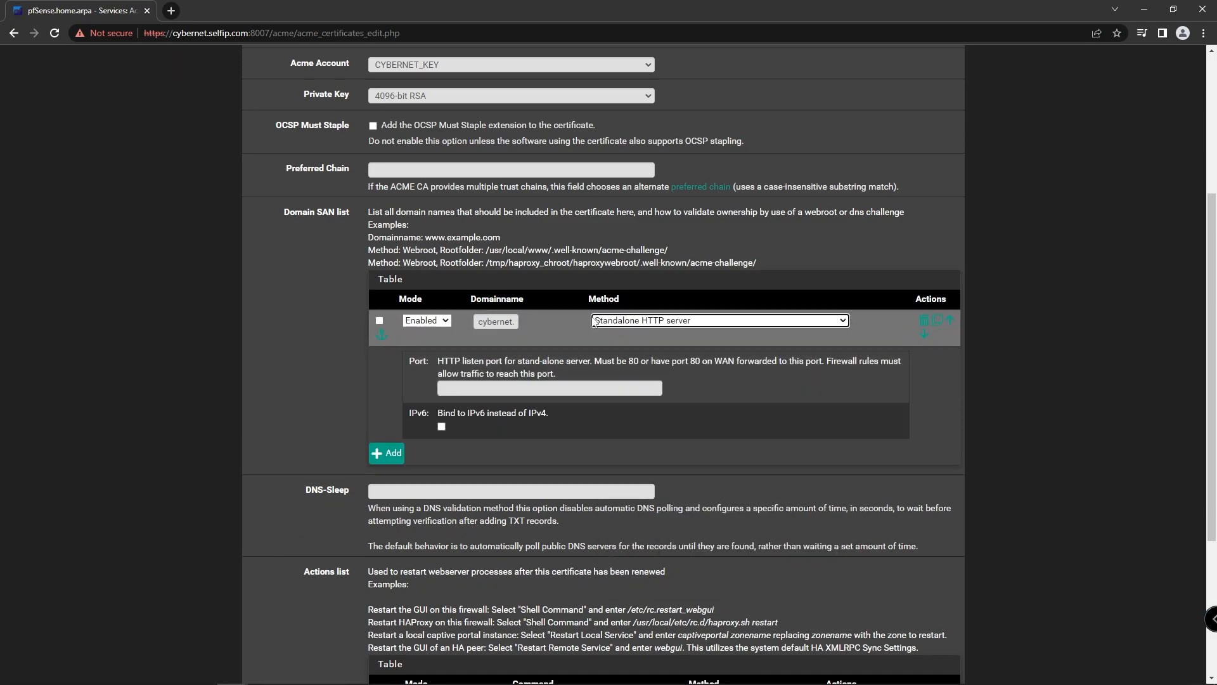
click(549, 388)
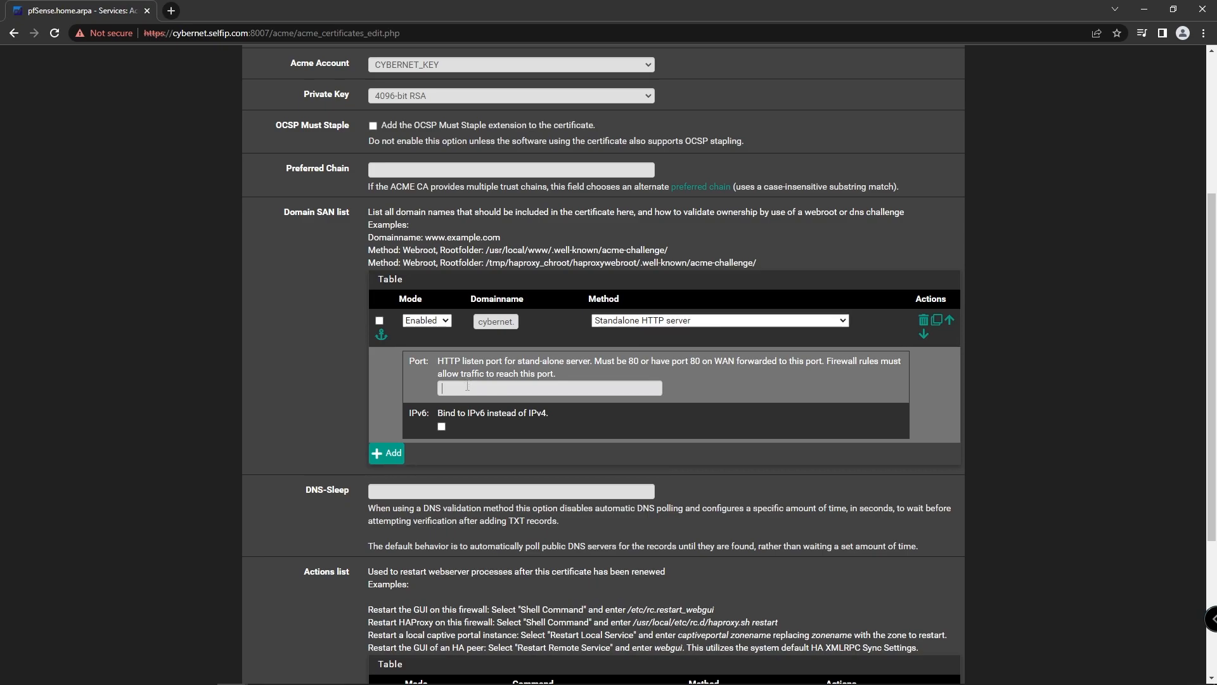
text(80)
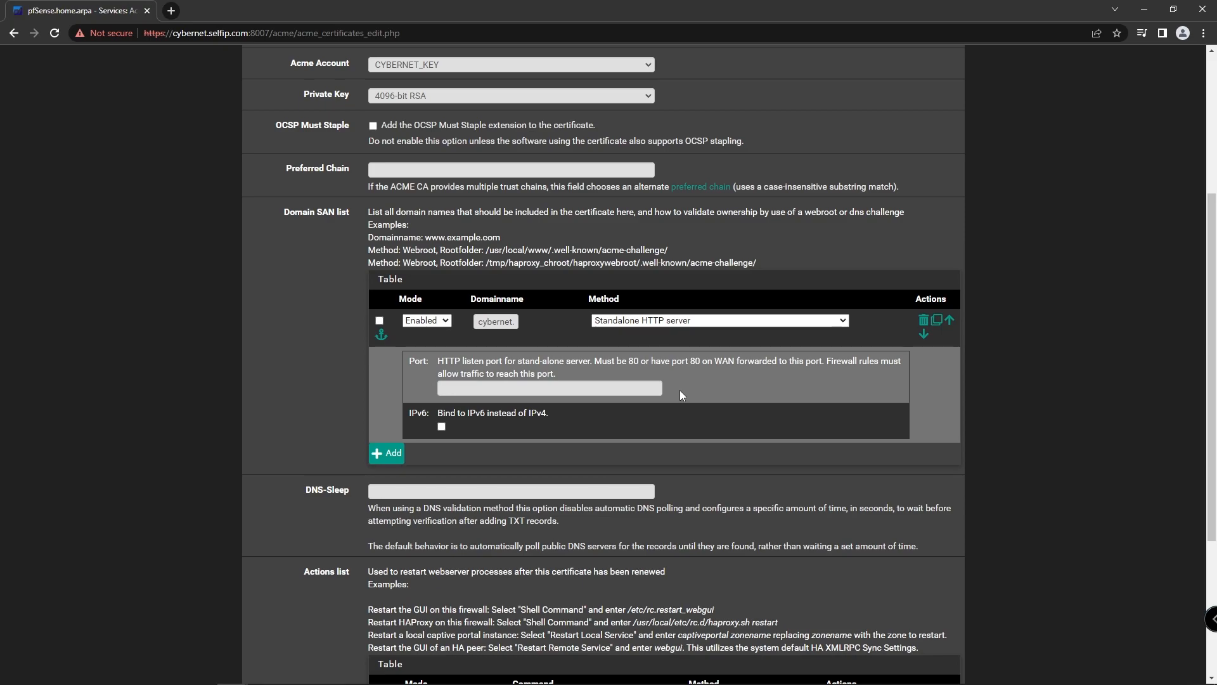
scroll(down, 3)
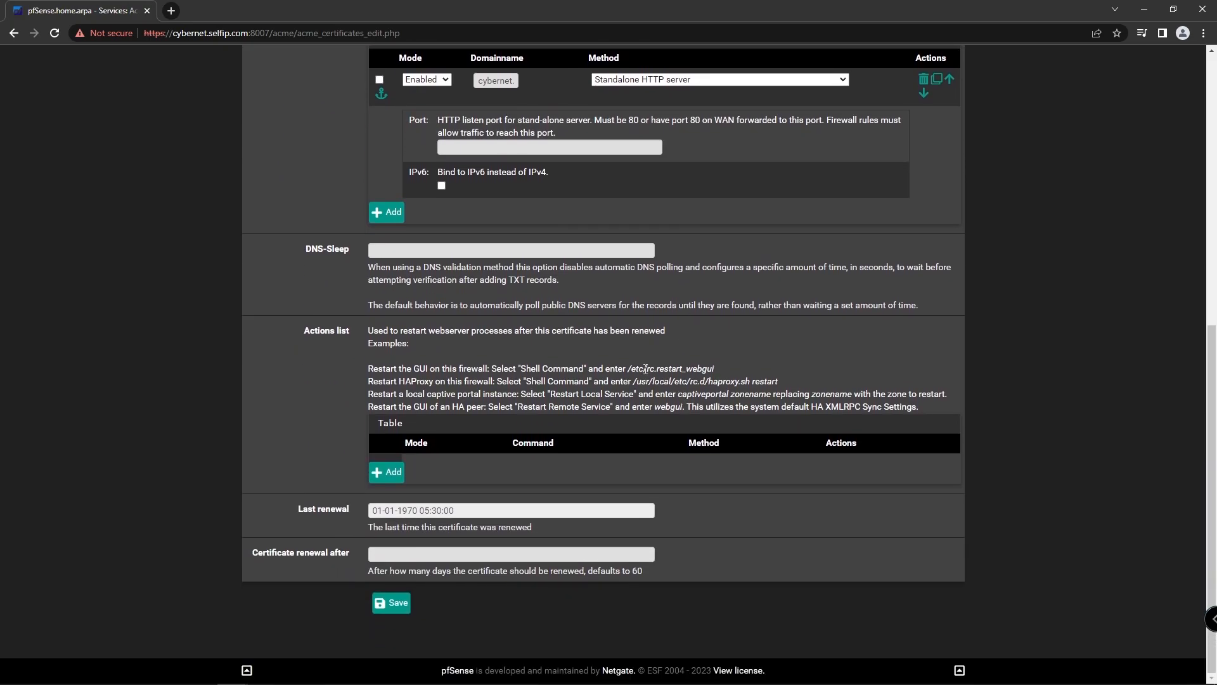
mouse_move(351, 343)
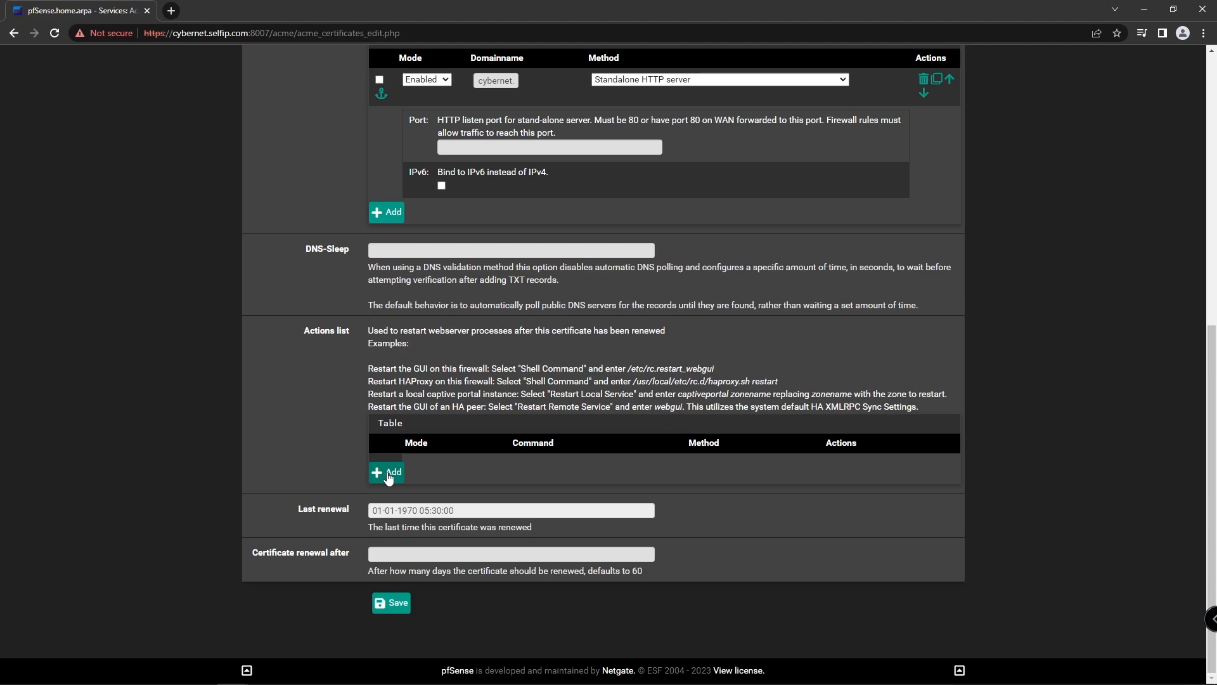
Add a Shell Command action running /etc/rc.restart_webgui, then save the CYBERNET_CERT certificate.
click(386, 472)
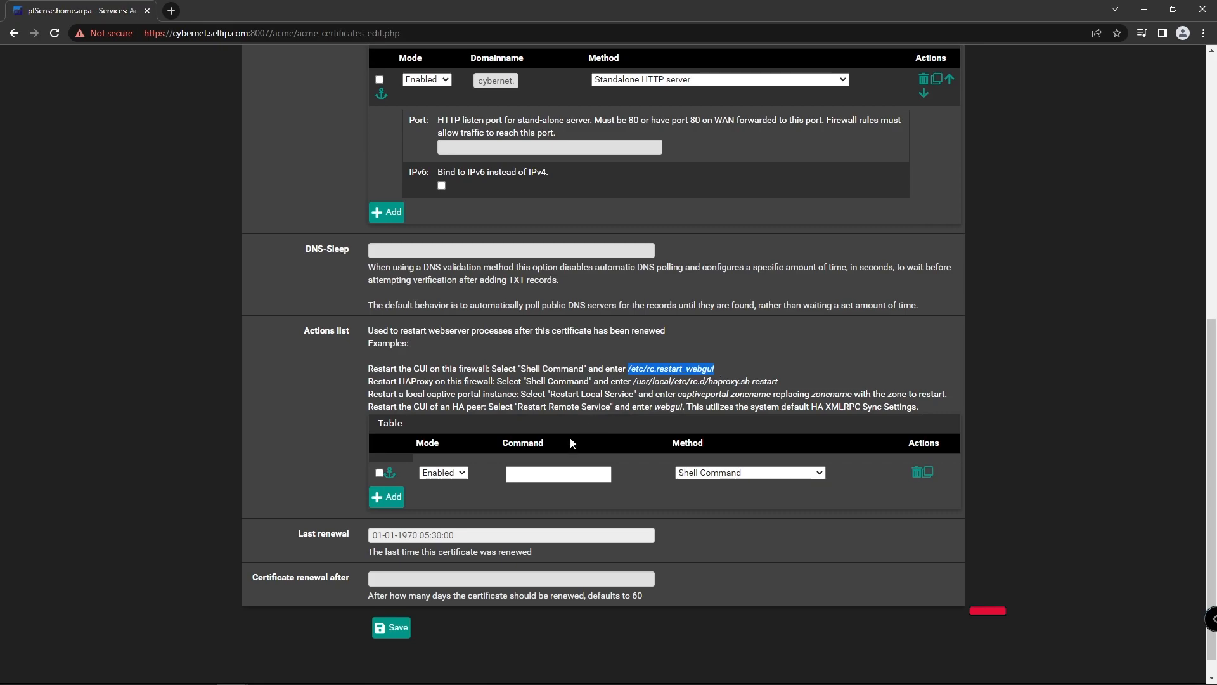
text(/etc/rc.restart_webgui)
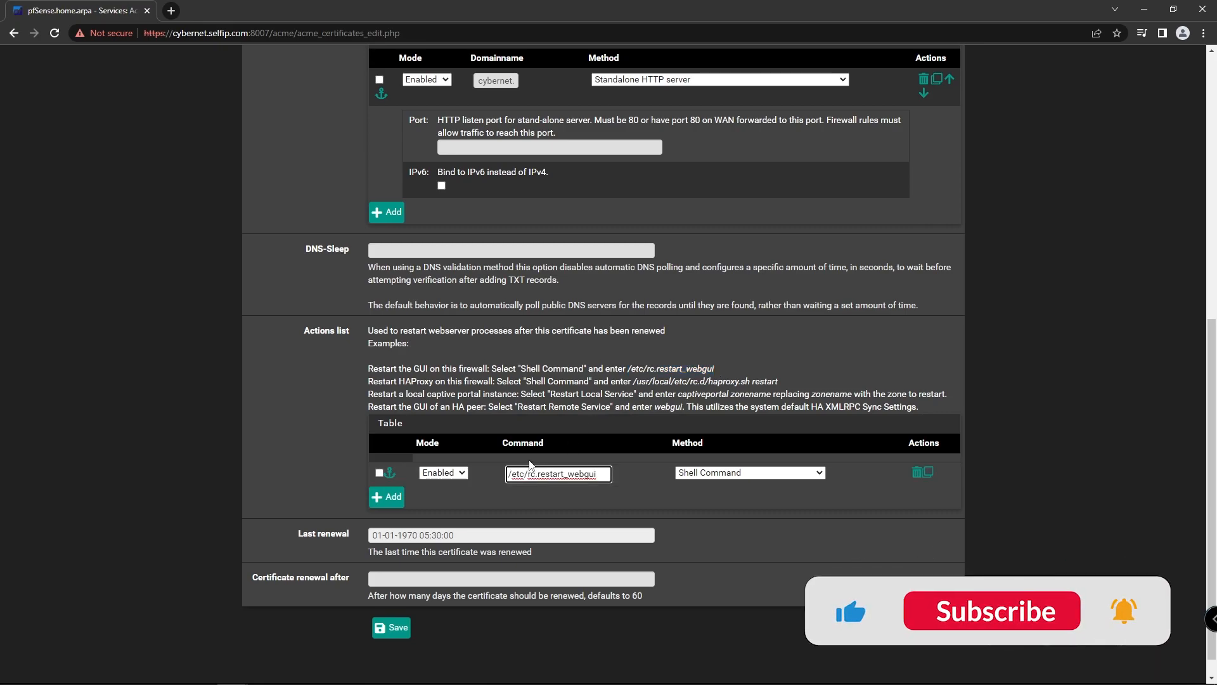
click(749, 471)
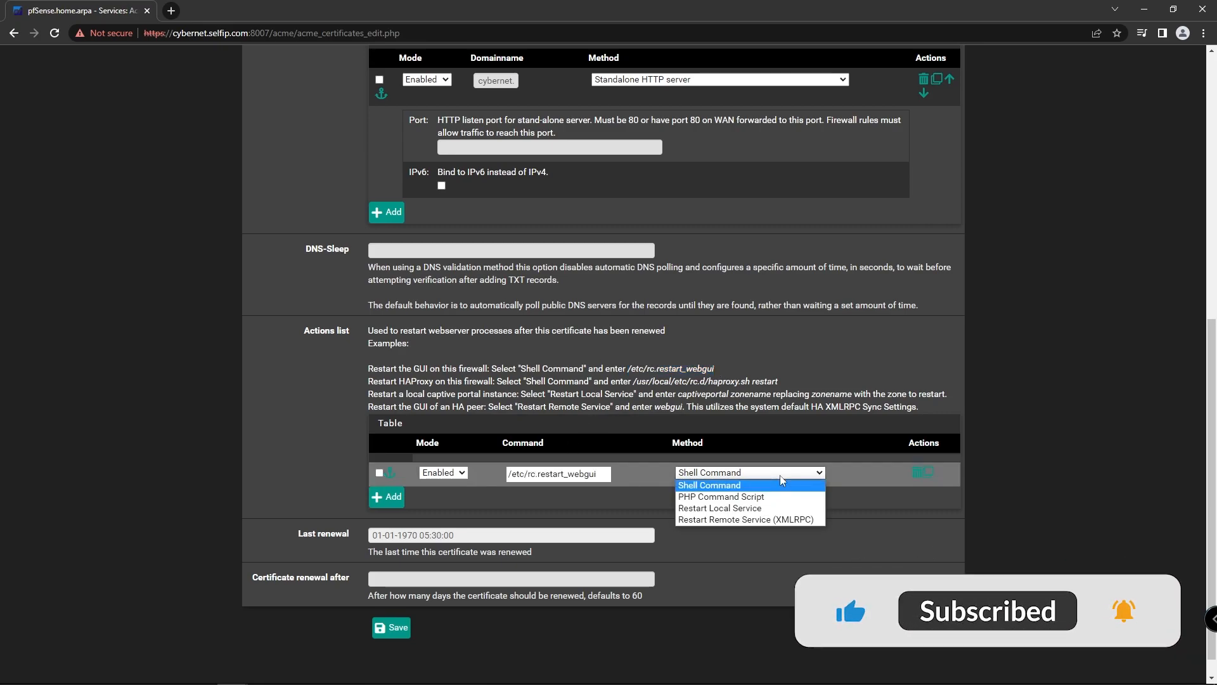
click(707, 484)
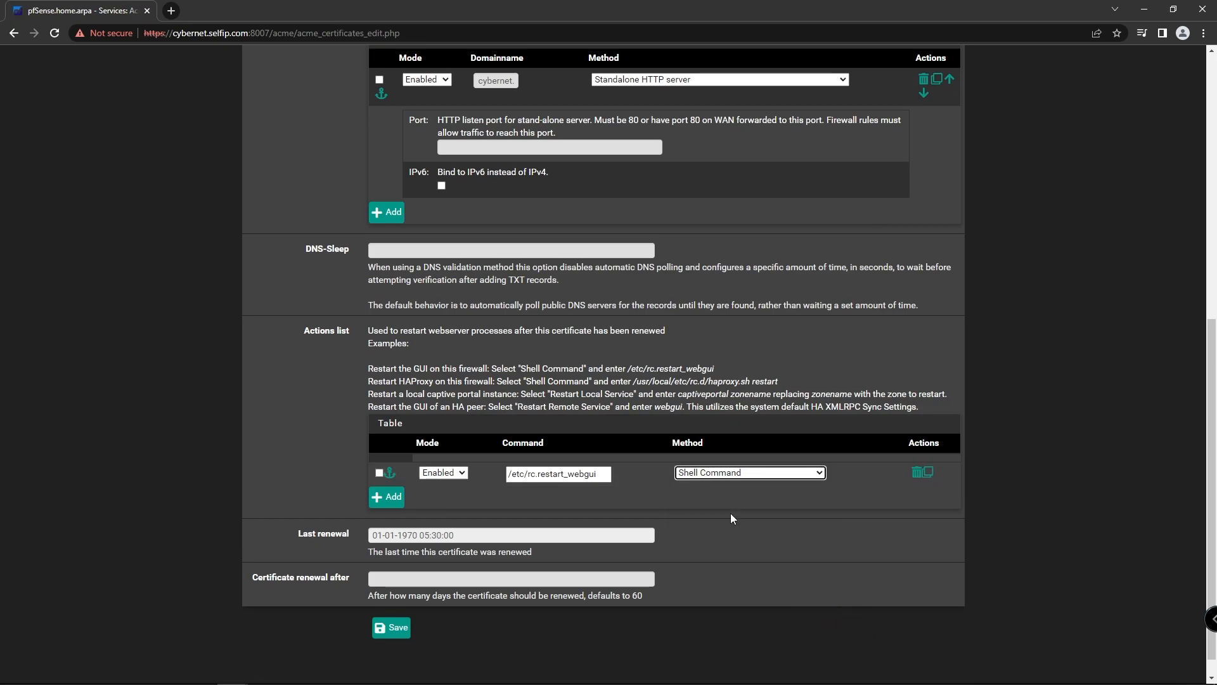
scroll(down, 3)
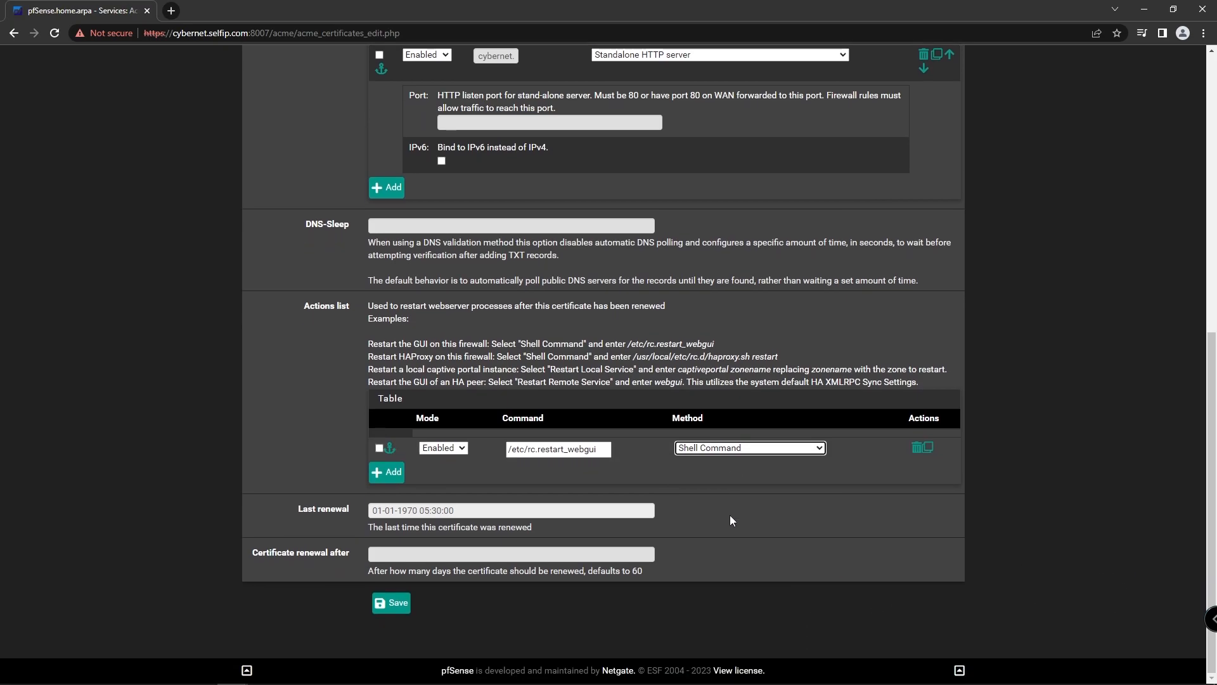
mouse_move(719, 513)
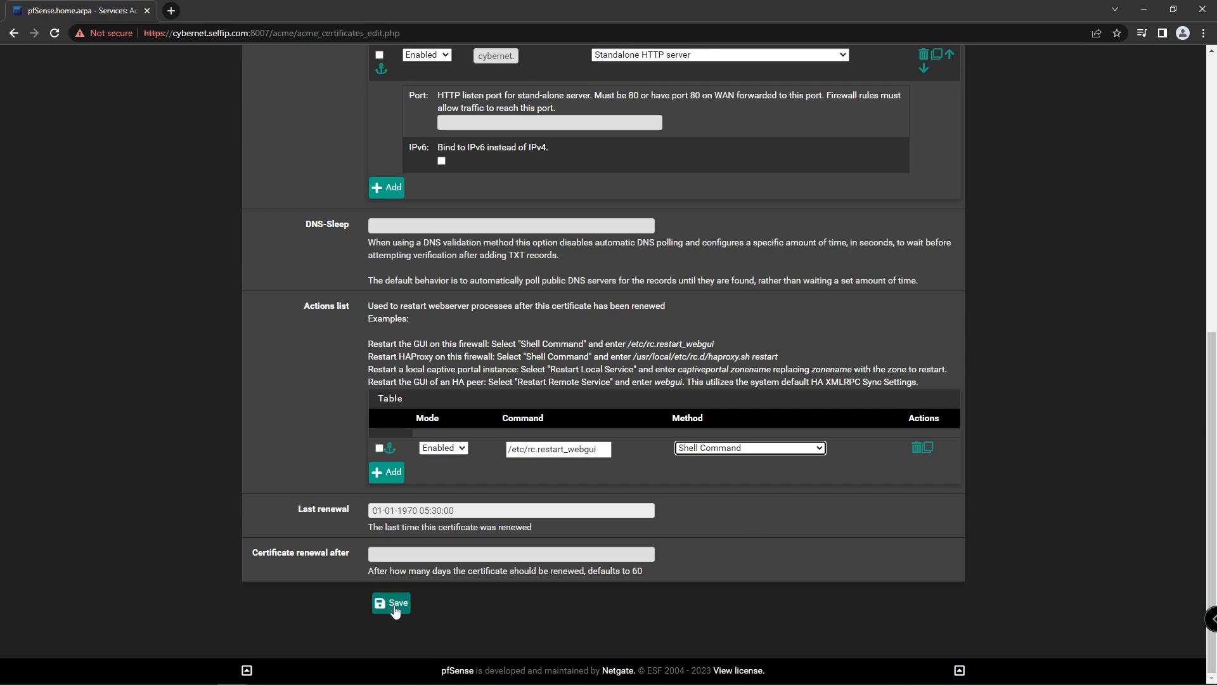
scroll(up, 3)
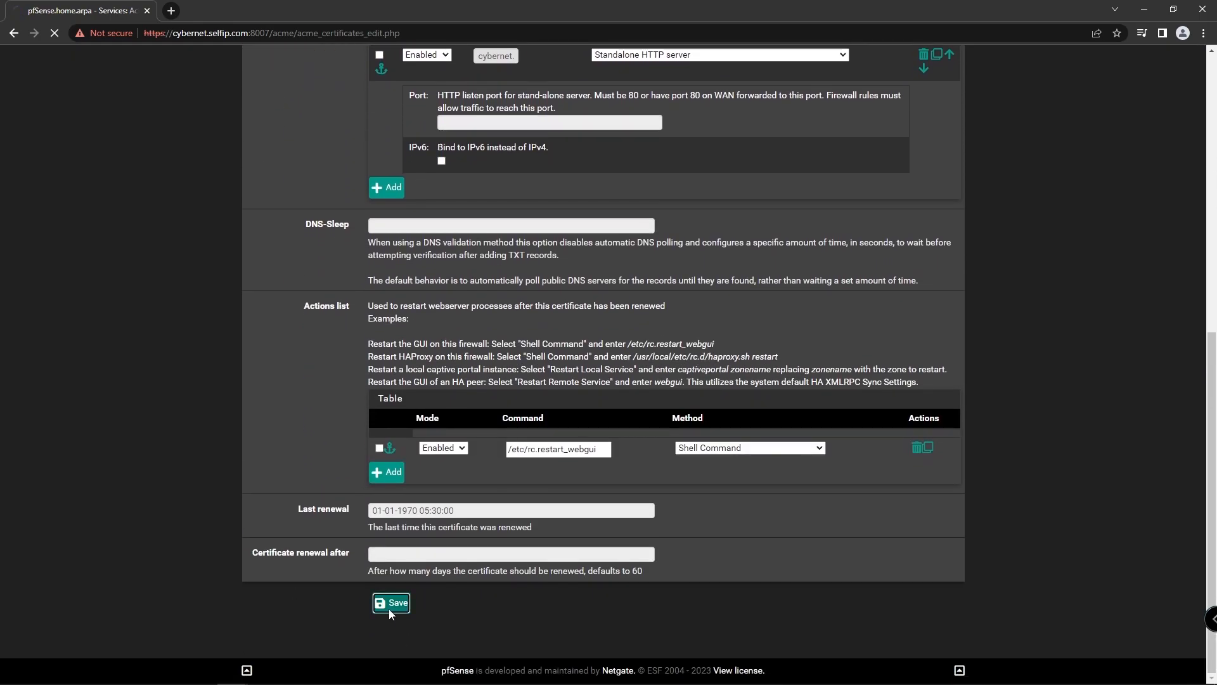
click(392, 602)
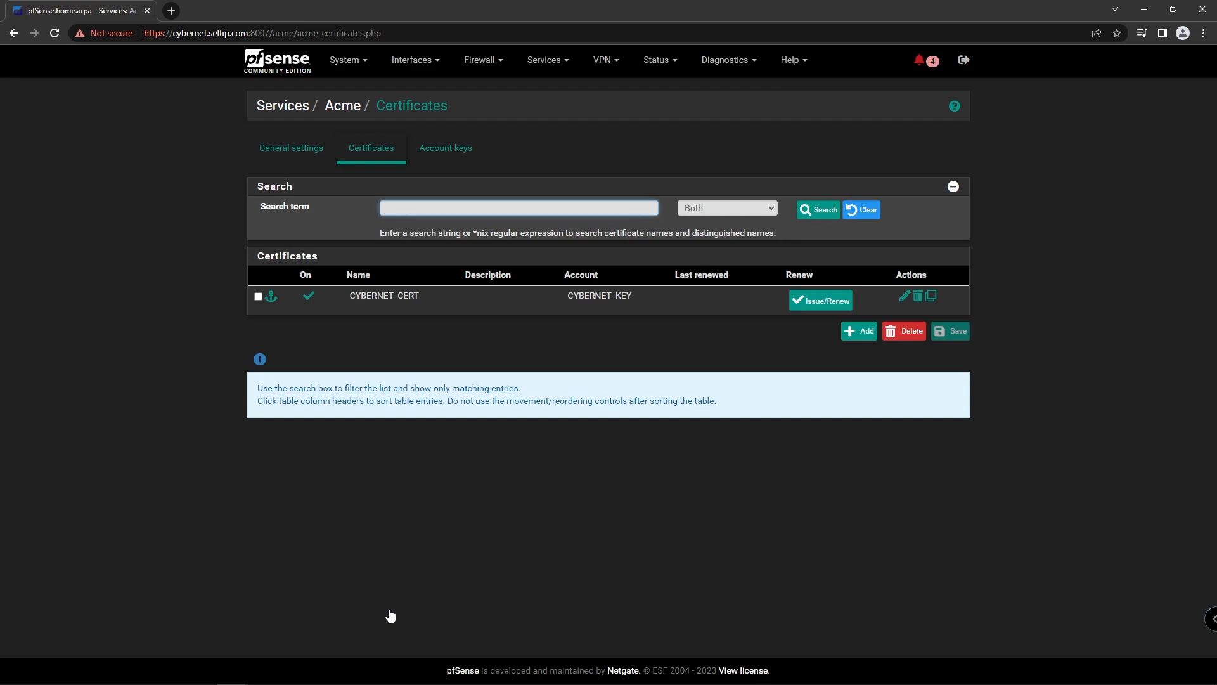
mouse_move(367, 368)
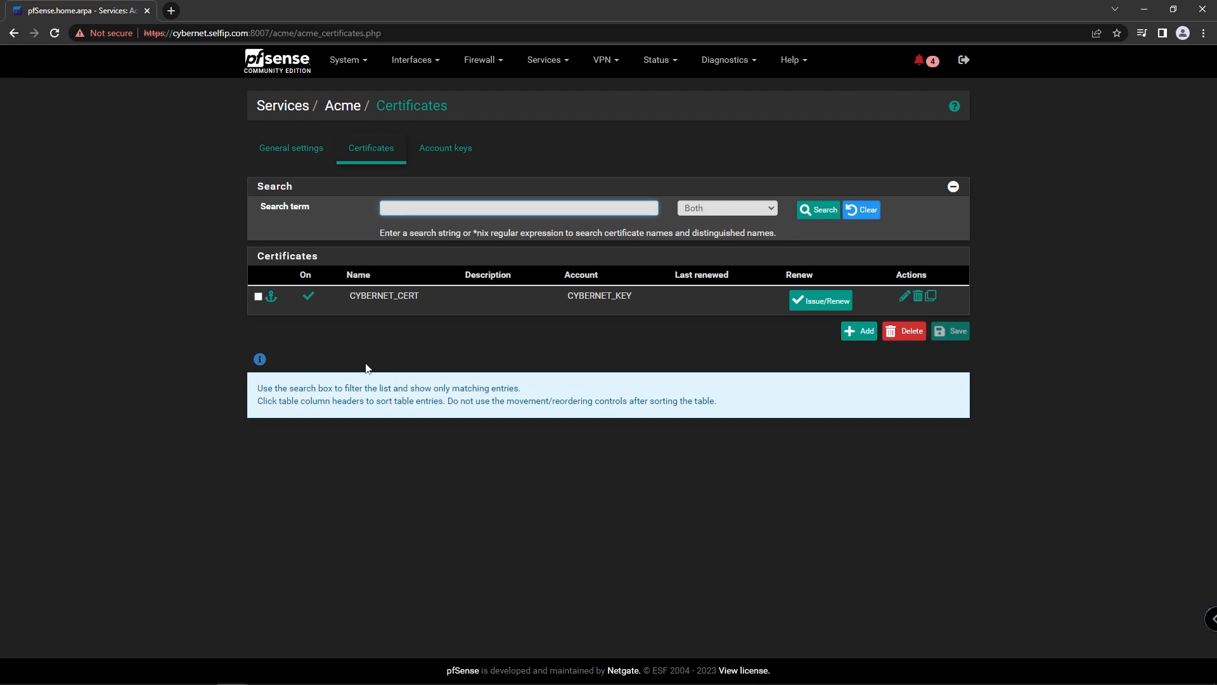
mouse_move(534, 102)
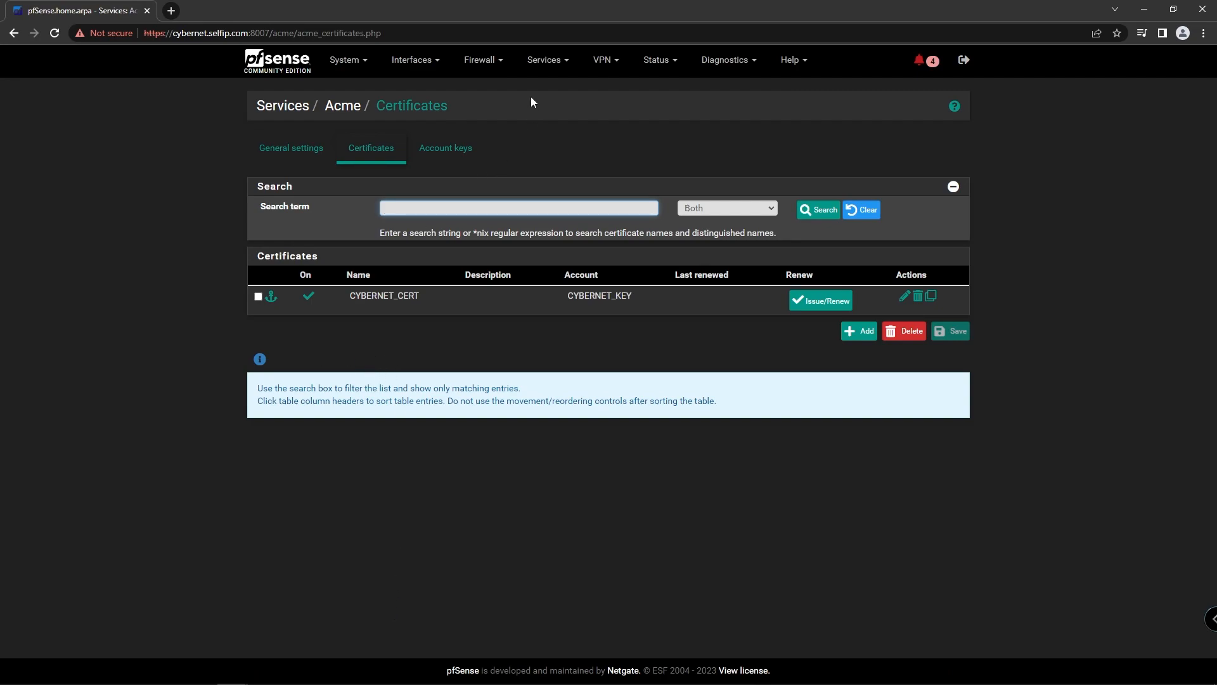
click(482, 59)
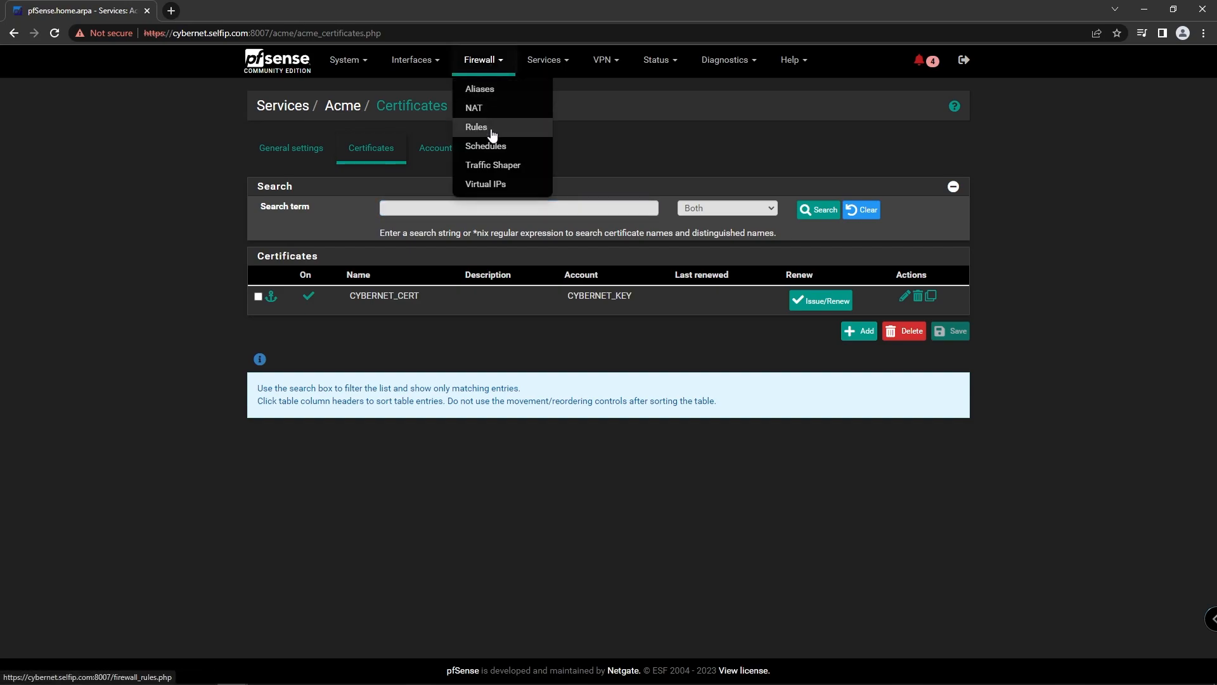
click(475, 127)
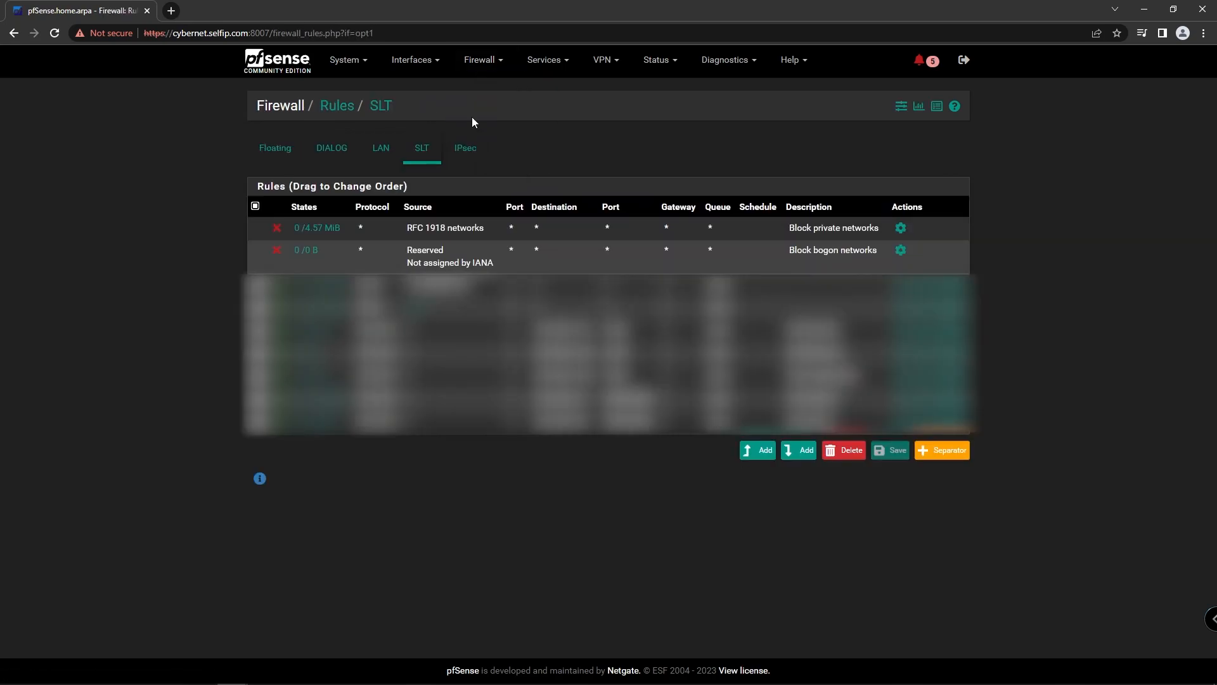
mouse_move(698, 195)
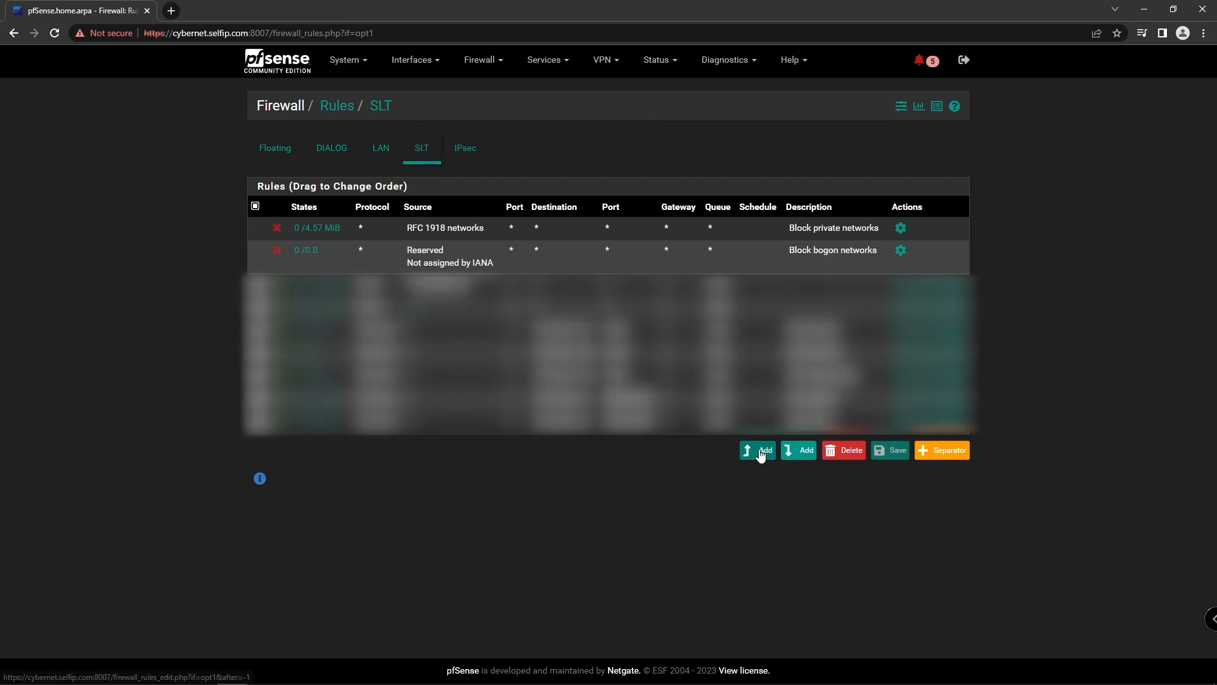
click(759, 450)
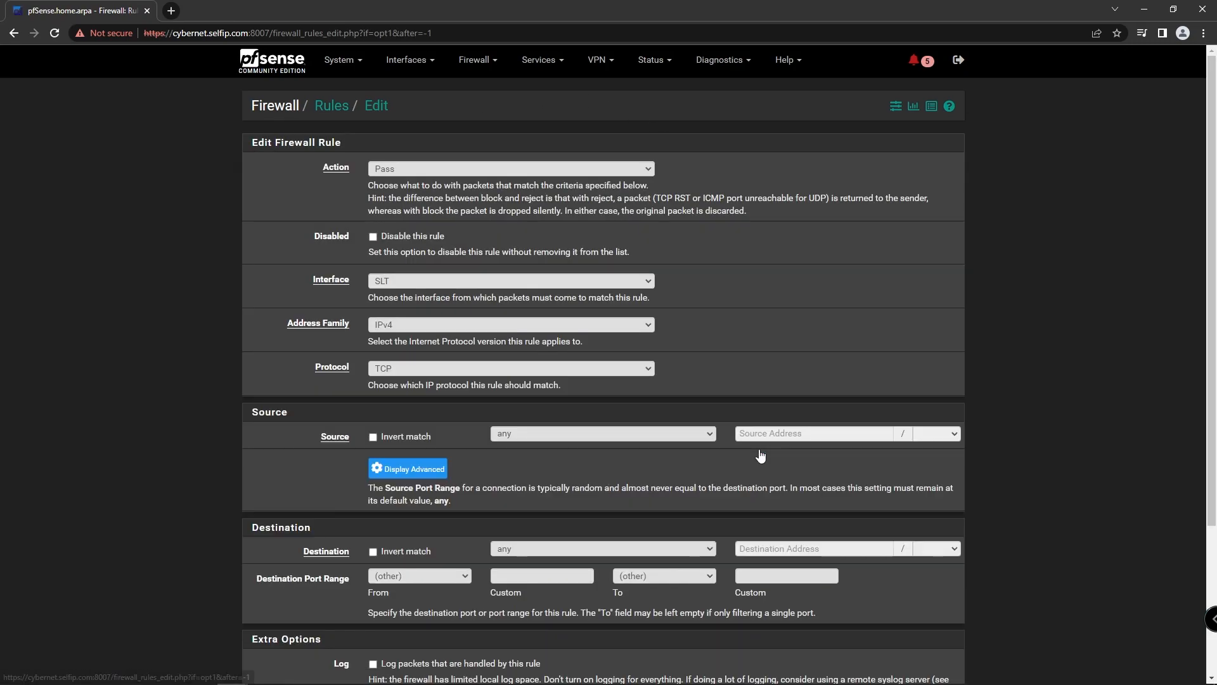
mouse_move(424, 271)
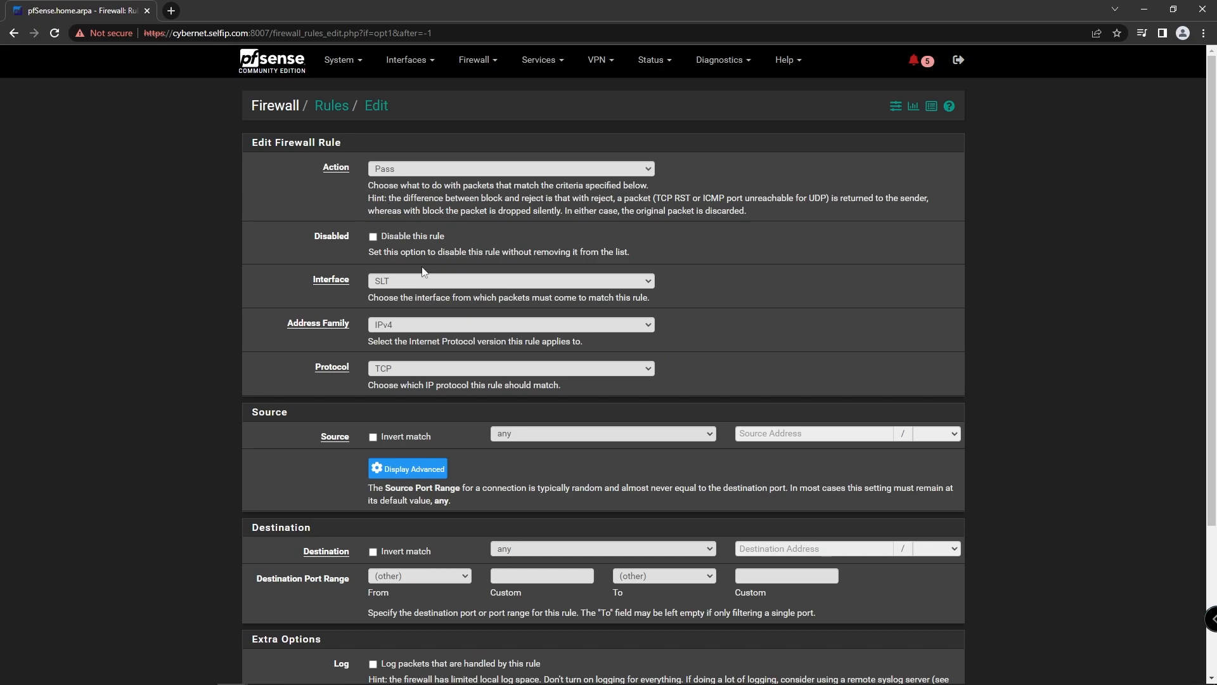
mouse_move(338, 406)
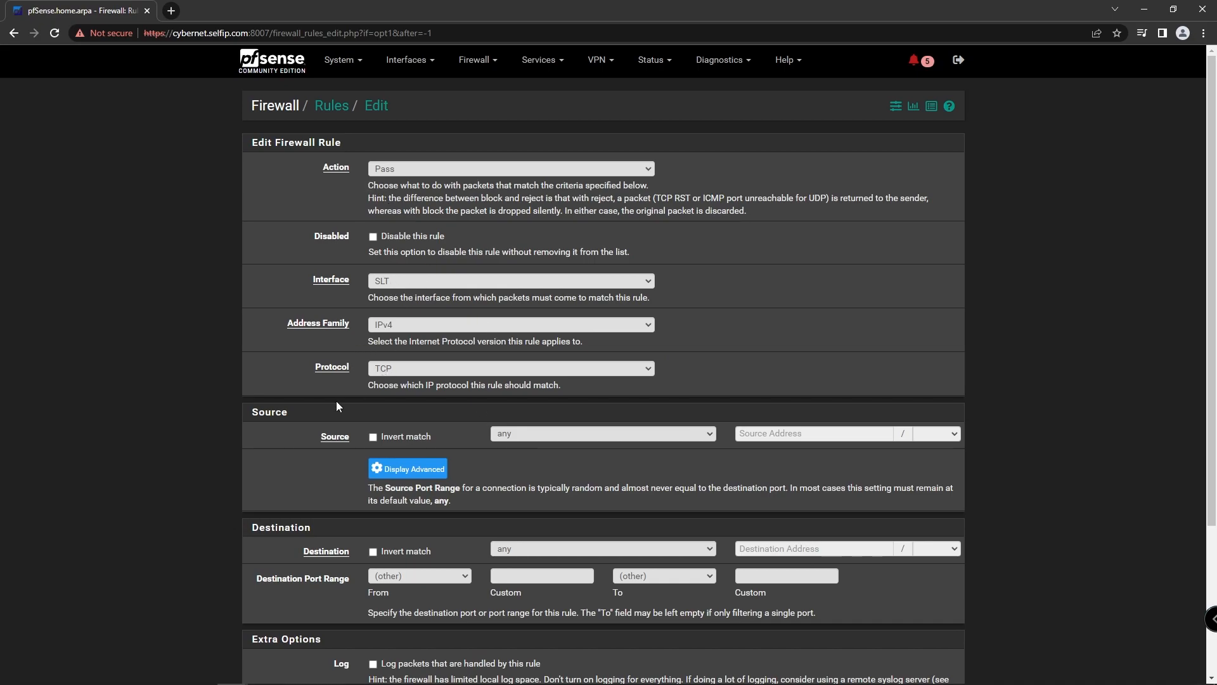
Set destination This firewall (self), custom port 80, and description 'ACME Cert'.
scroll(down, 3)
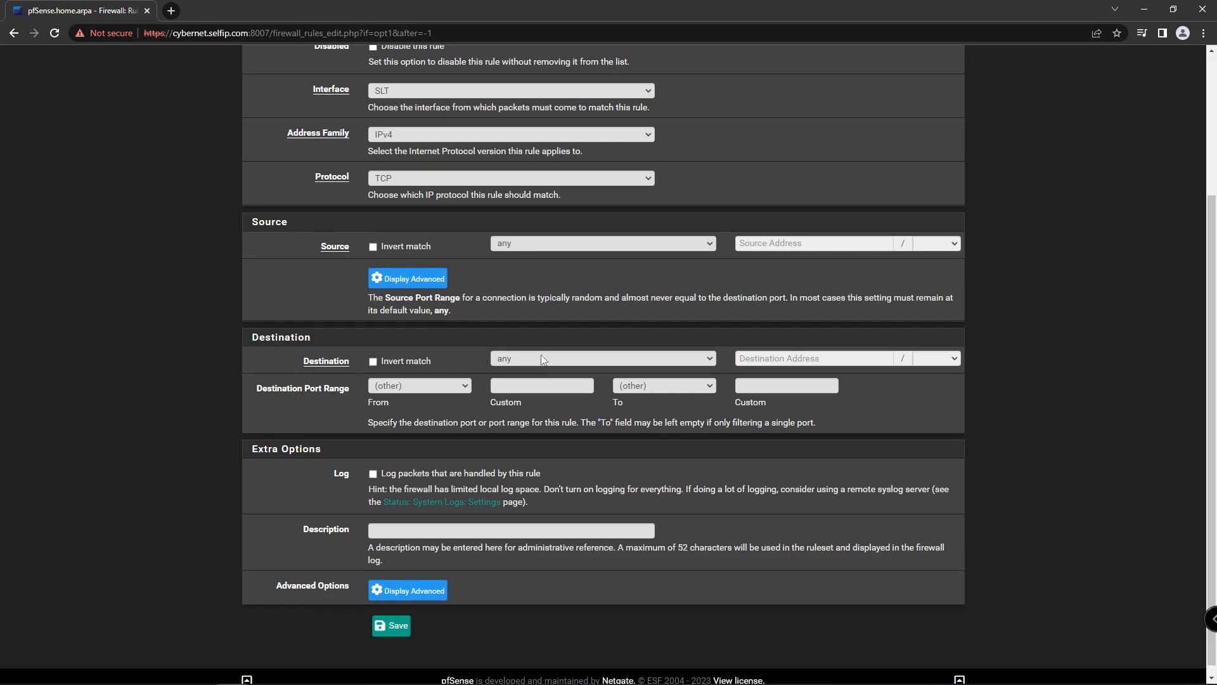
click(602, 357)
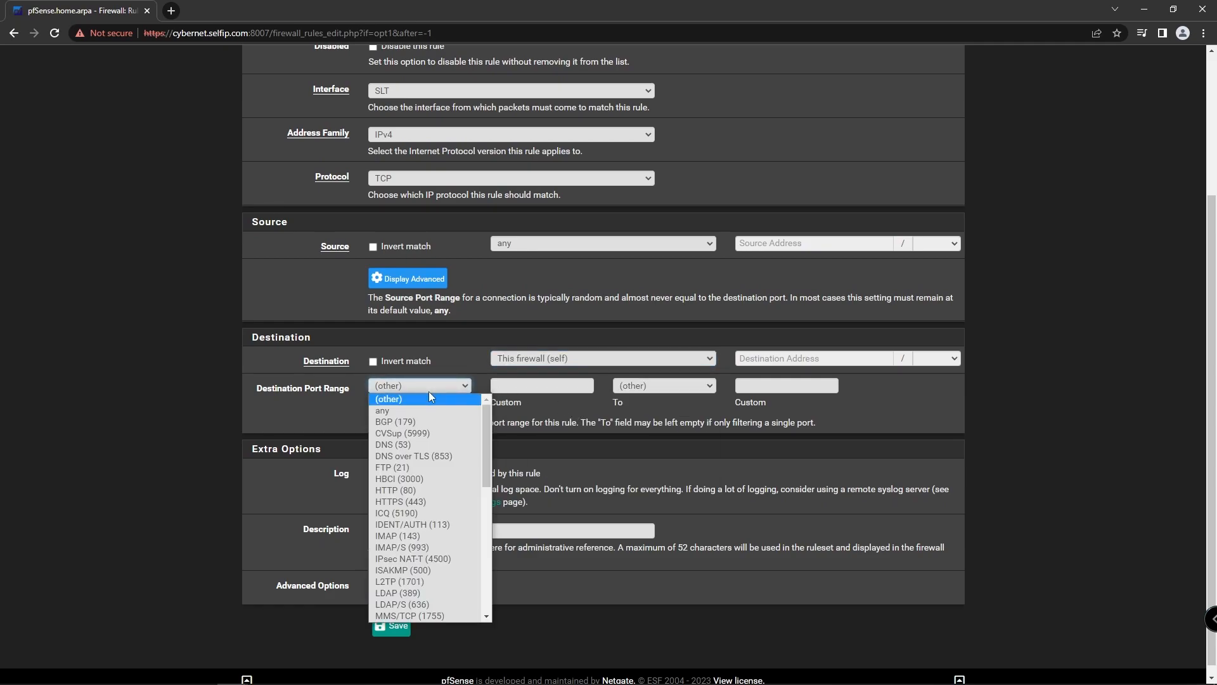
click(388, 398)
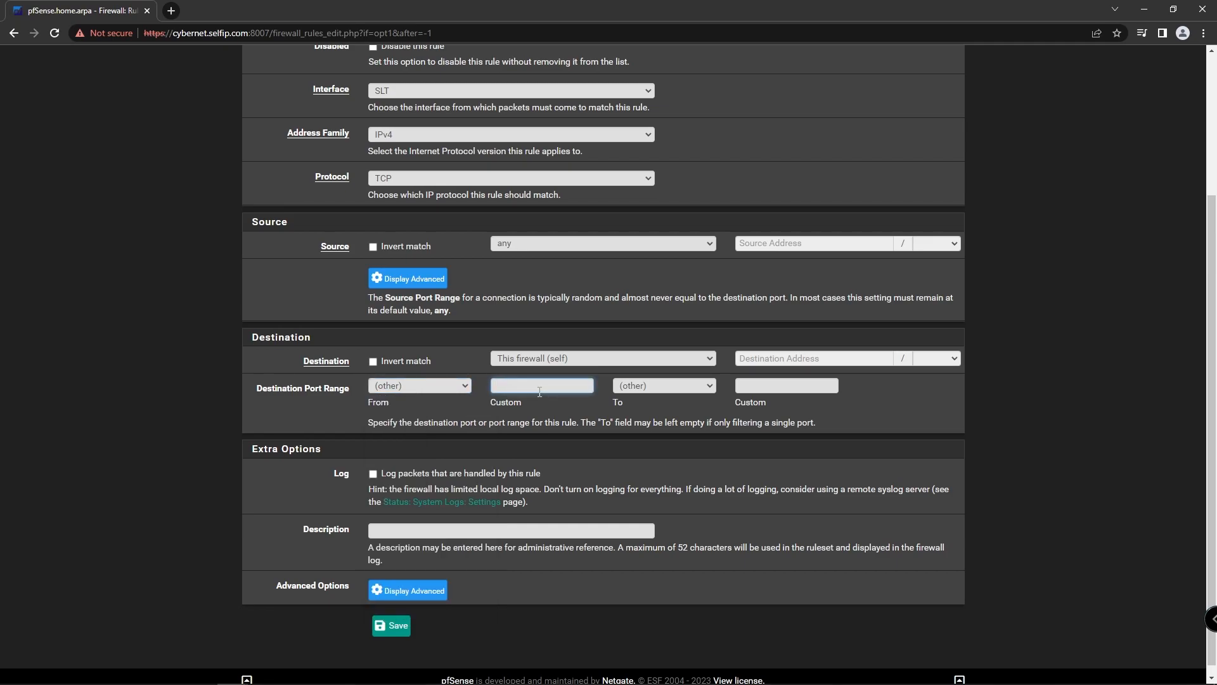
text(80)
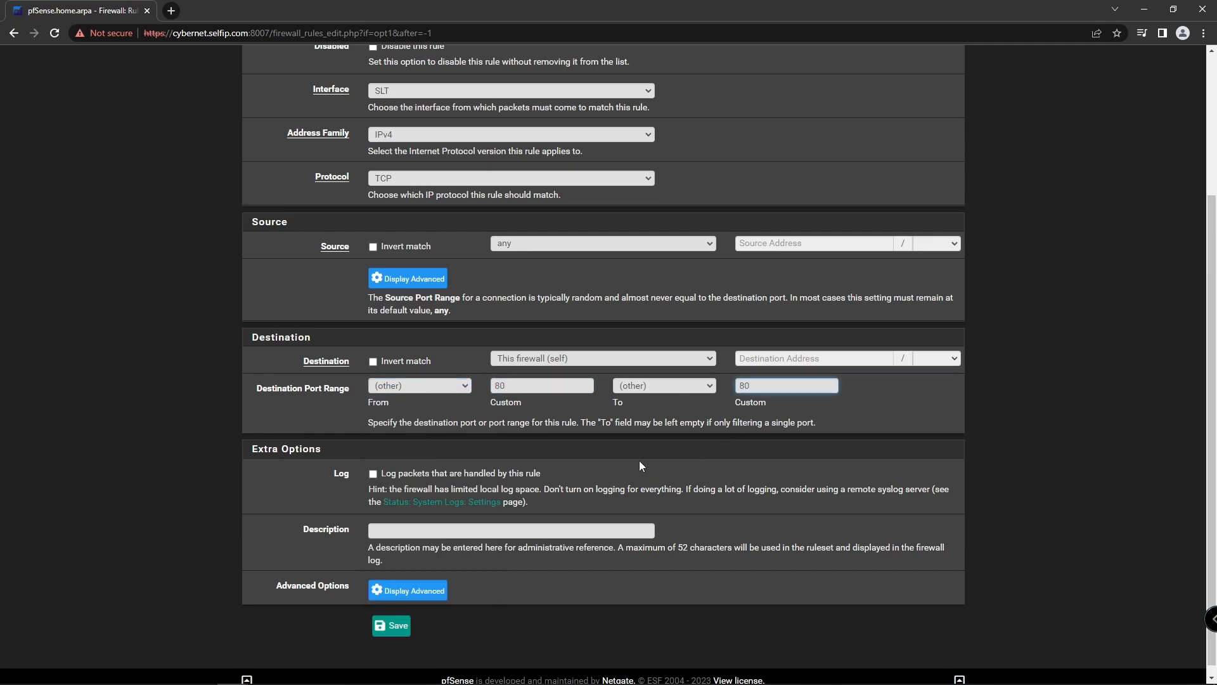
click(511, 530)
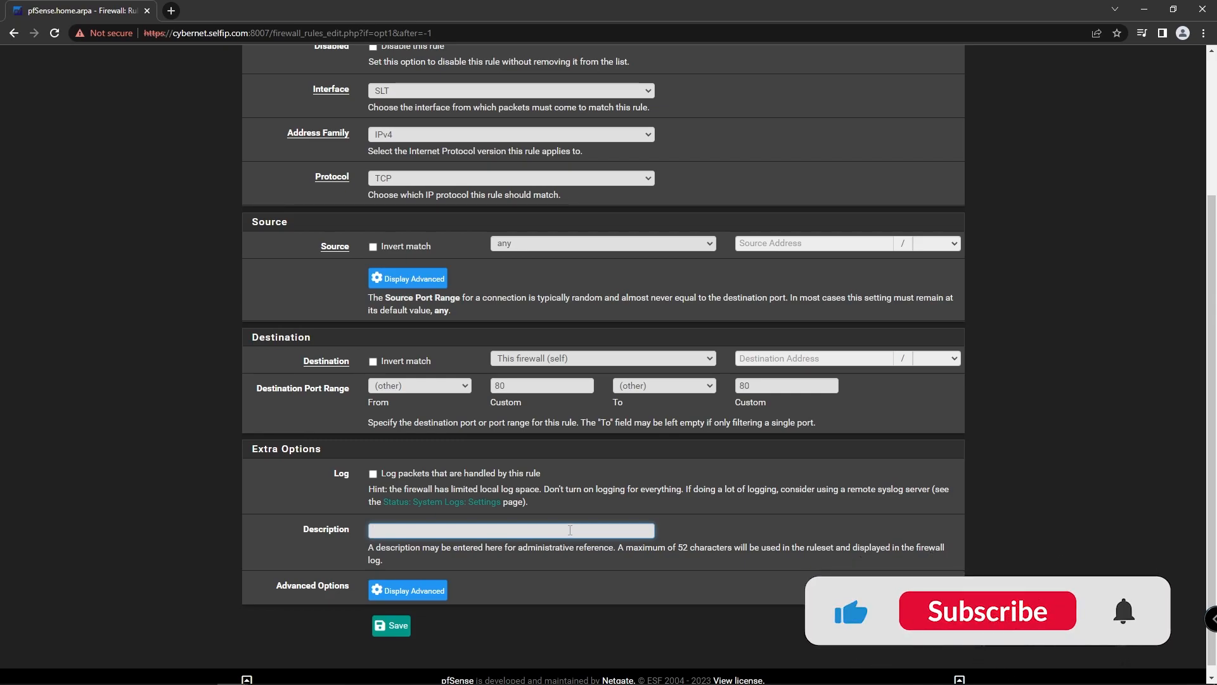
text(ACME)
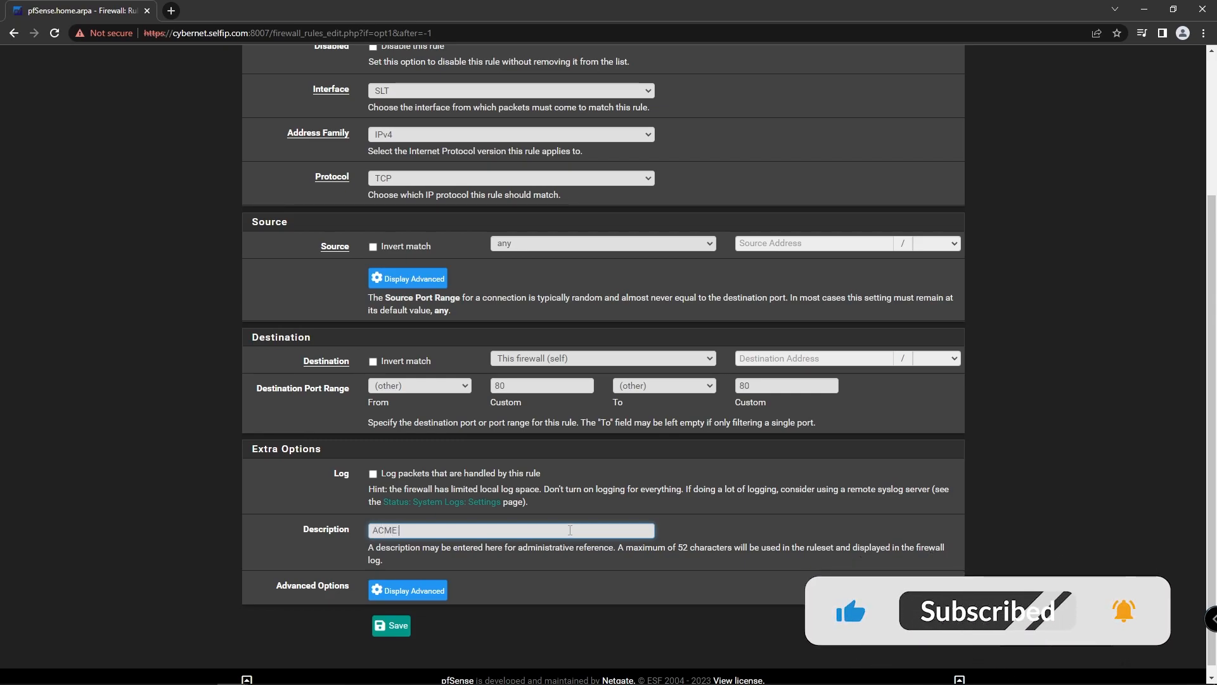
text(Cert)
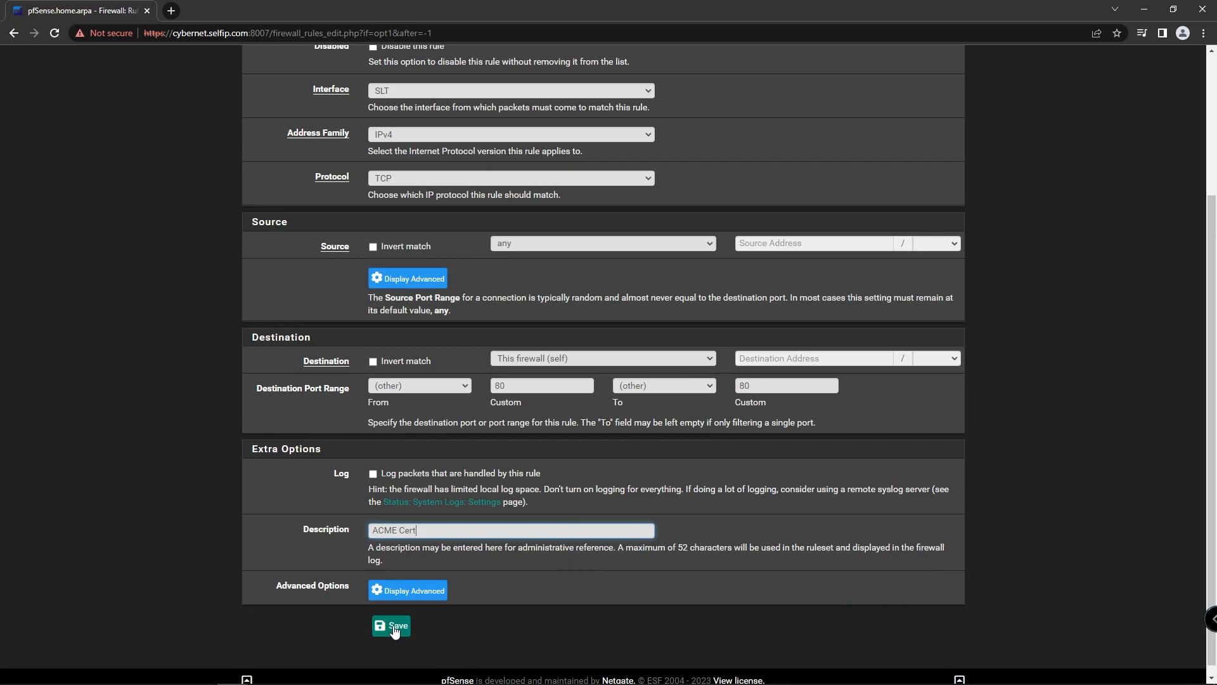
Save the new SLT rule and apply the firewall changes.
click(392, 625)
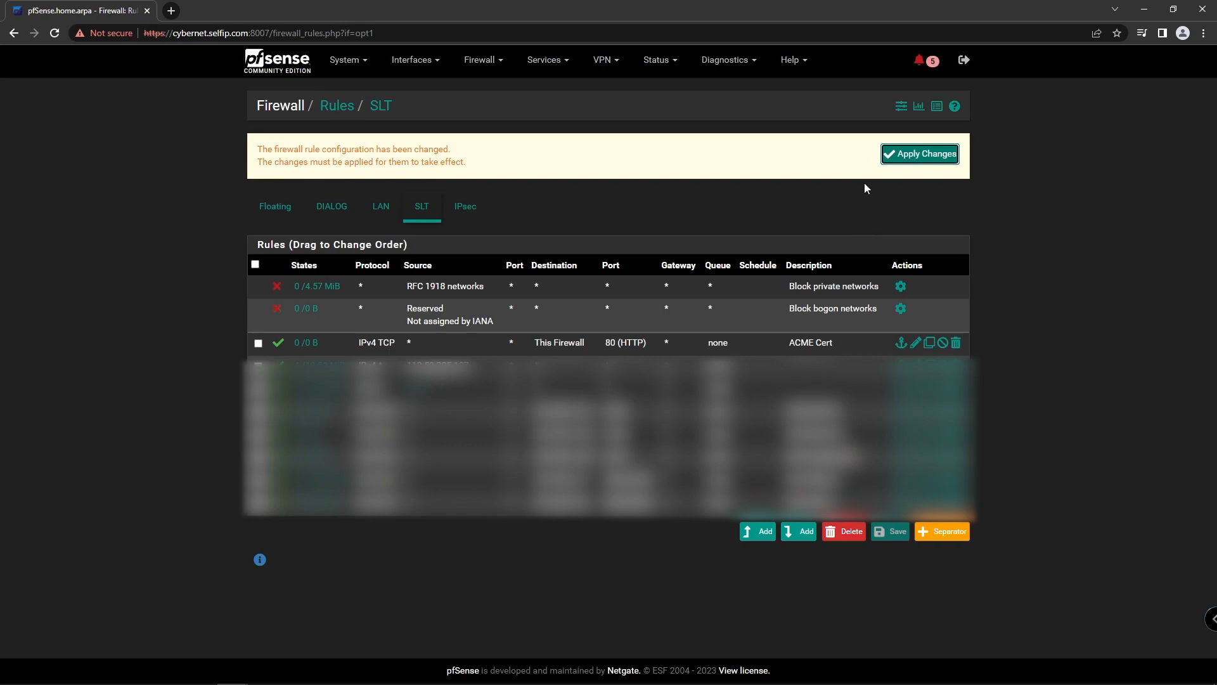
click(919, 153)
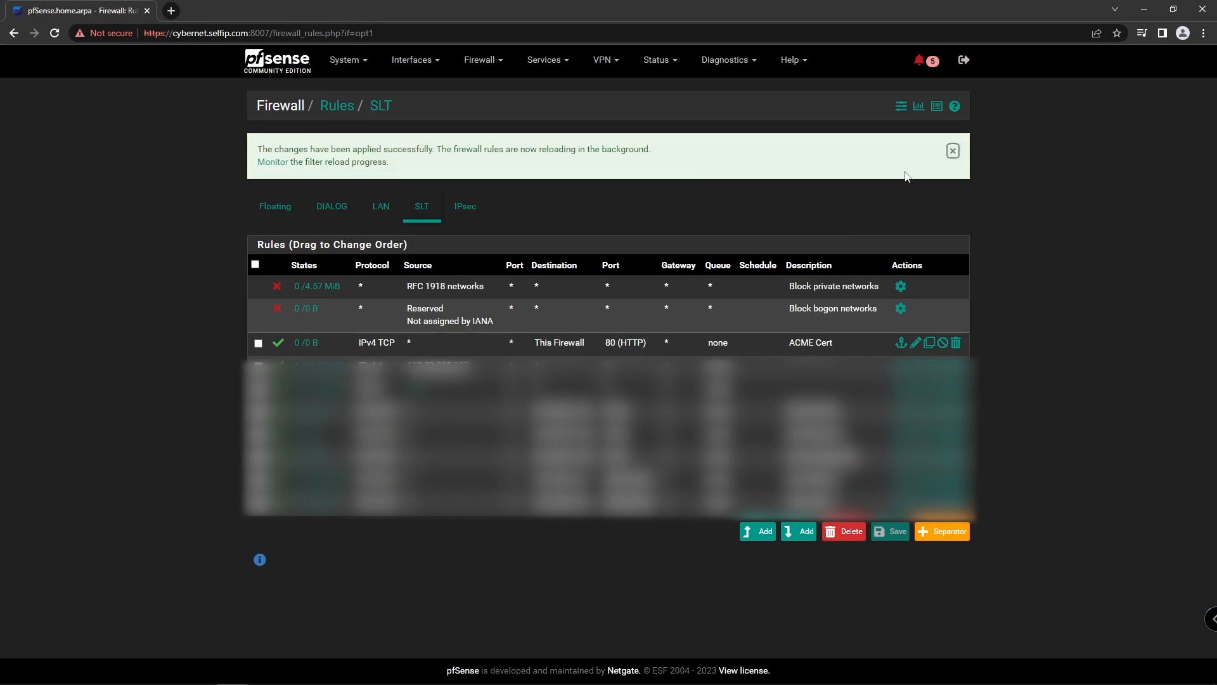
mouse_move(528, 251)
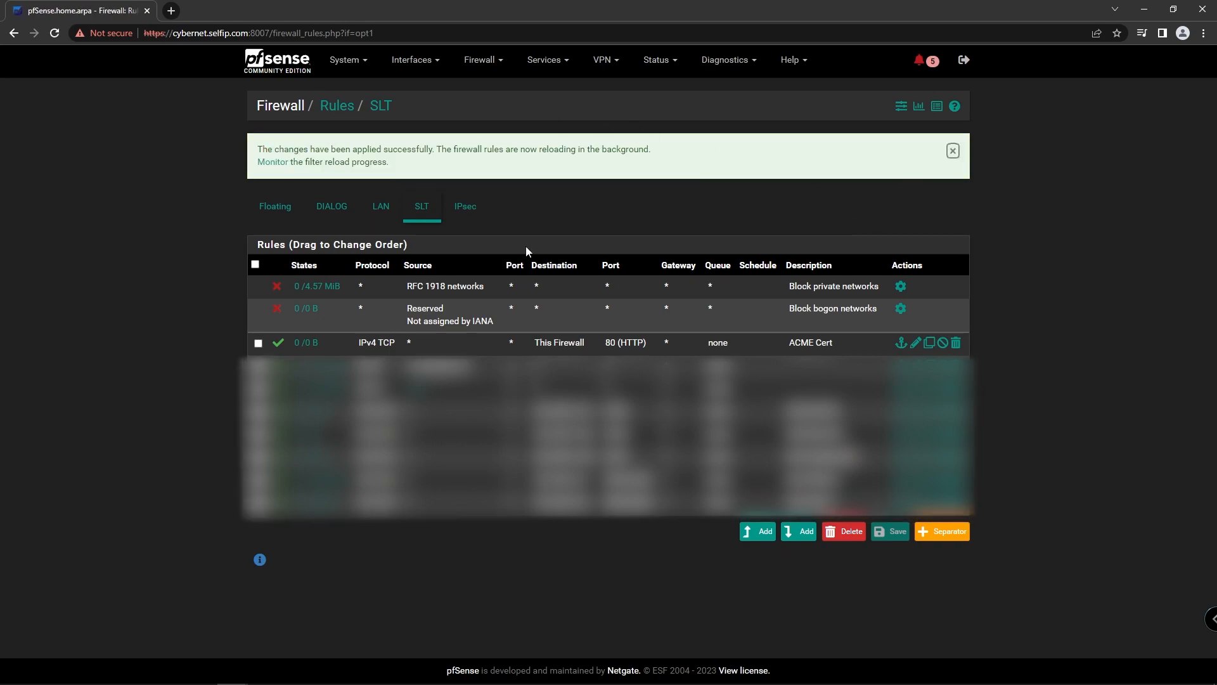
From Services > Acme Certificates, issue/renew the CYBERNET_CERT Let's Encrypt certificate.
click(547, 59)
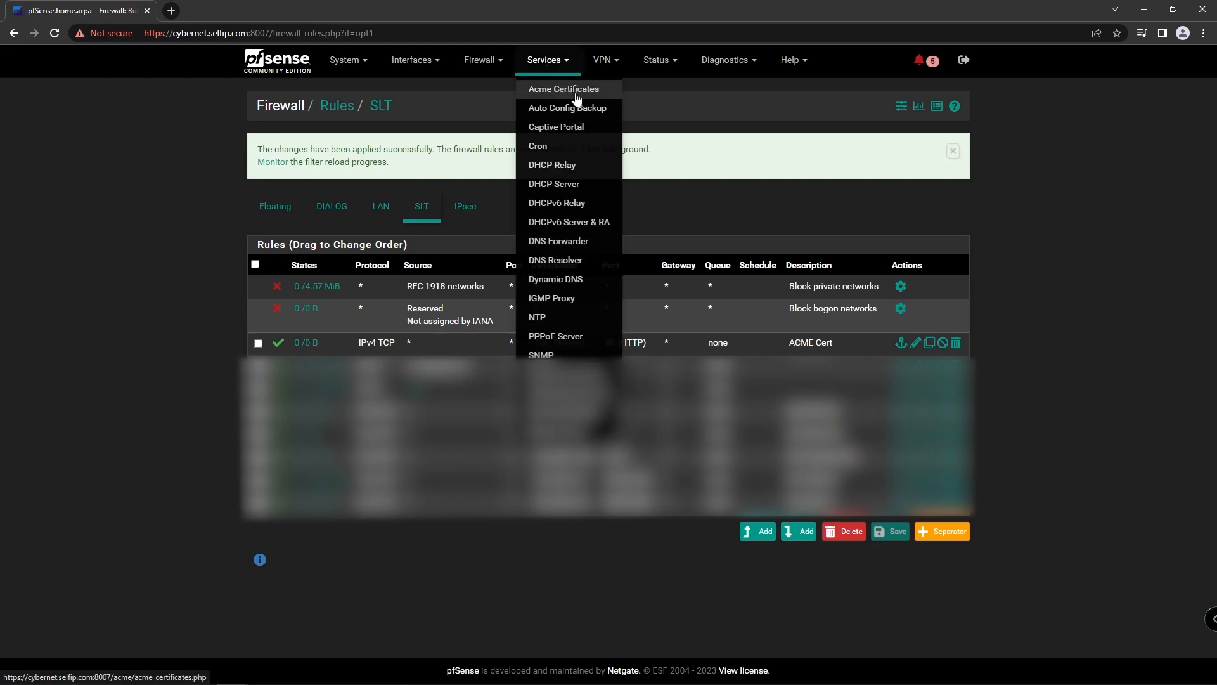
click(563, 89)
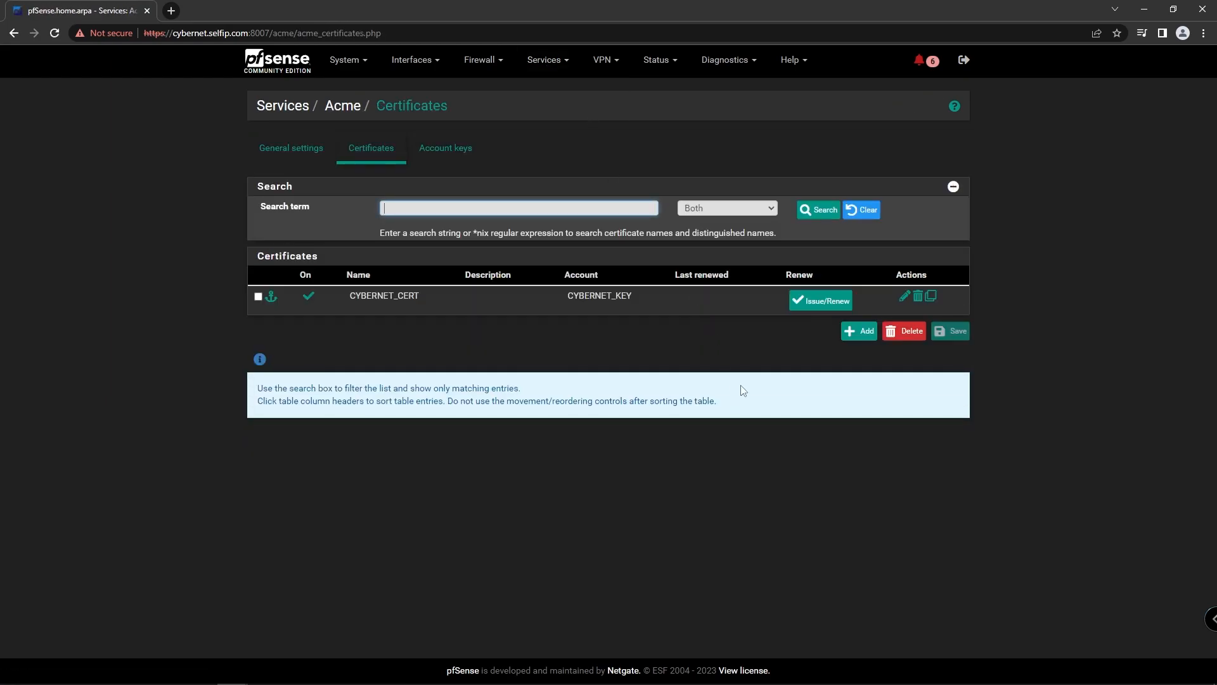
mouse_move(820, 302)
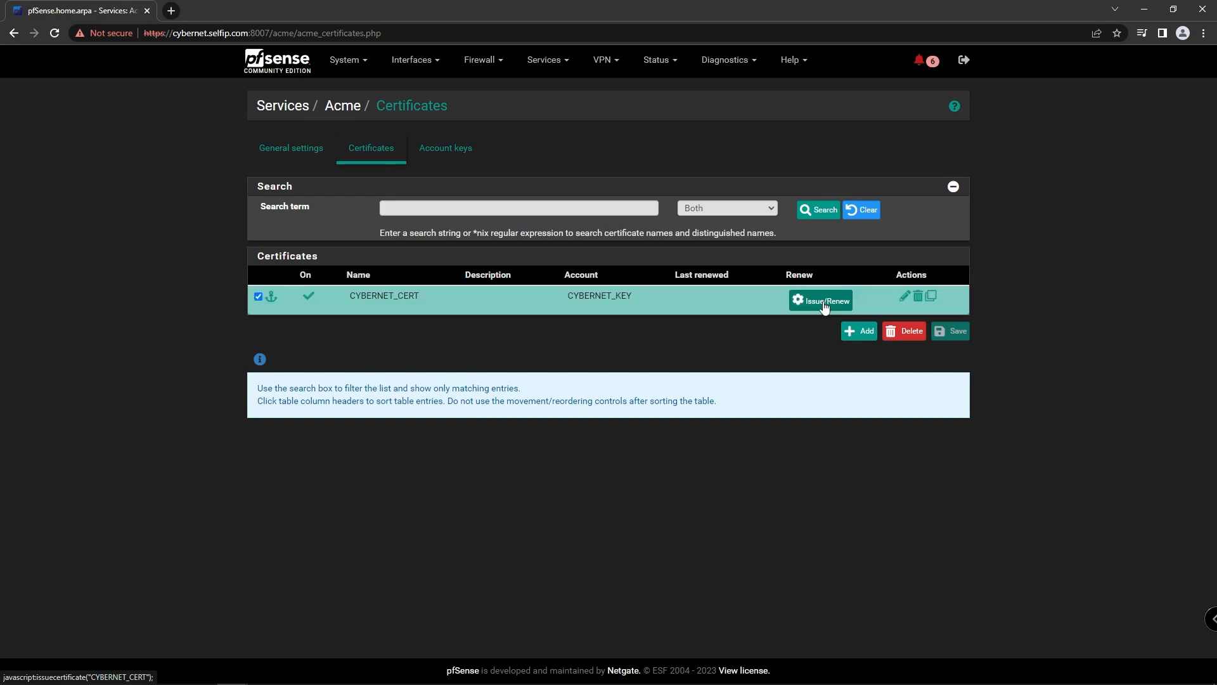
mouse_move(820, 321)
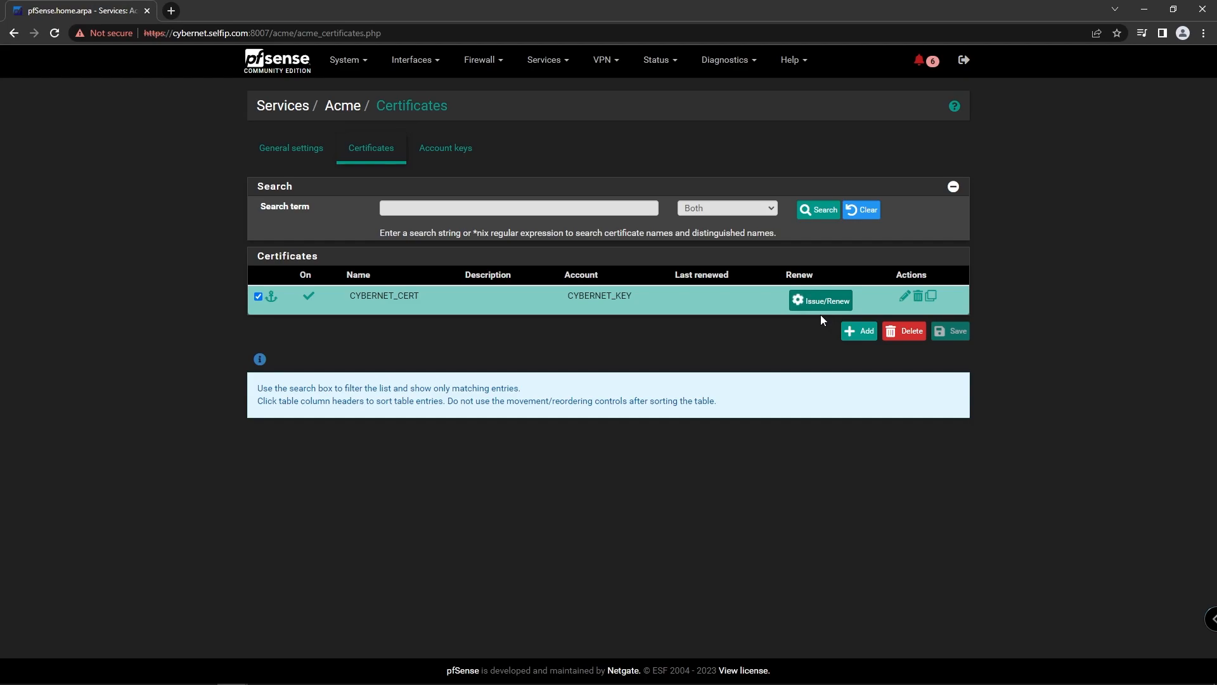
click(821, 299)
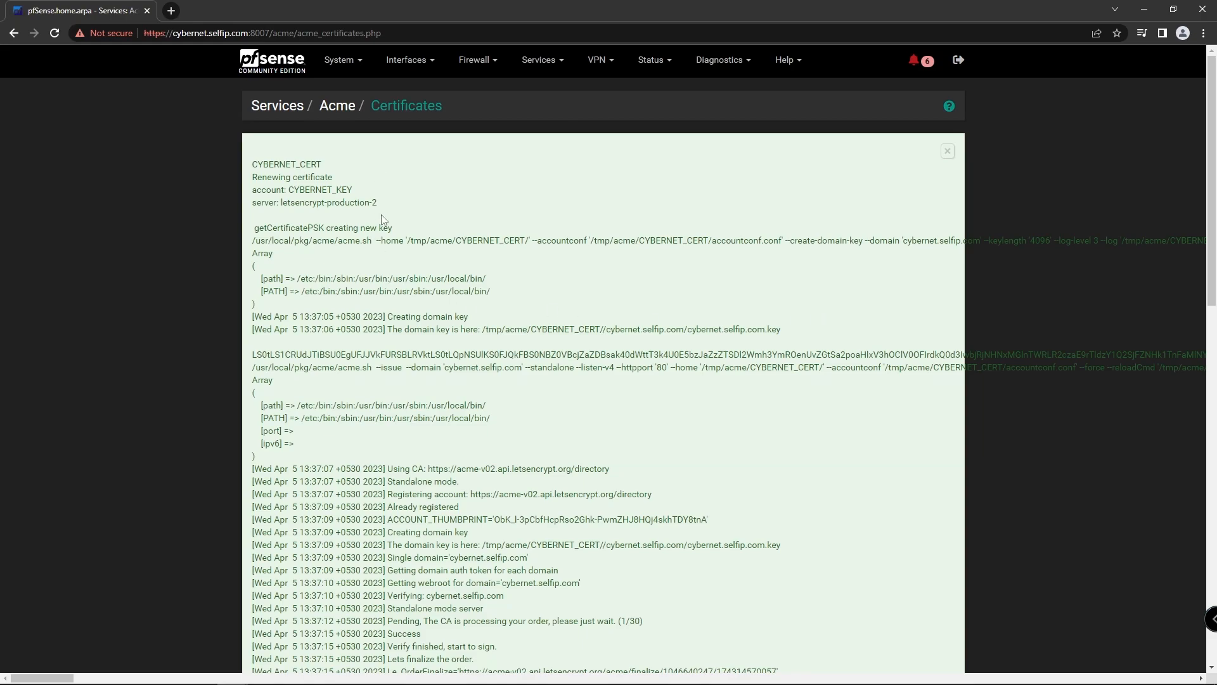
Review the renewal log and highlight the 'Cert success' message.
scroll(down, 3)
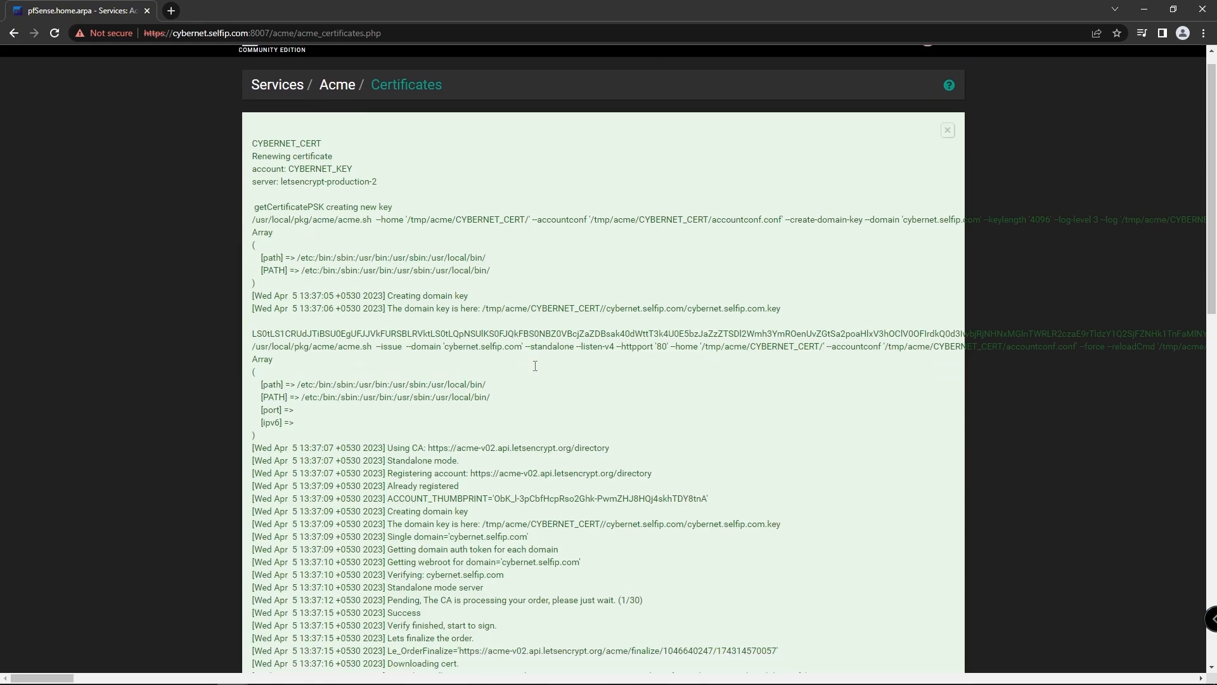
scroll(down, 3)
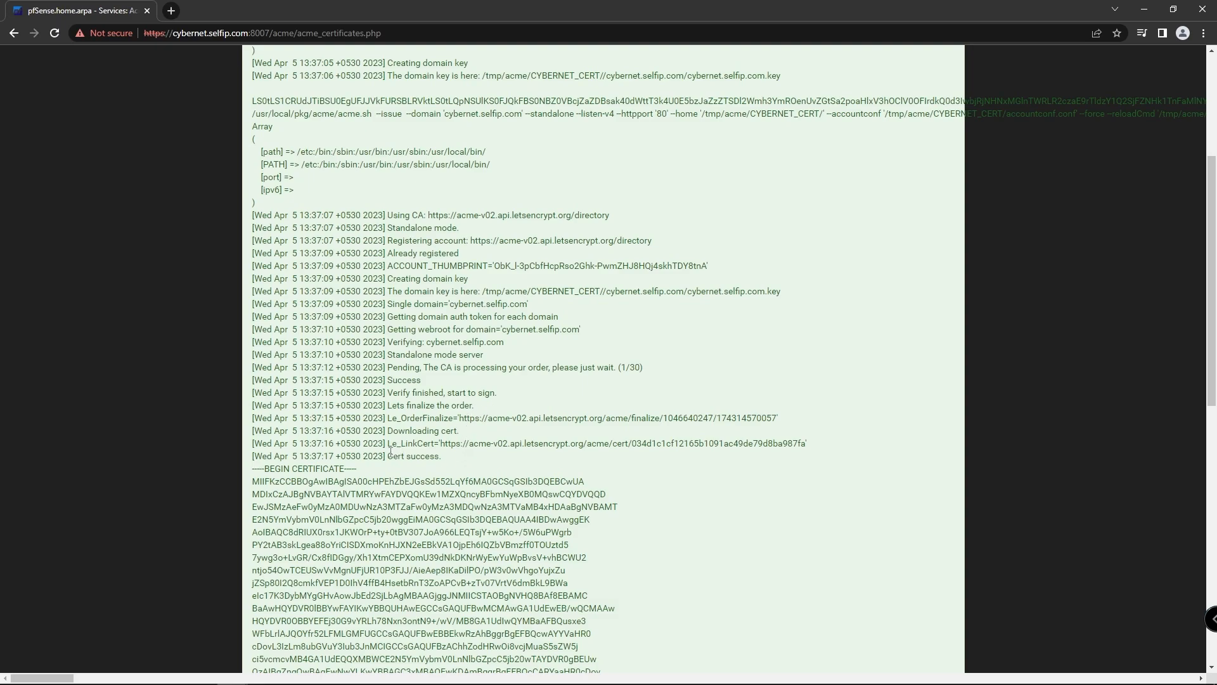
double_click(413, 456)
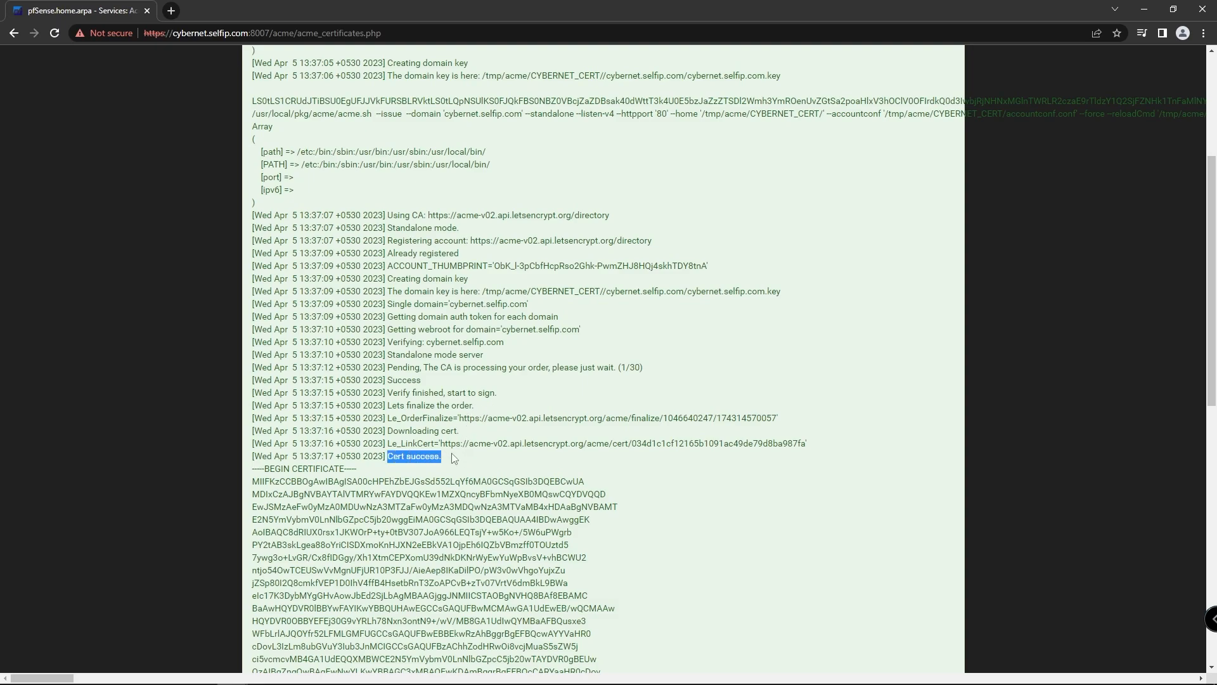
scroll(up, 3)
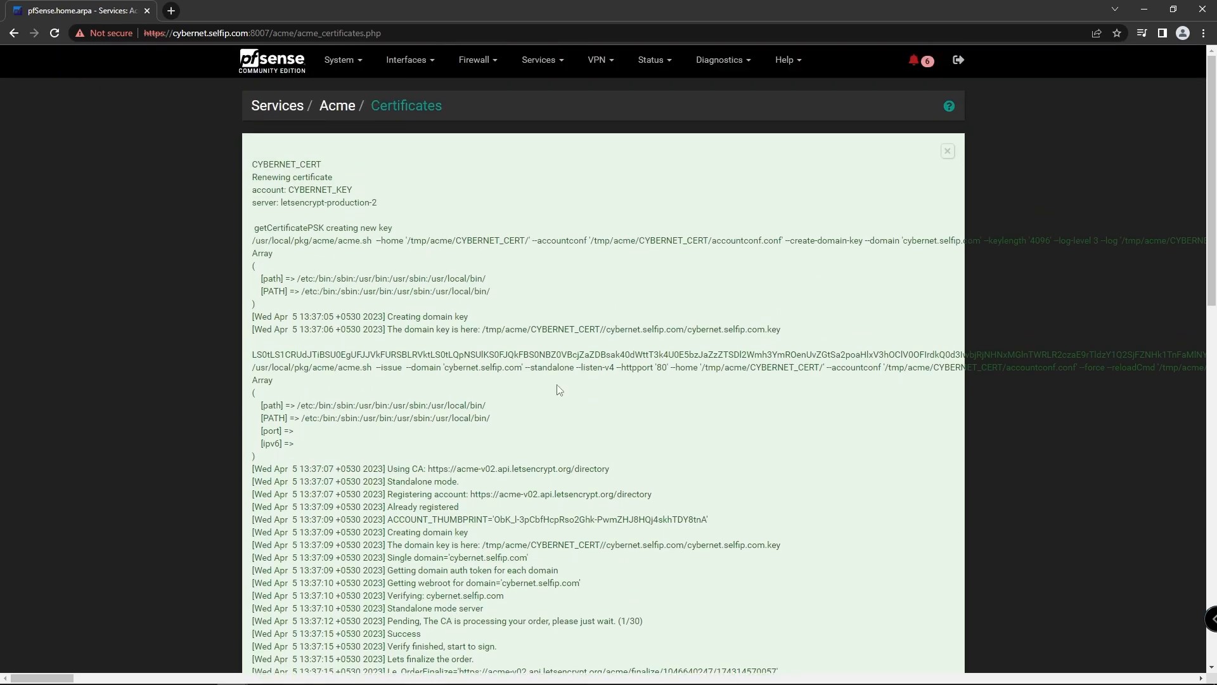
mouse_move(396, 116)
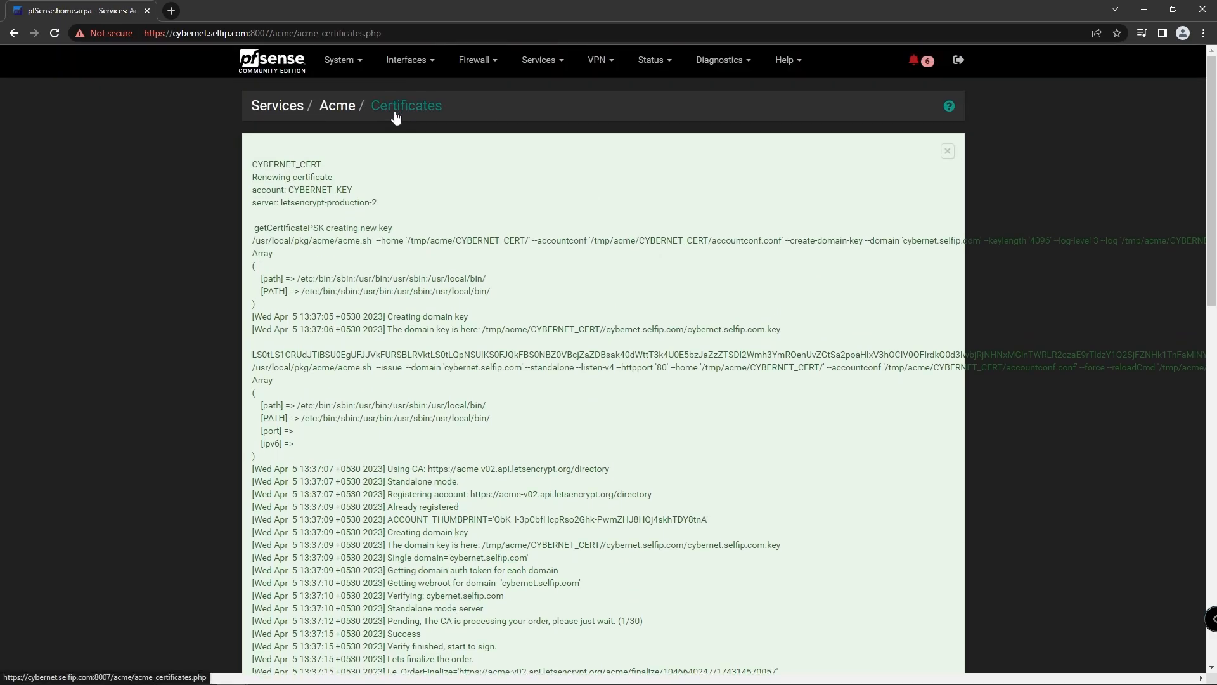
Return to the certificate list and view ACME General settings with daily renewal enabled.
click(948, 151)
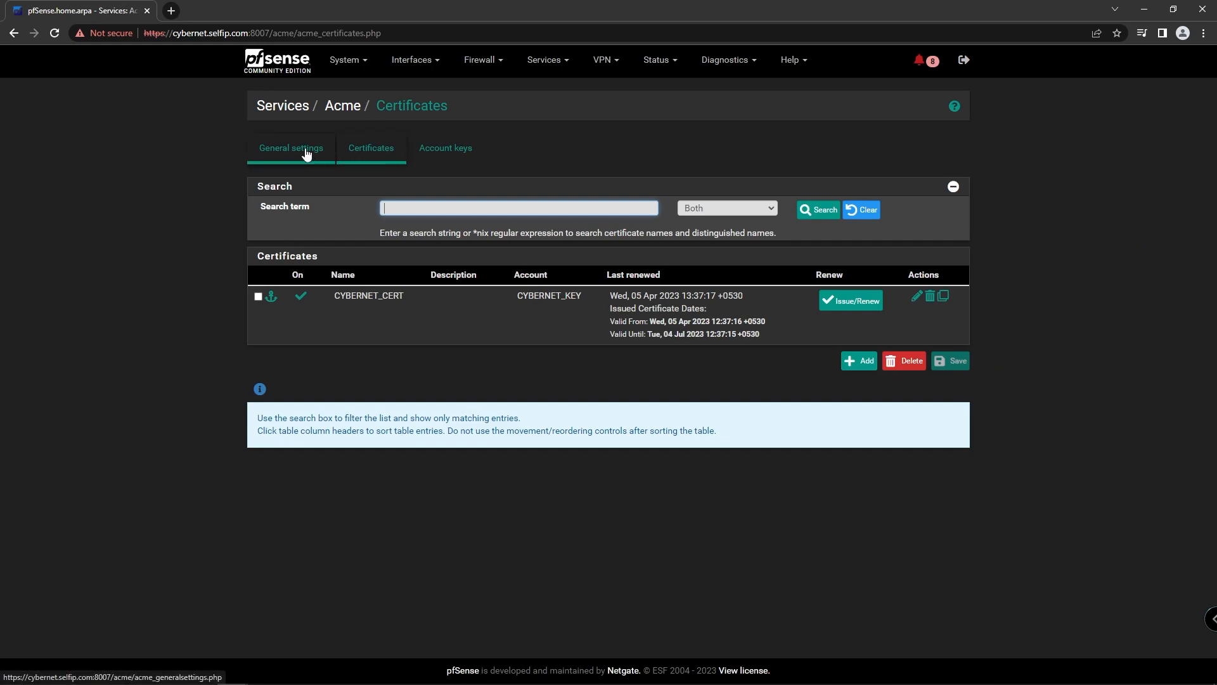
click(290, 147)
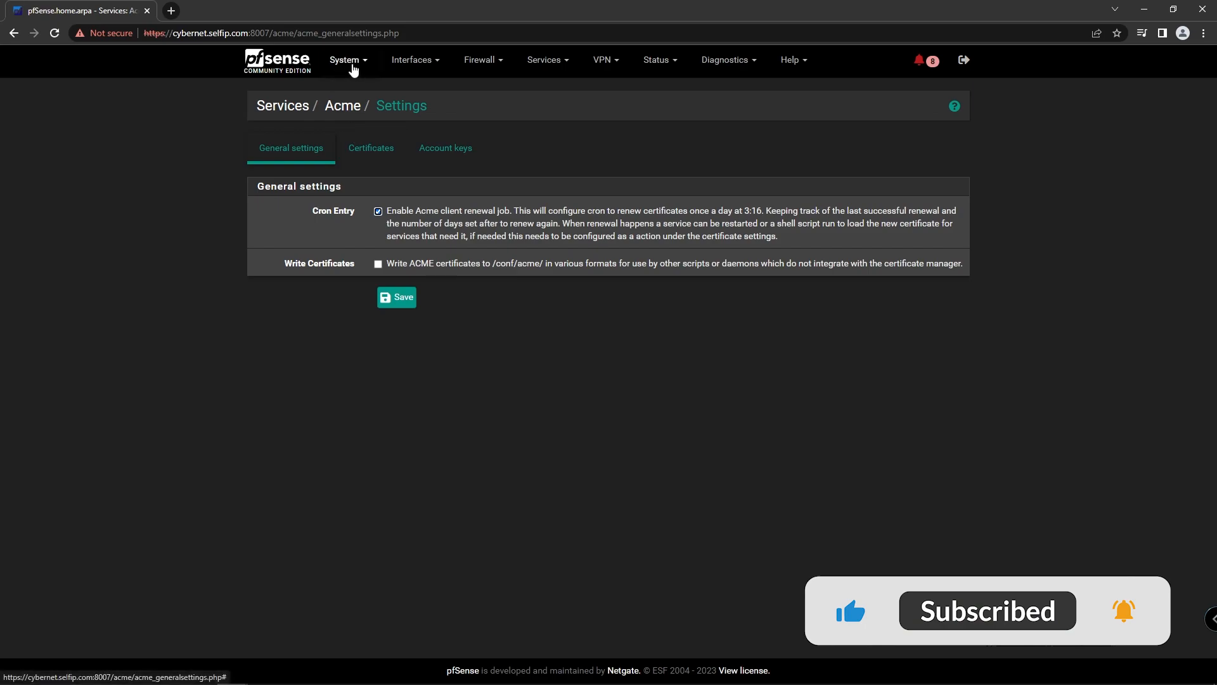
In System > Advanced Admin Access, select CYBERNET_CERT as the web interface SSL/TLS certificate.
click(345, 60)
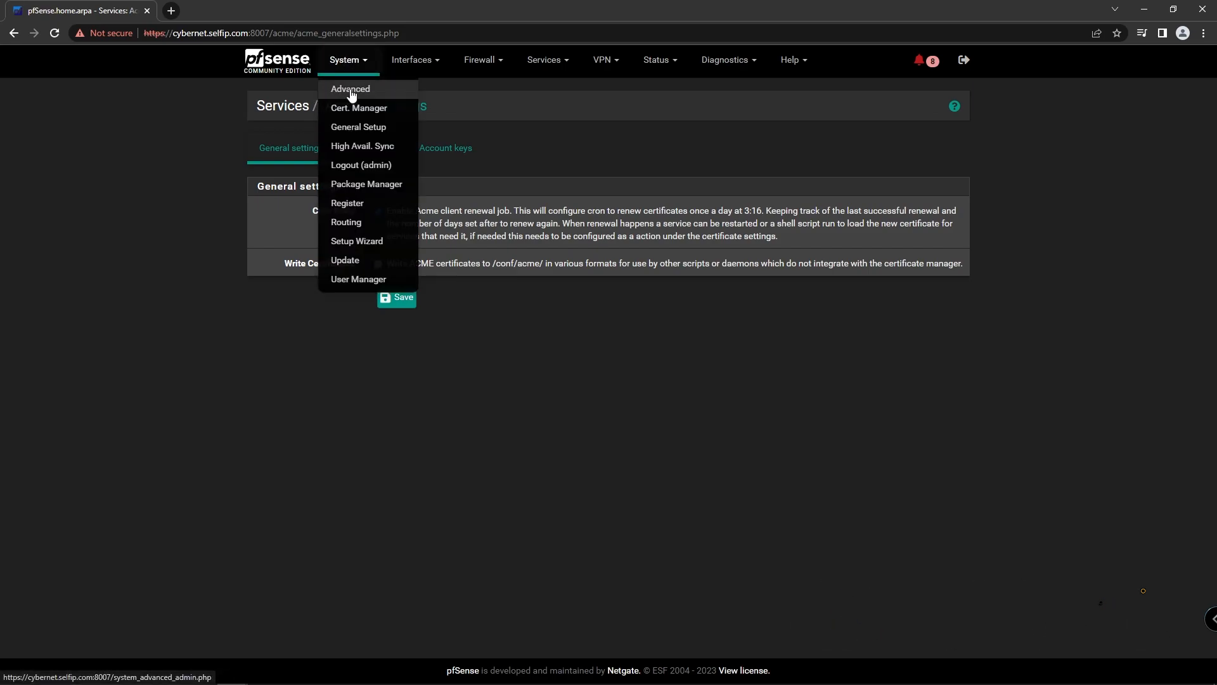
click(350, 89)
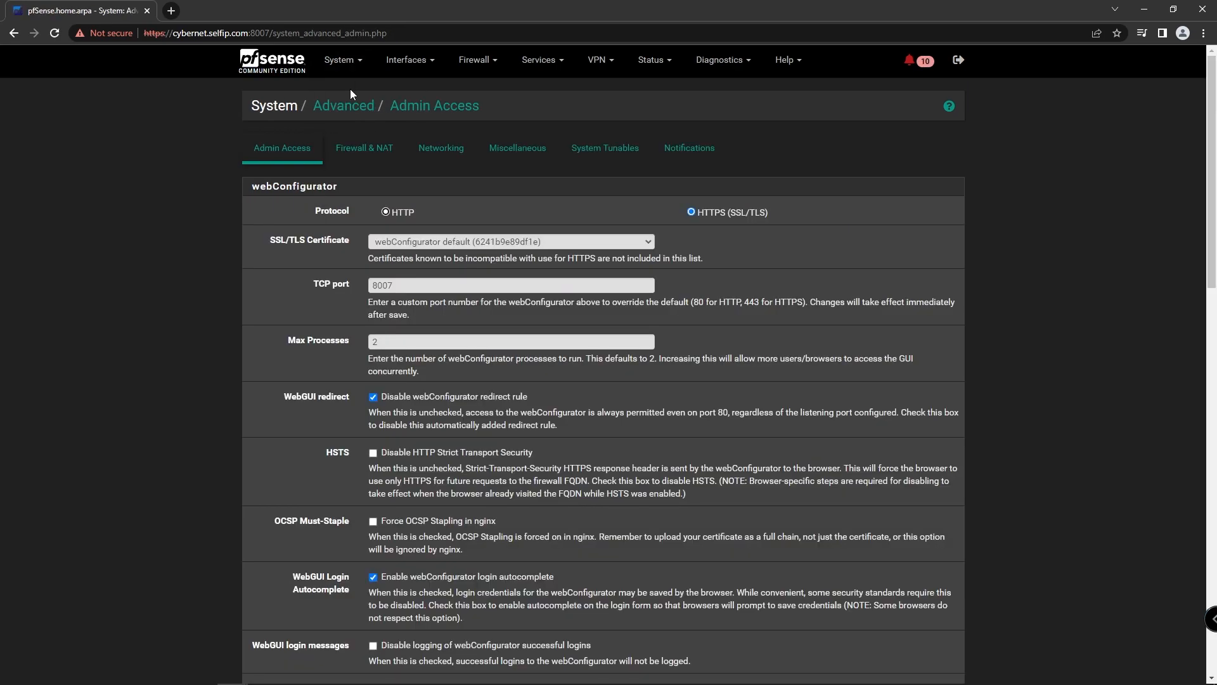
mouse_move(275, 249)
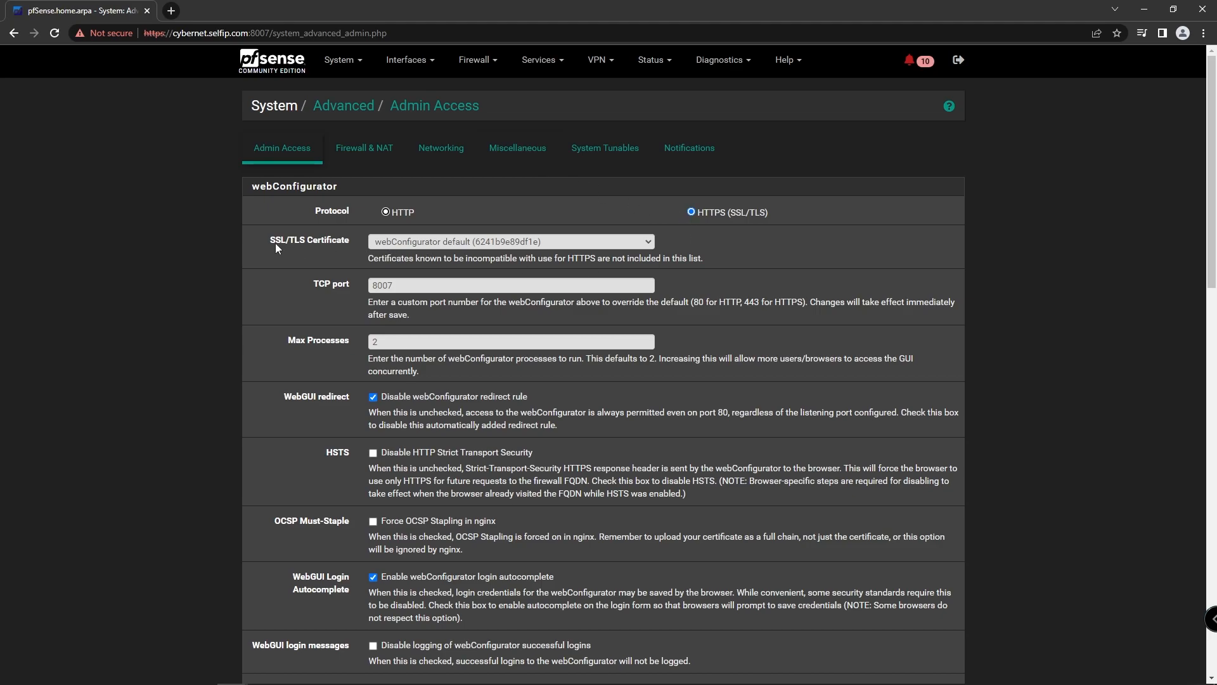
click(510, 241)
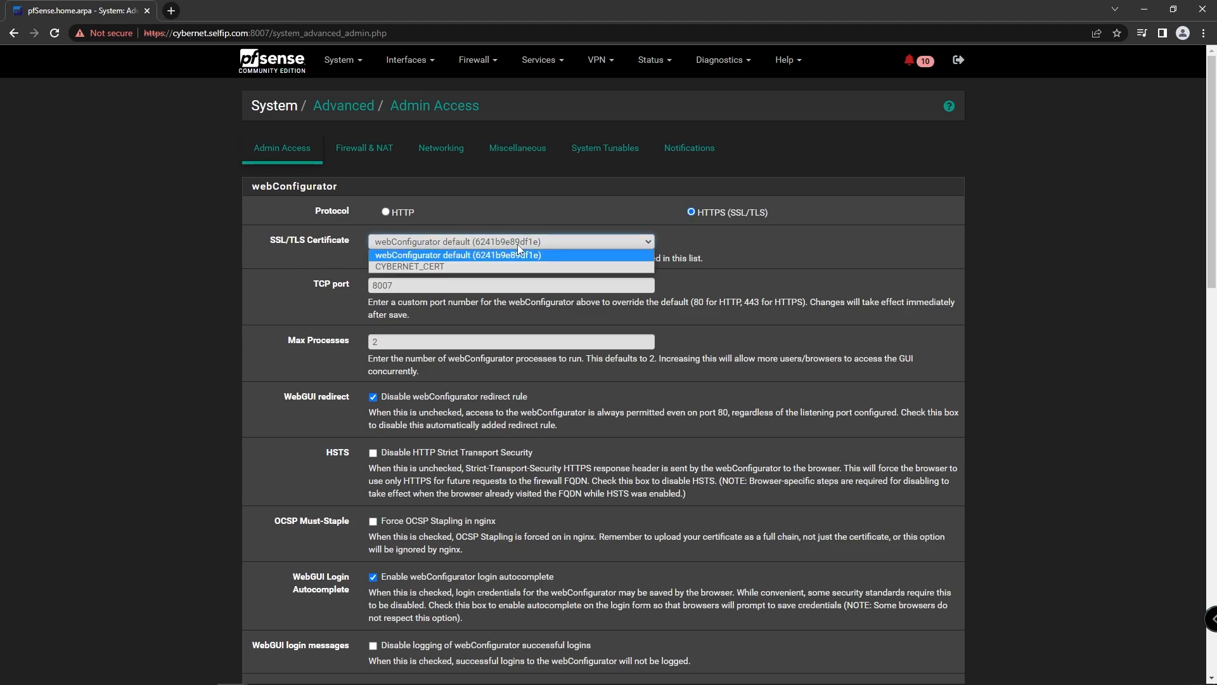
click(409, 266)
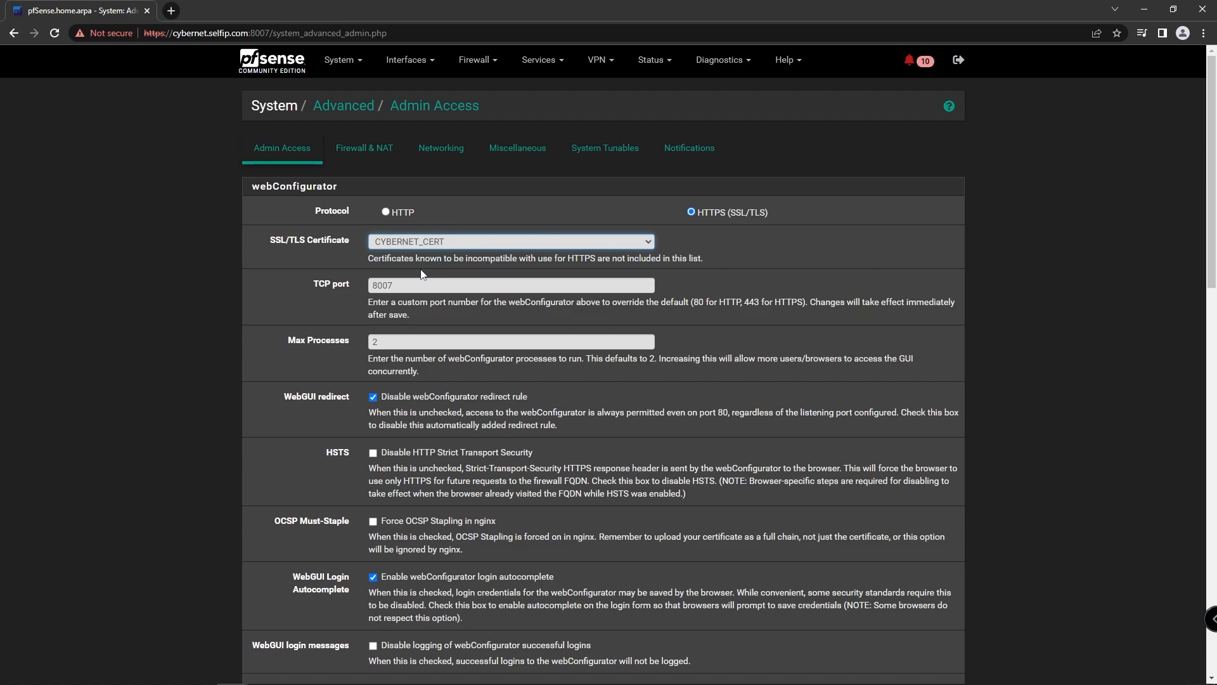
mouse_move(201, 38)
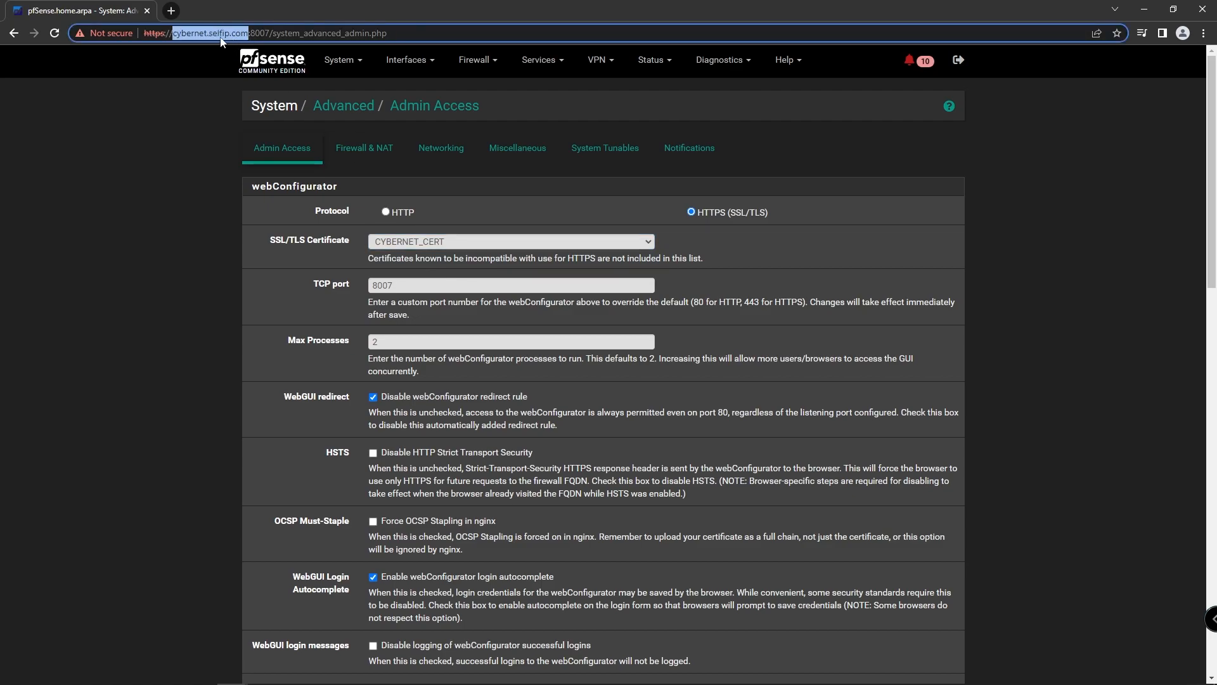
Enter cybernet.selfip.com as an alternate hostname.
scroll(down, 3)
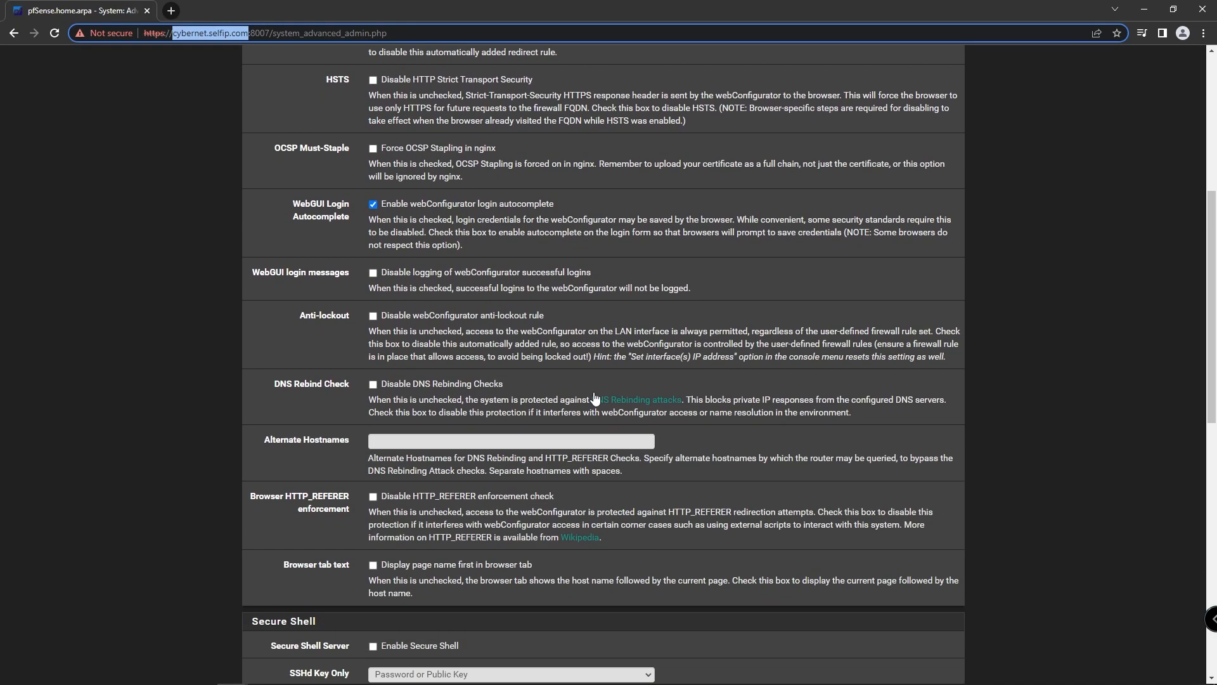
scroll(down, 3)
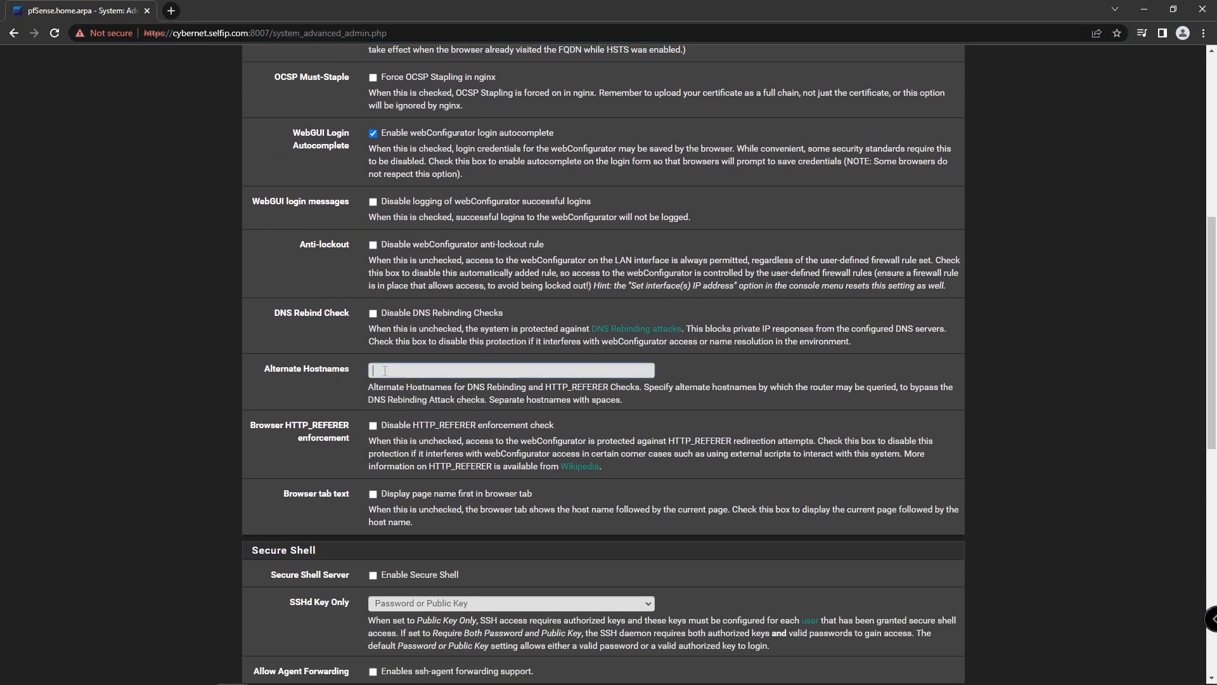
text(cybernet.selfip.com)
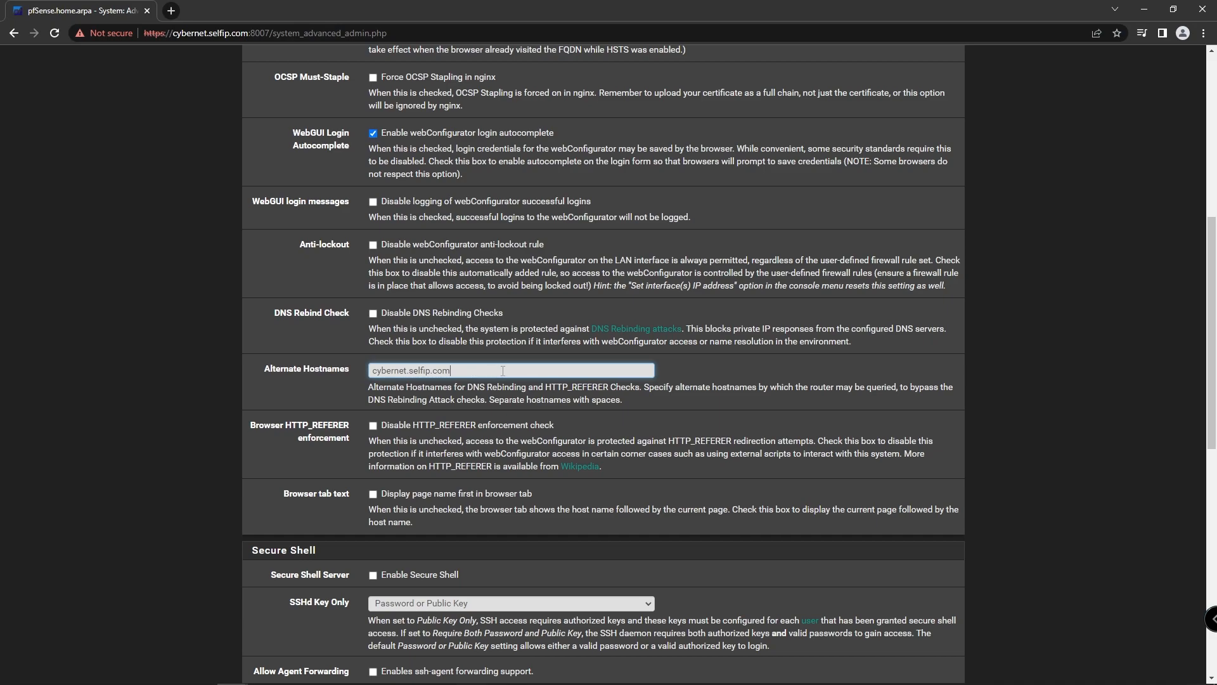
scroll(down, 3)
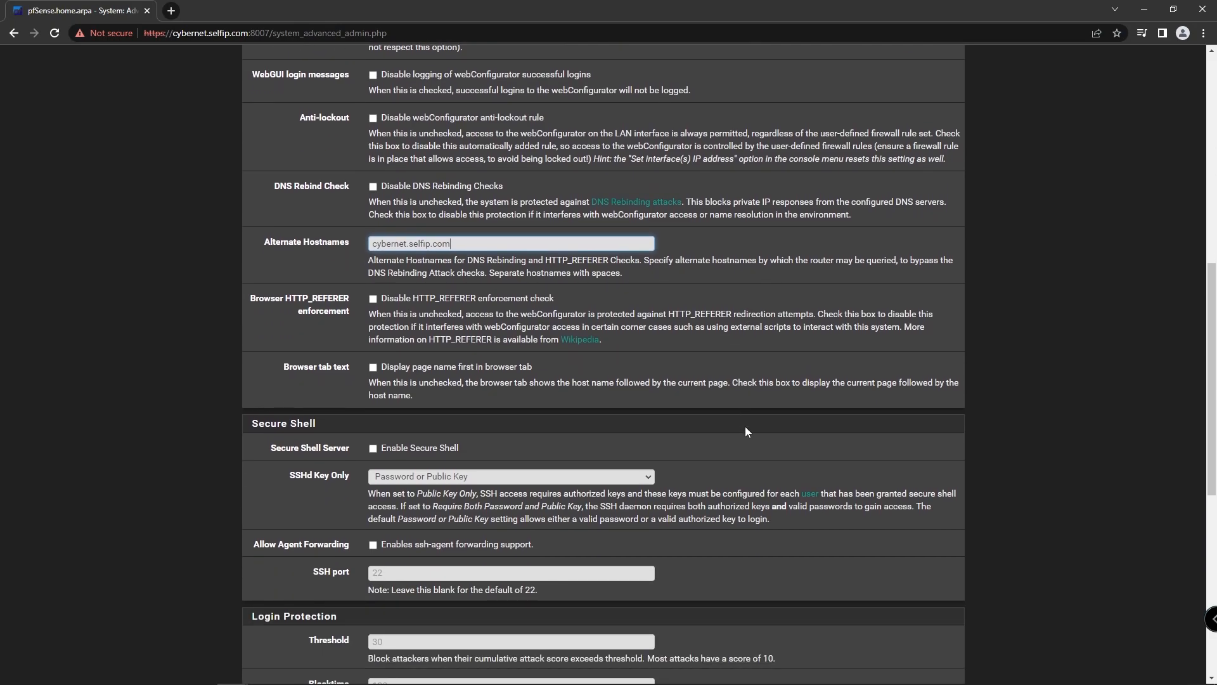
scroll(down, 3)
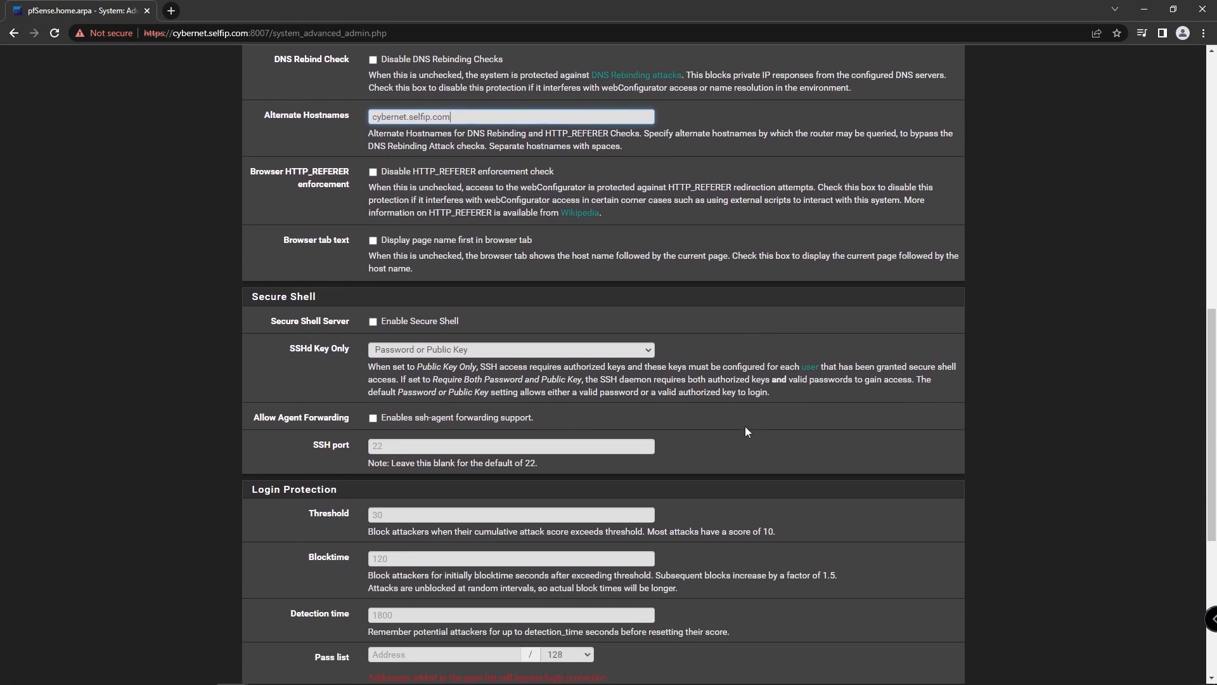
scroll(down, 3)
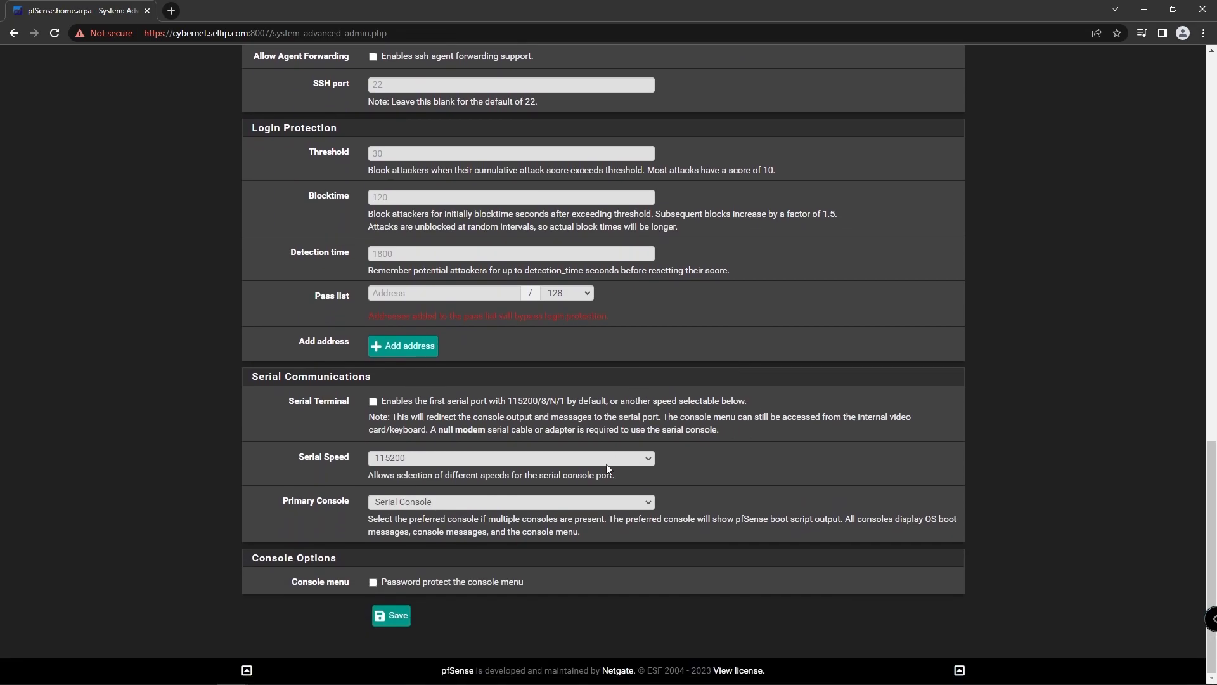
Save the admin access settings and confirm resubmission, landing on cybernet.selfip.com:8007.
click(392, 615)
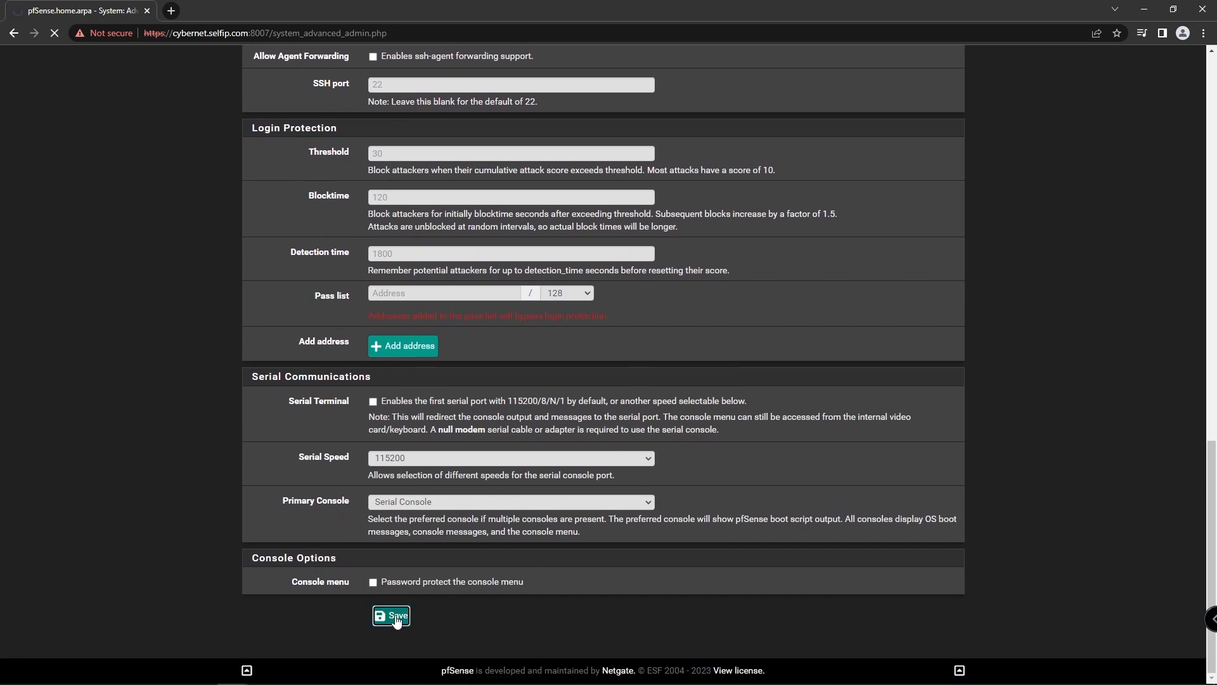
click(392, 615)
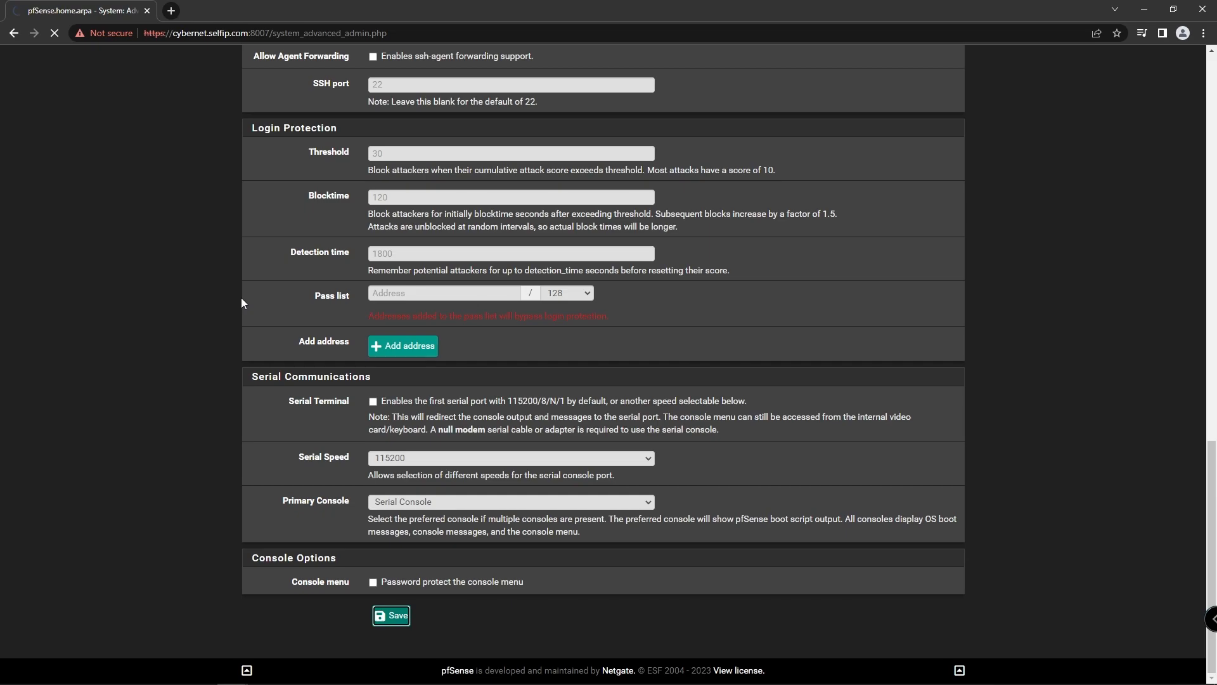
click(392, 614)
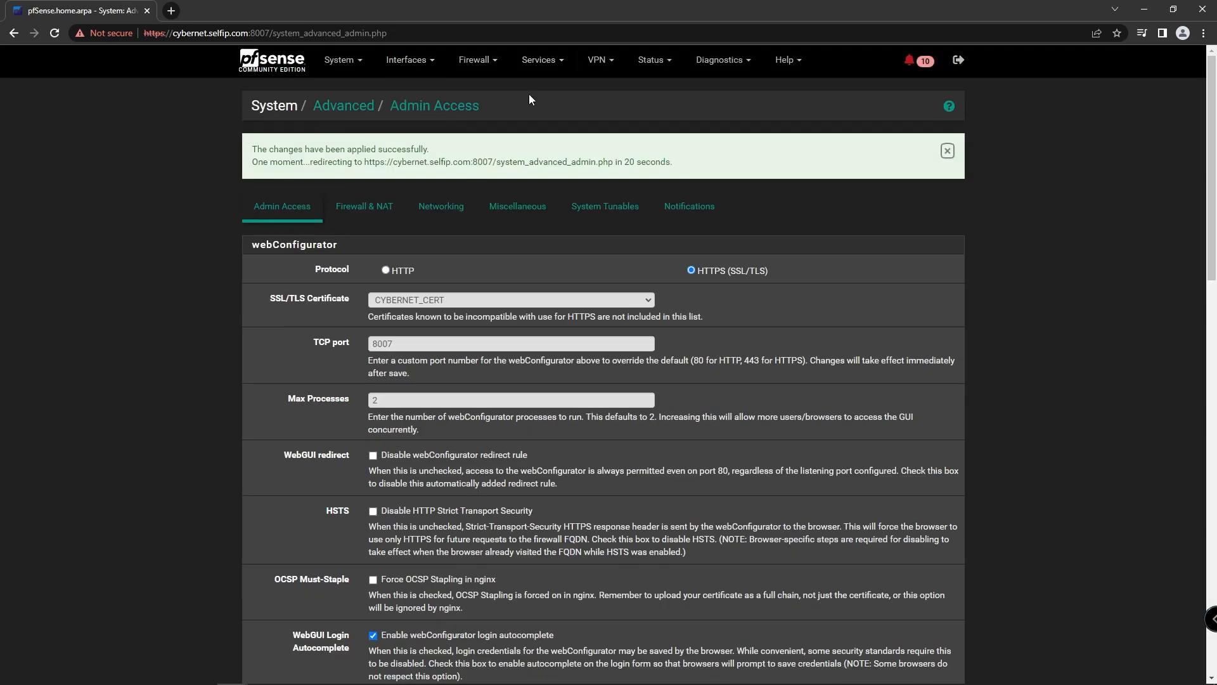
mouse_move(390, 161)
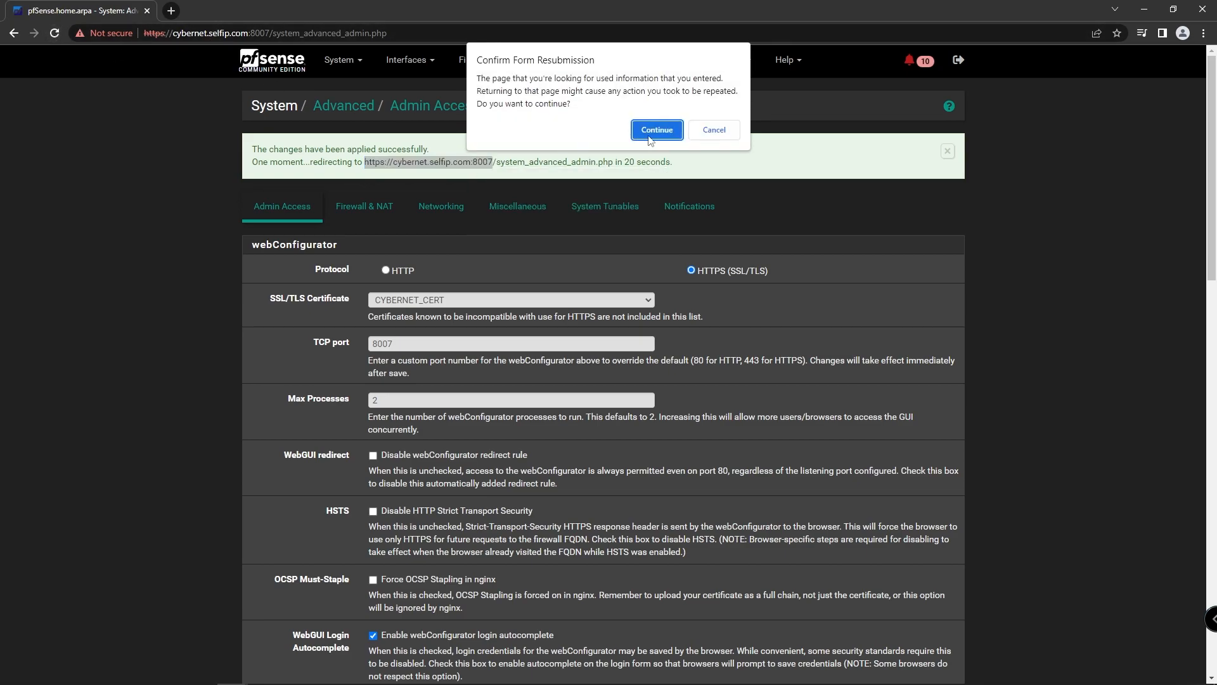
click(655, 129)
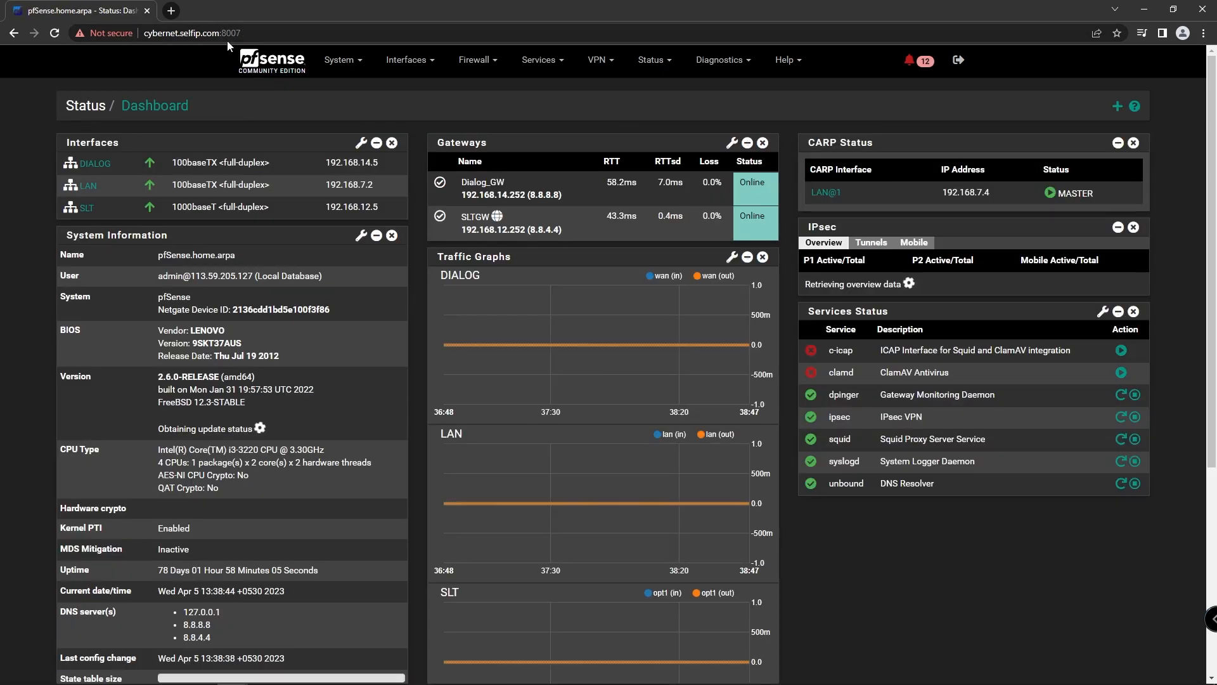
Copy the dashboard URL and reopen it in a new tab to check the secure connection.
right_click(191, 33)
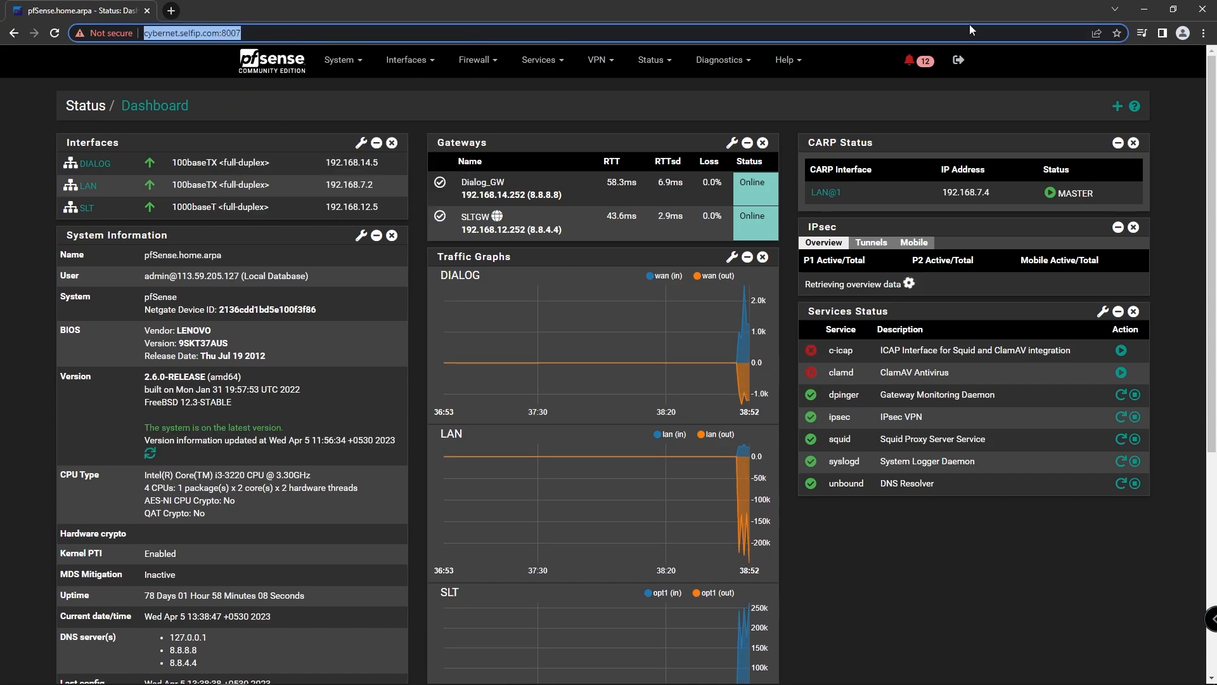
click(959, 60)
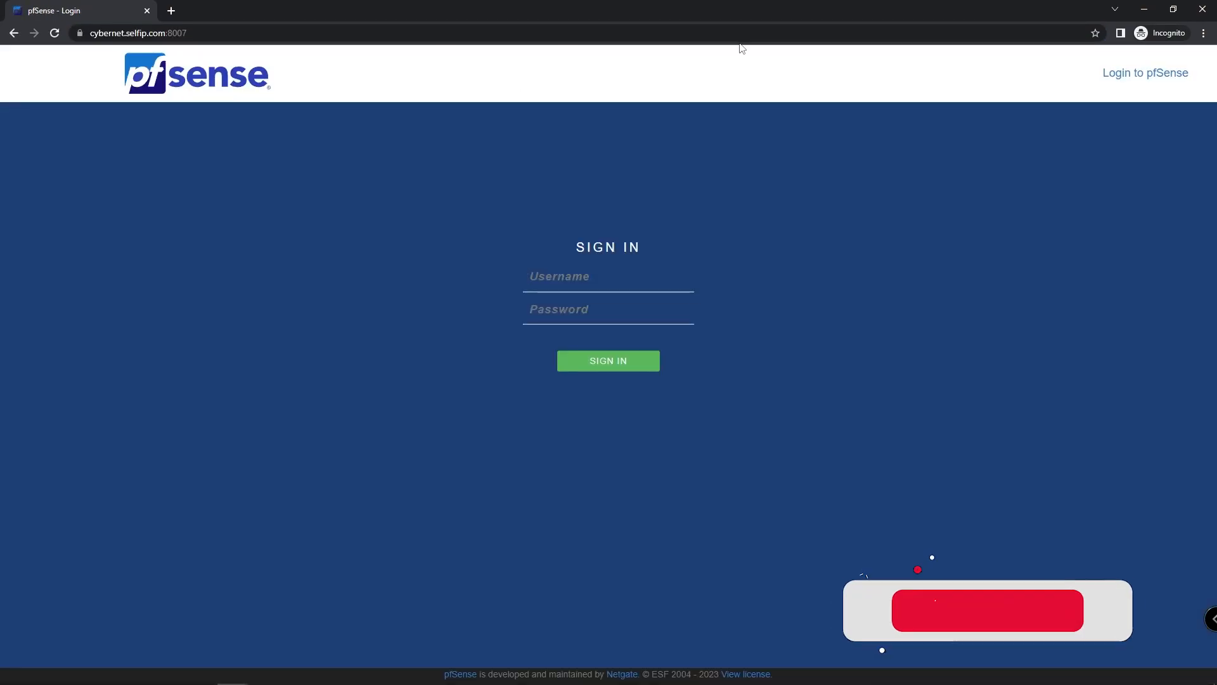
click(607, 360)
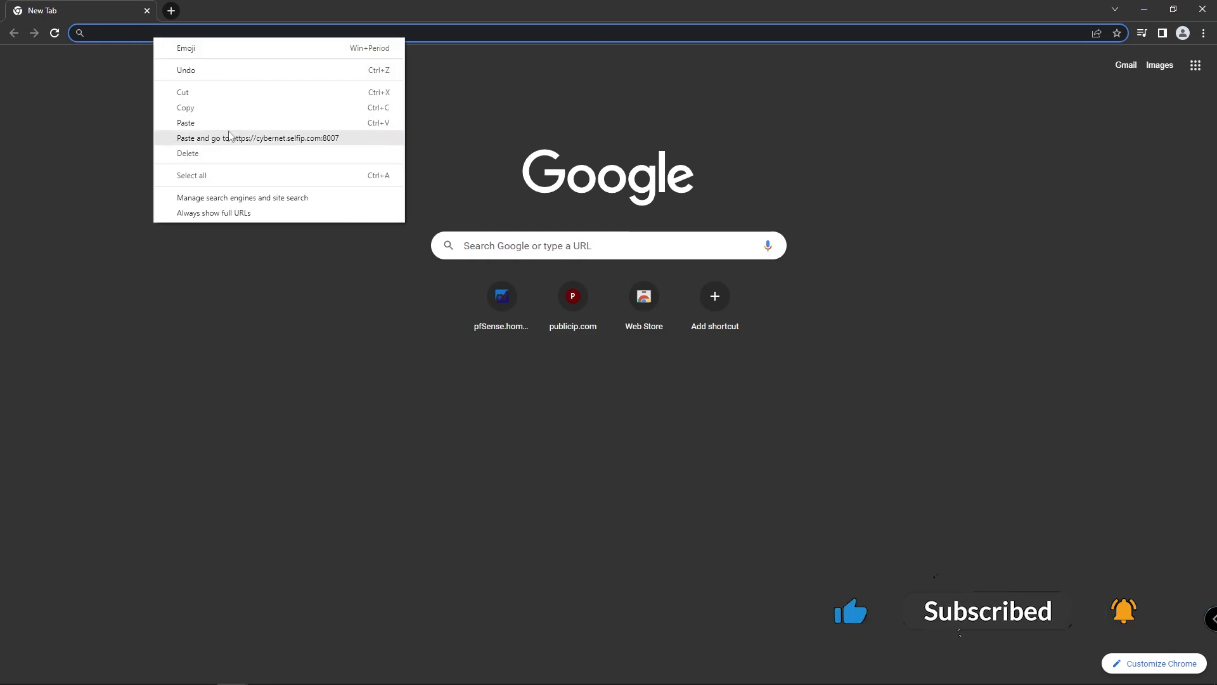
click(255, 137)
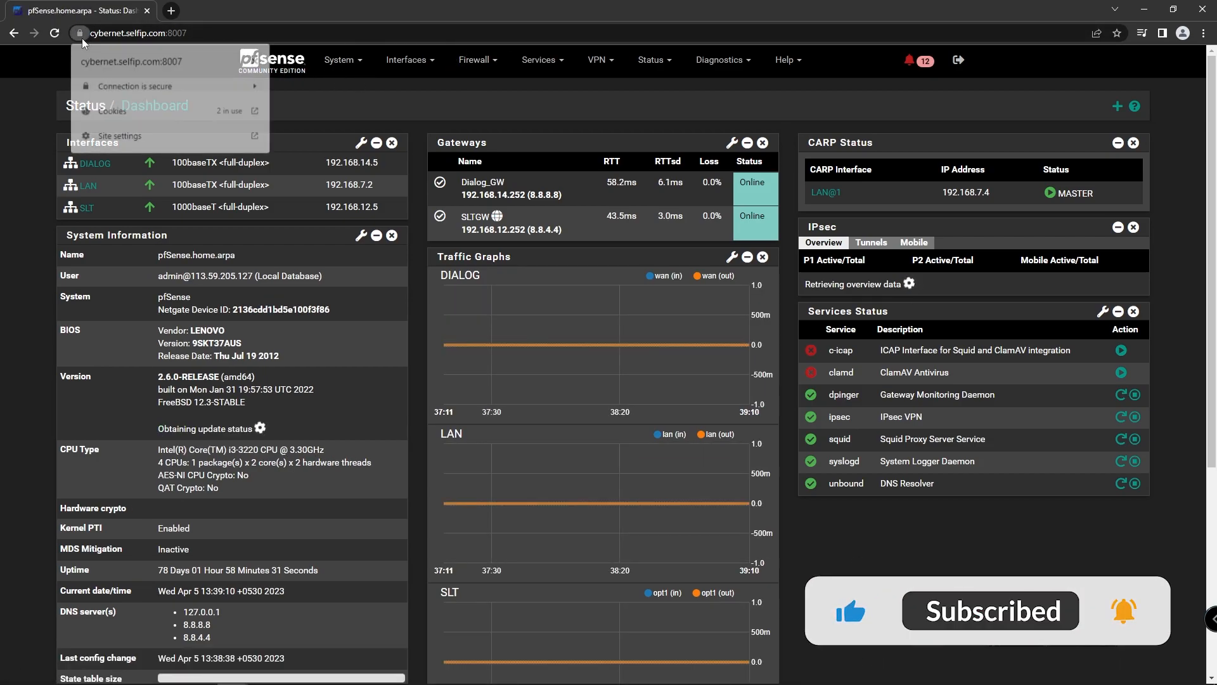
click(136, 87)
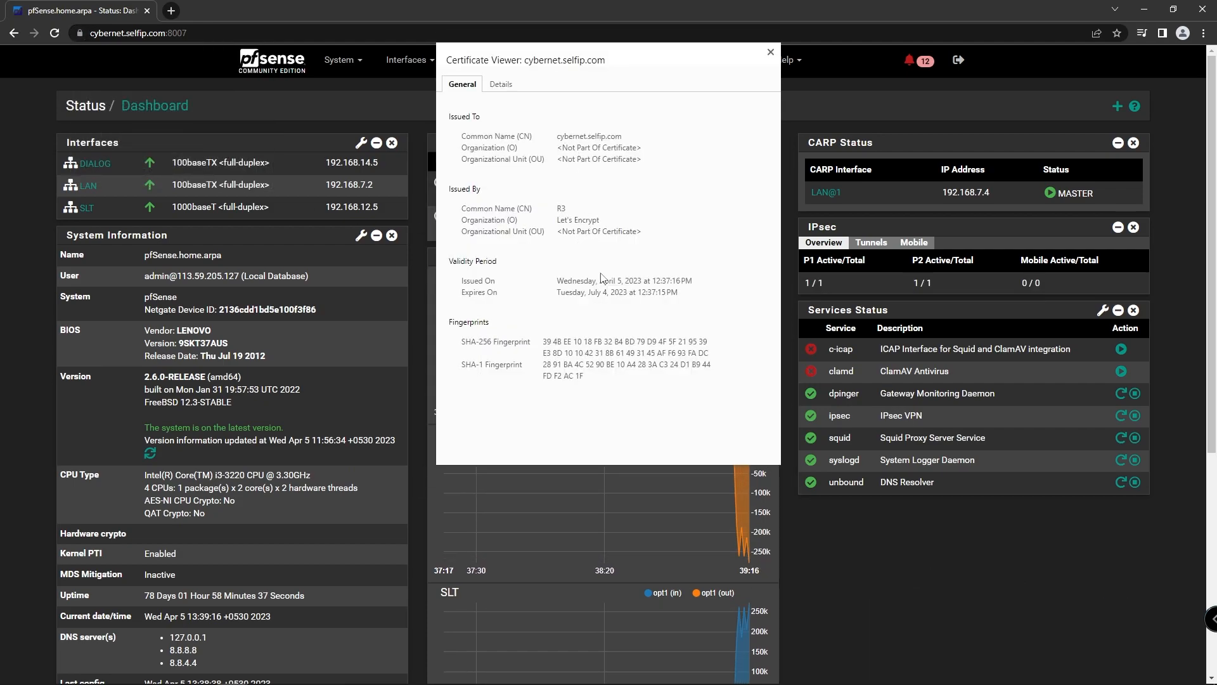
click(501, 84)
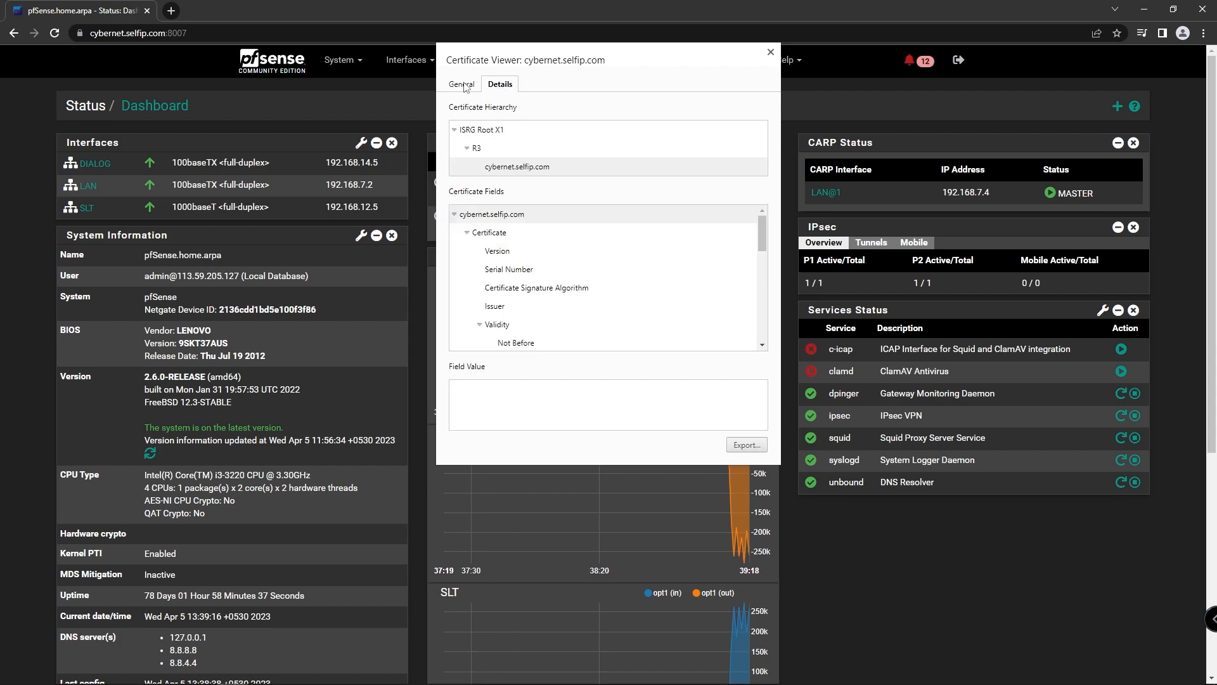
click(462, 84)
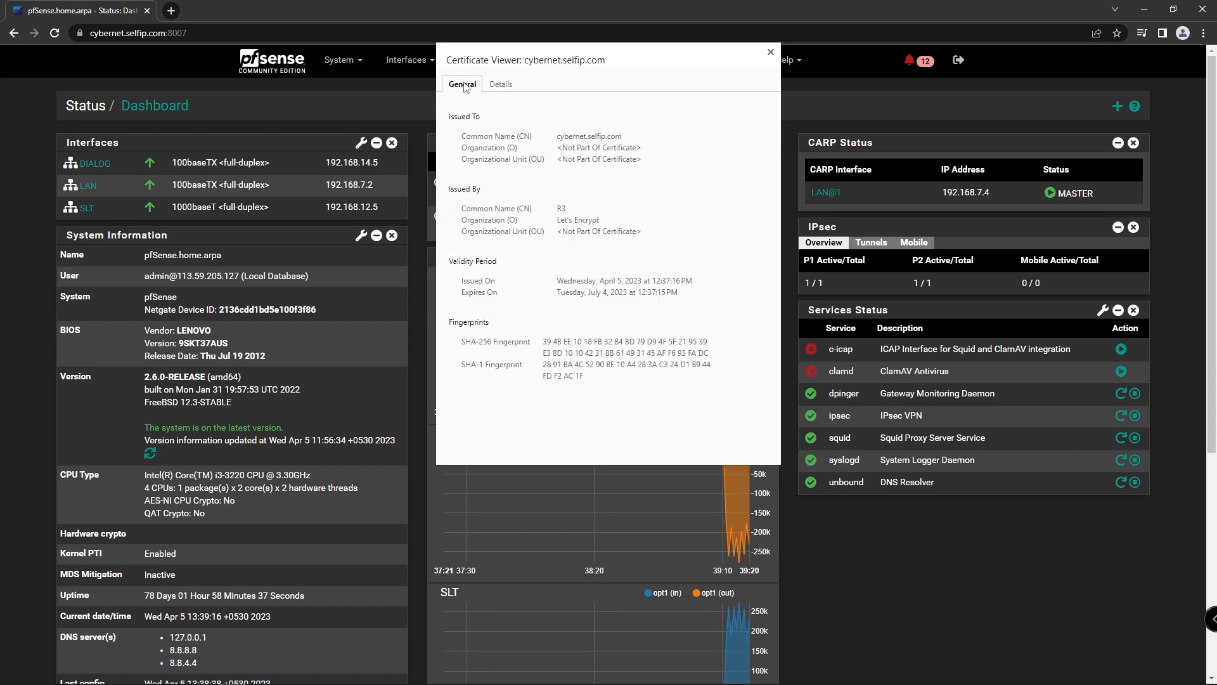
click(770, 50)
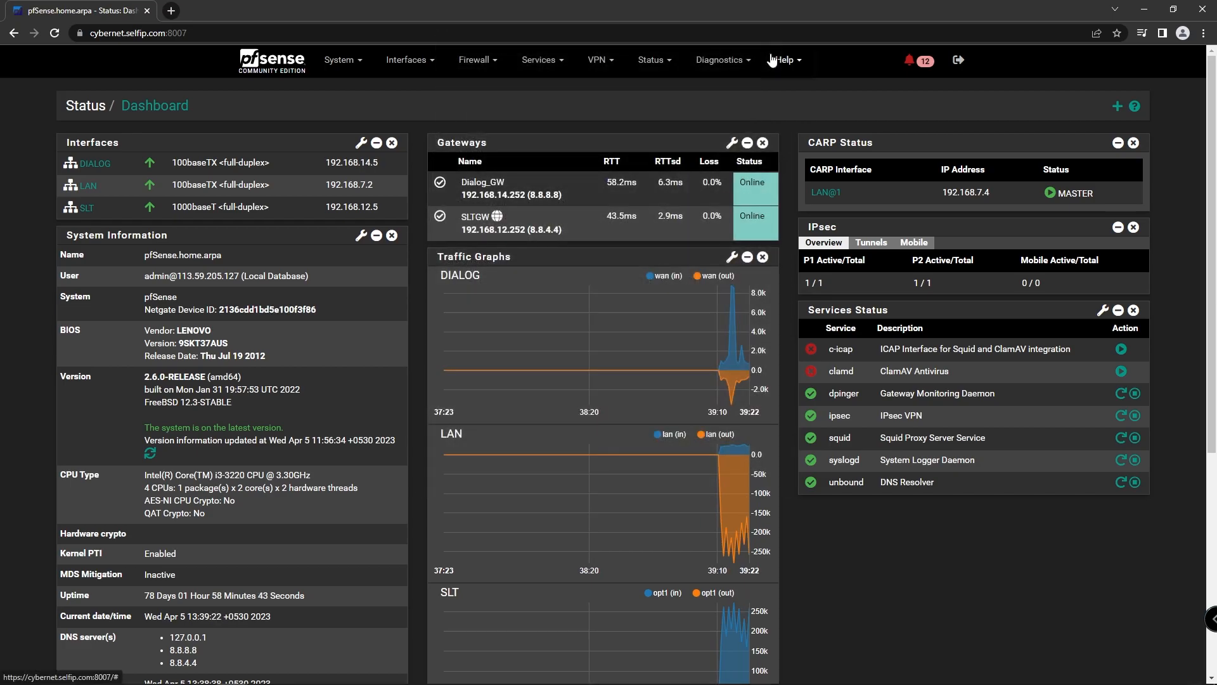
click(216, 341)
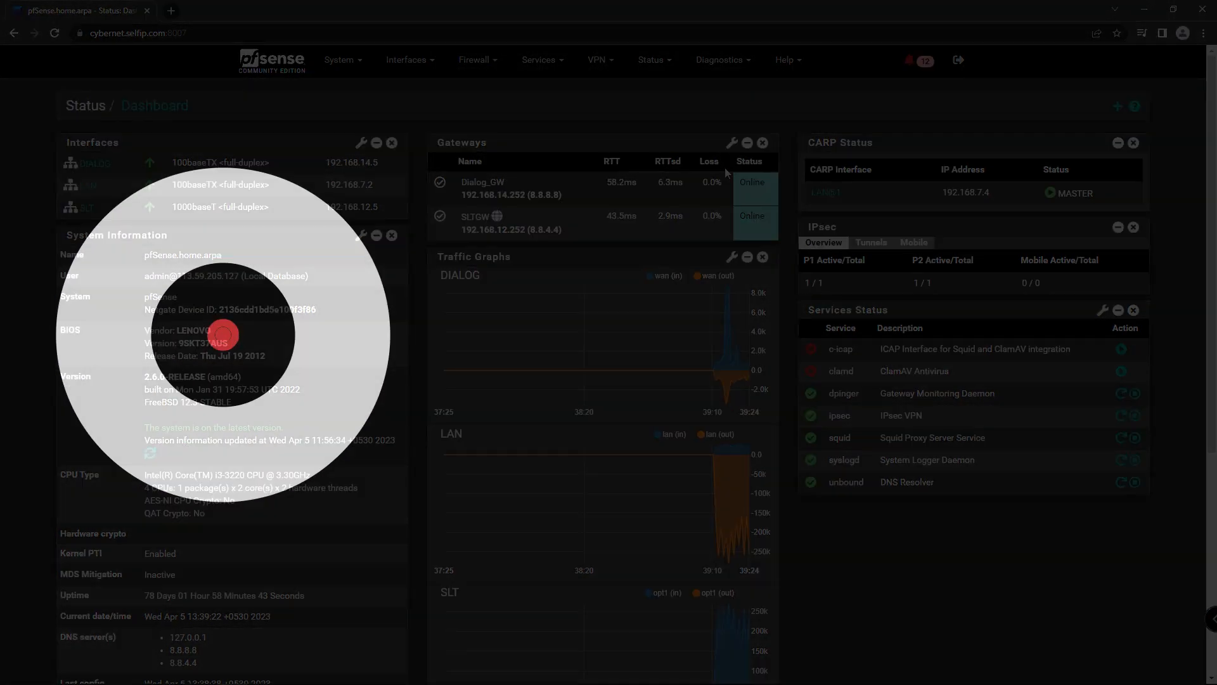